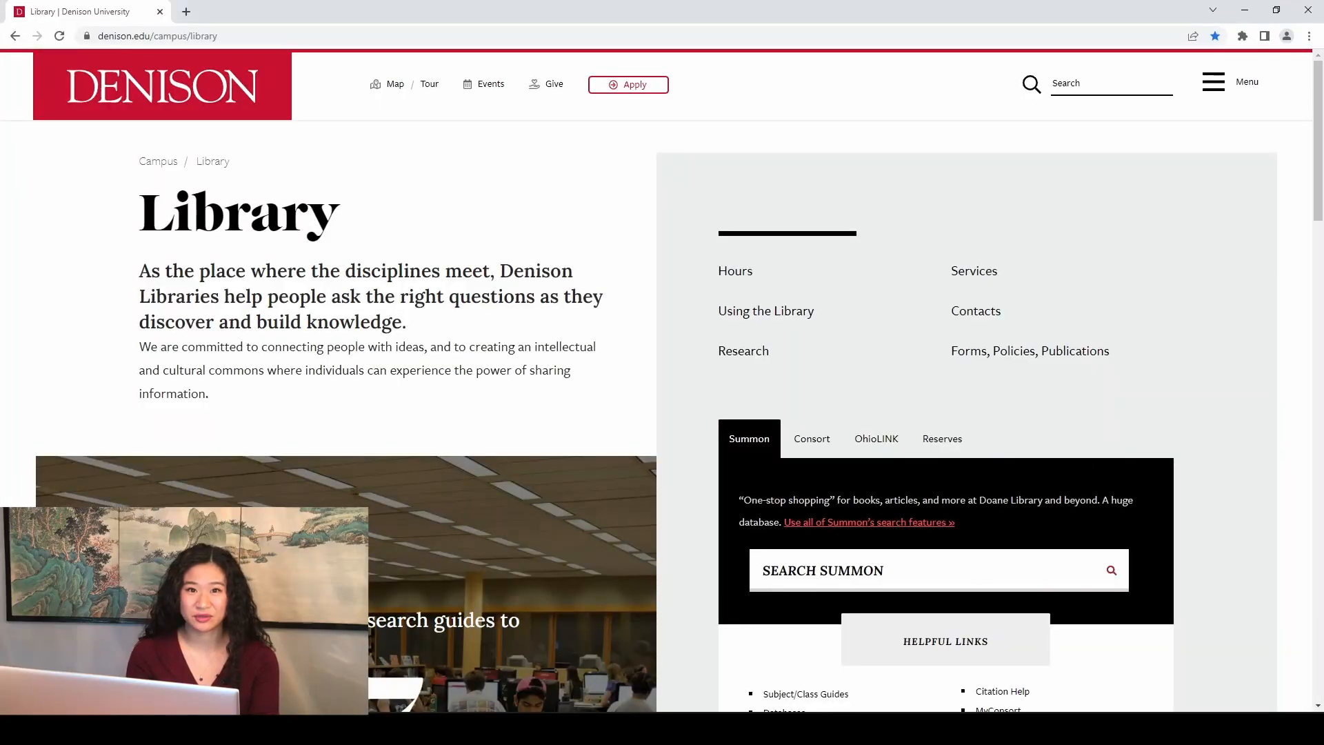
# - Open the Citation Help guide from the Library page's Helpful Links
pyautogui.scroll(-3)
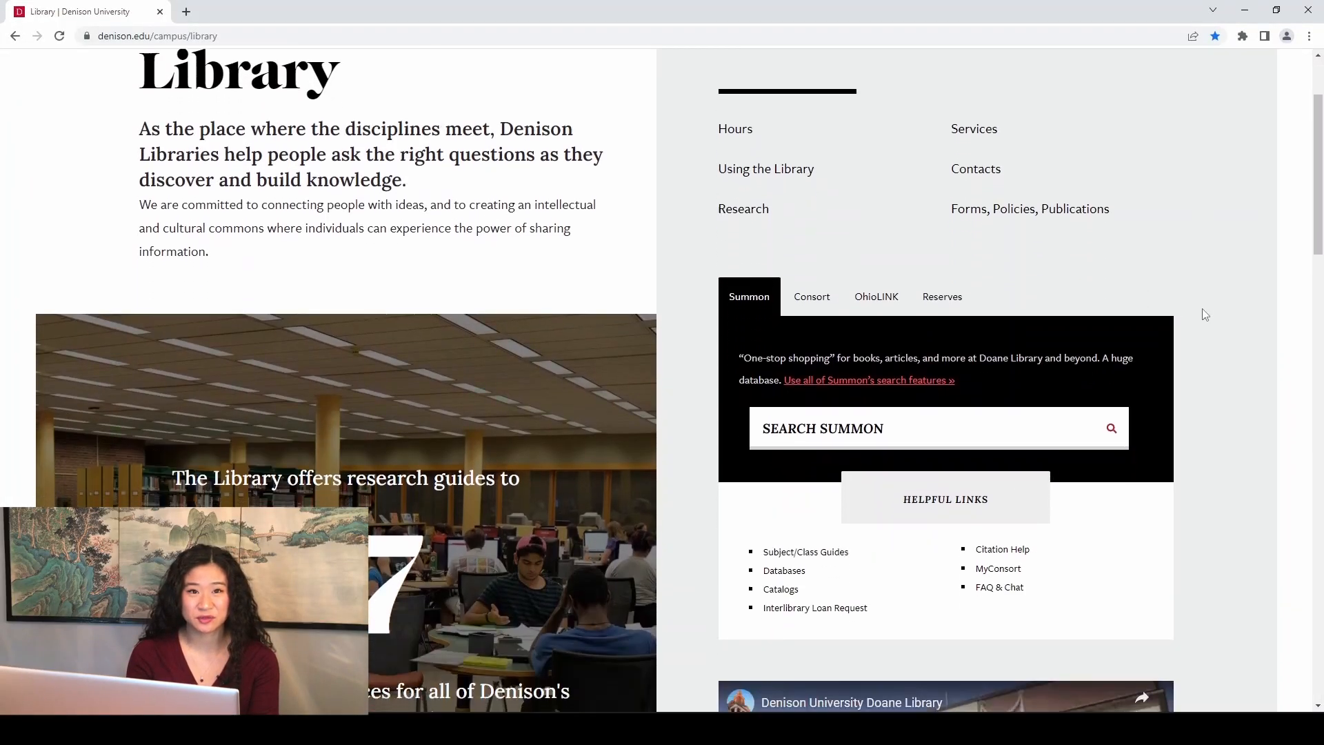
pyautogui.click(1002, 549)
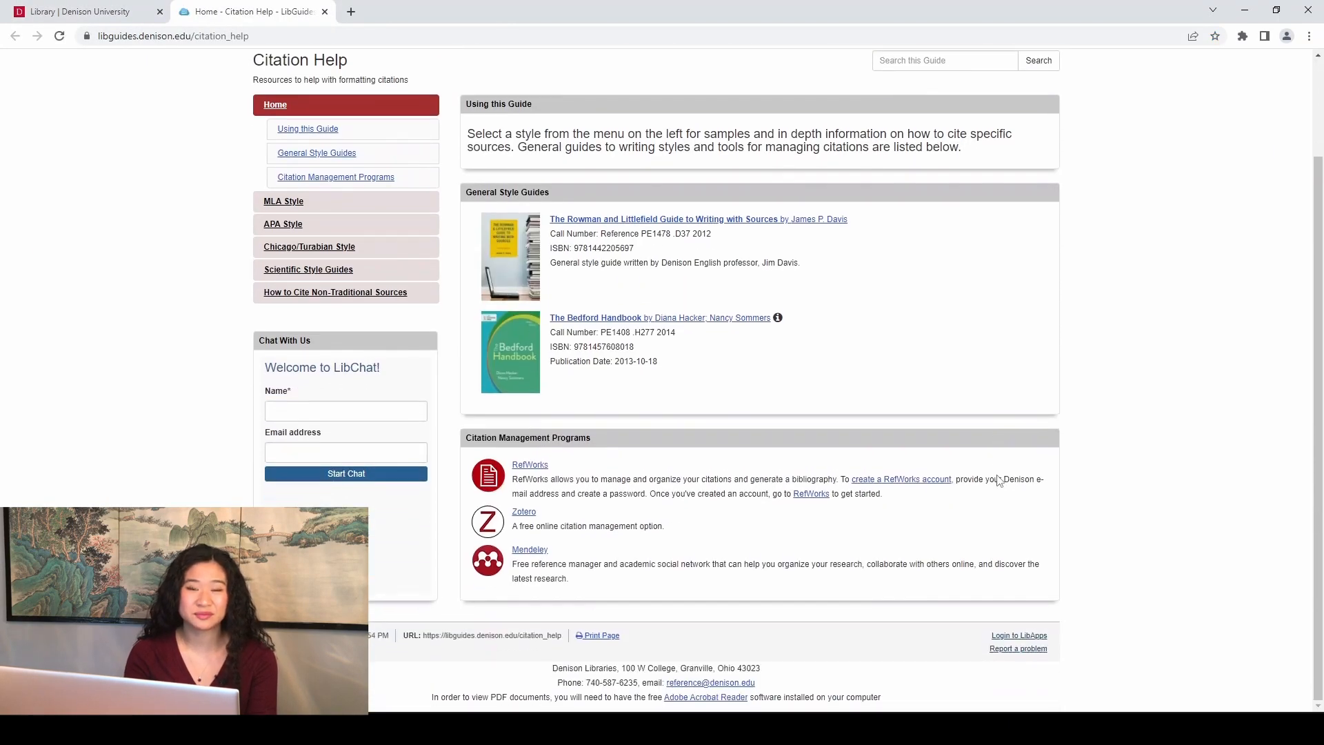
pyautogui.moveTo(920, 483)
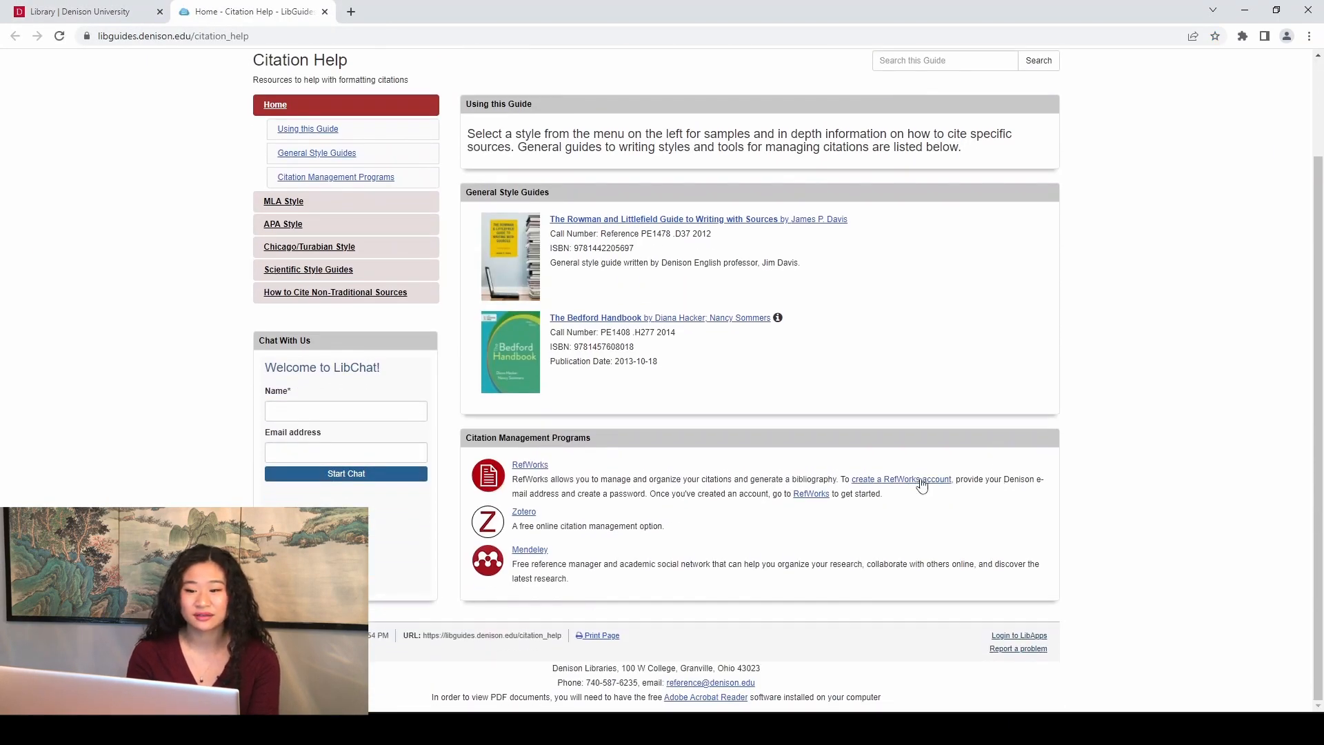
# - Sign up for RefWorks with a Denison University email and a password
pyautogui.click(900, 478)
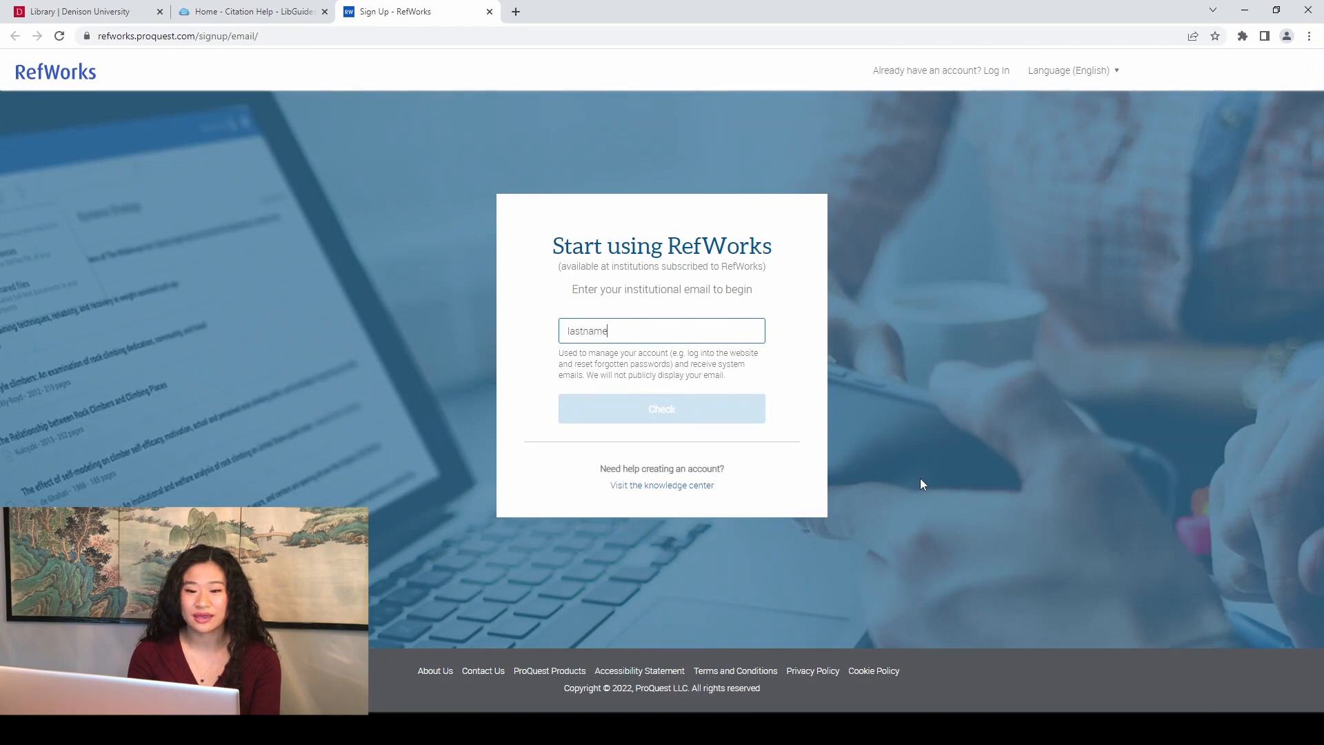
pyautogui.write('_h1')
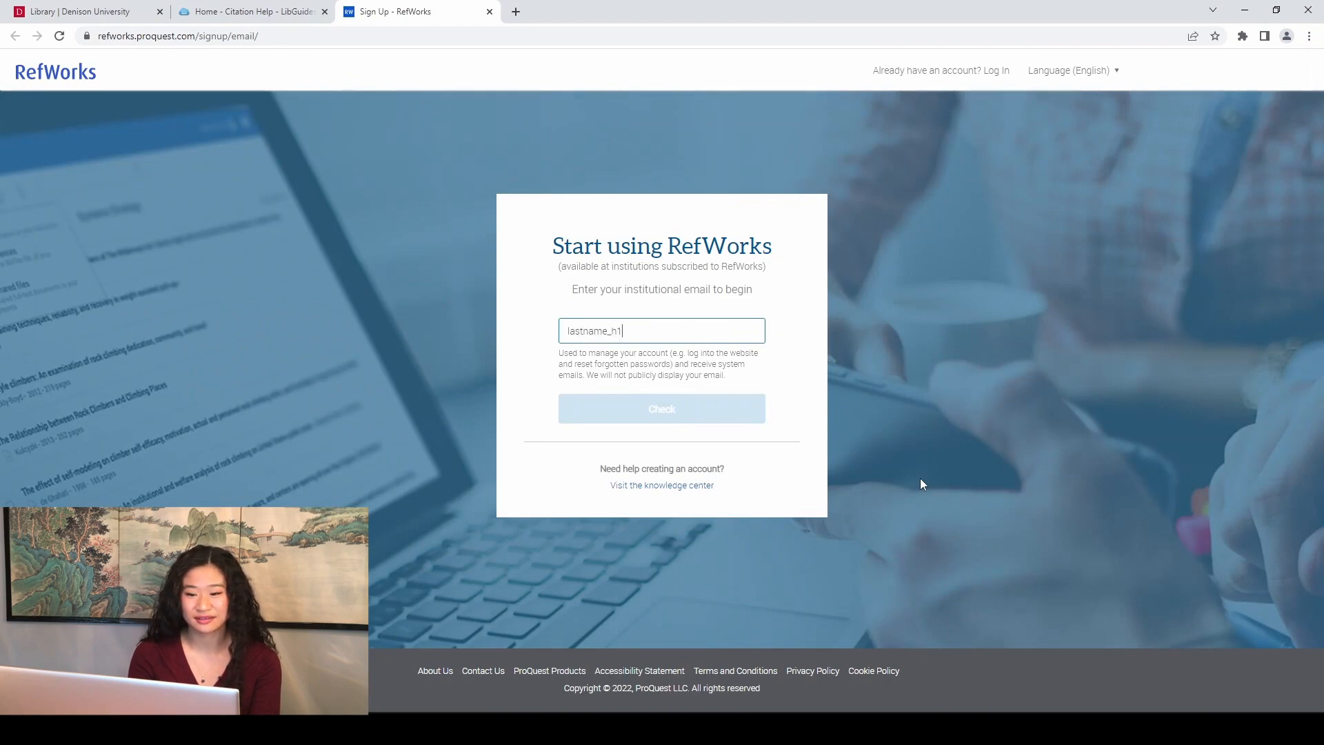
pyautogui.click(662, 409)
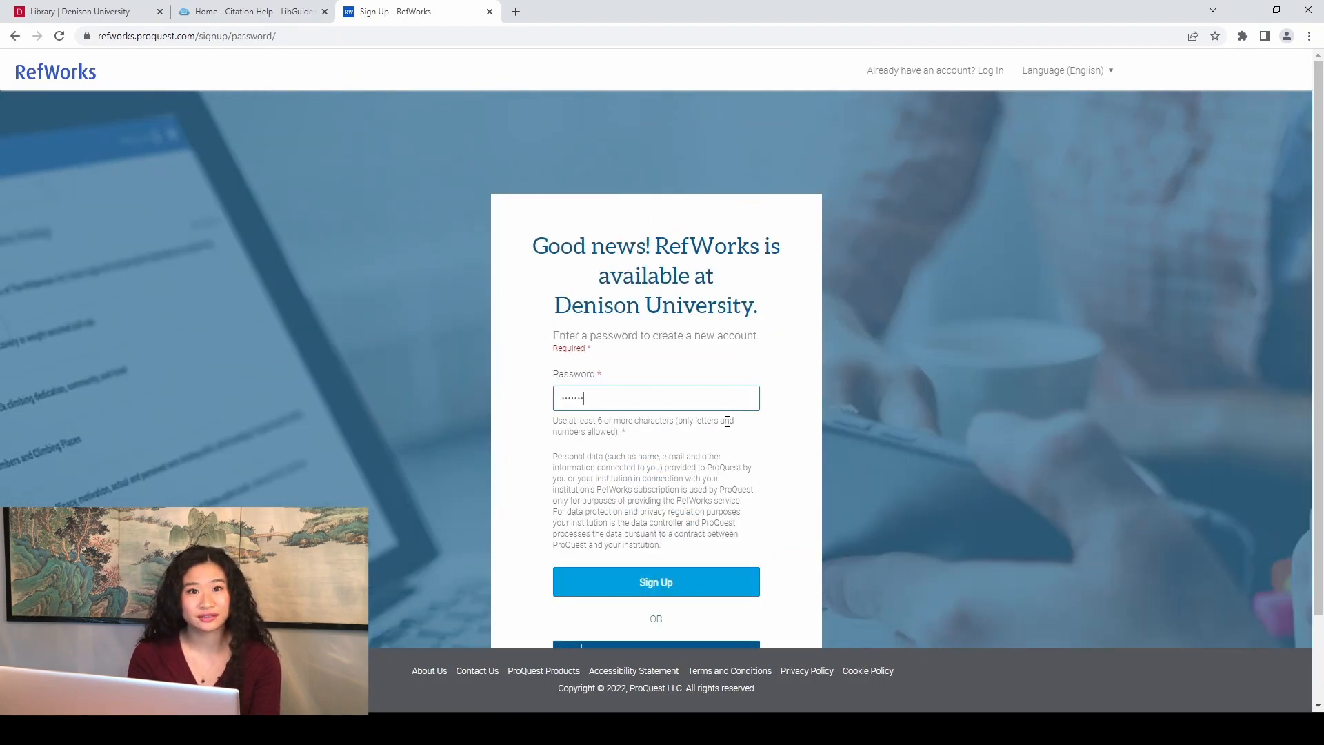
pyautogui.click(655, 581)
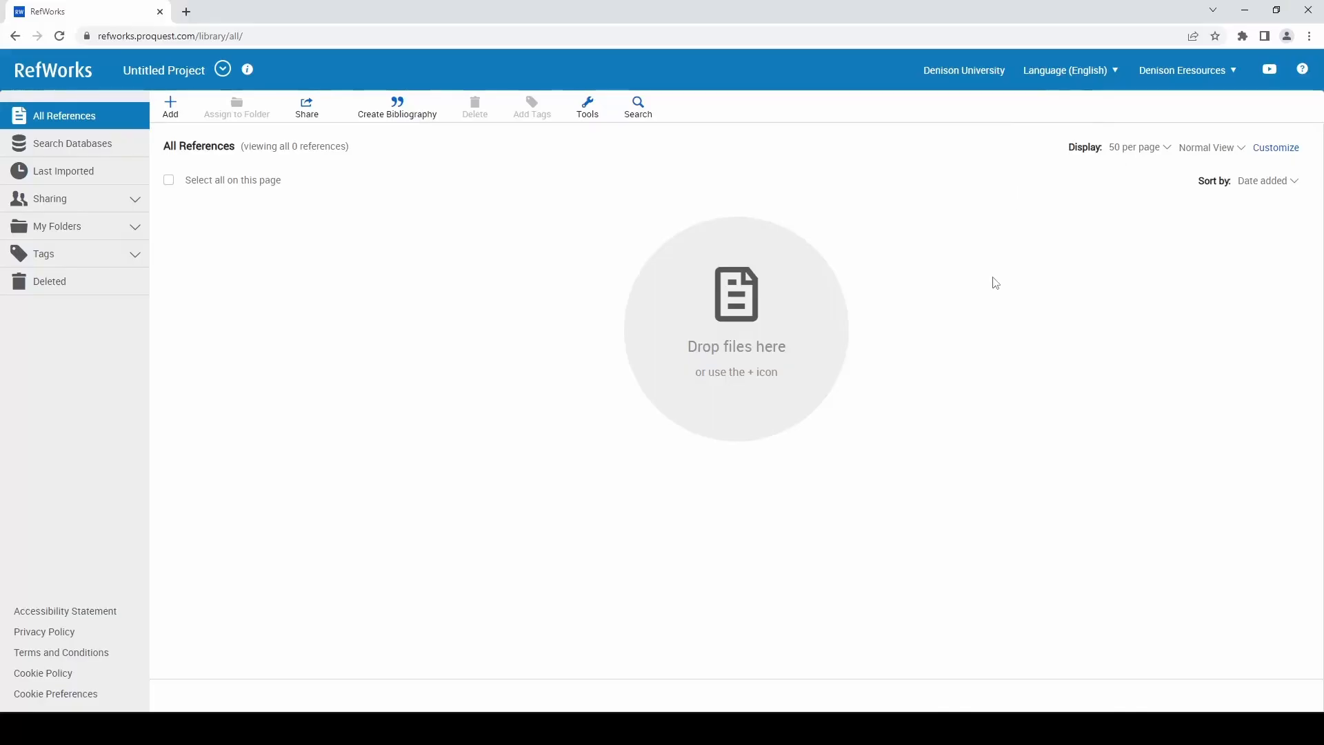
pyautogui.moveTo(414, 237)
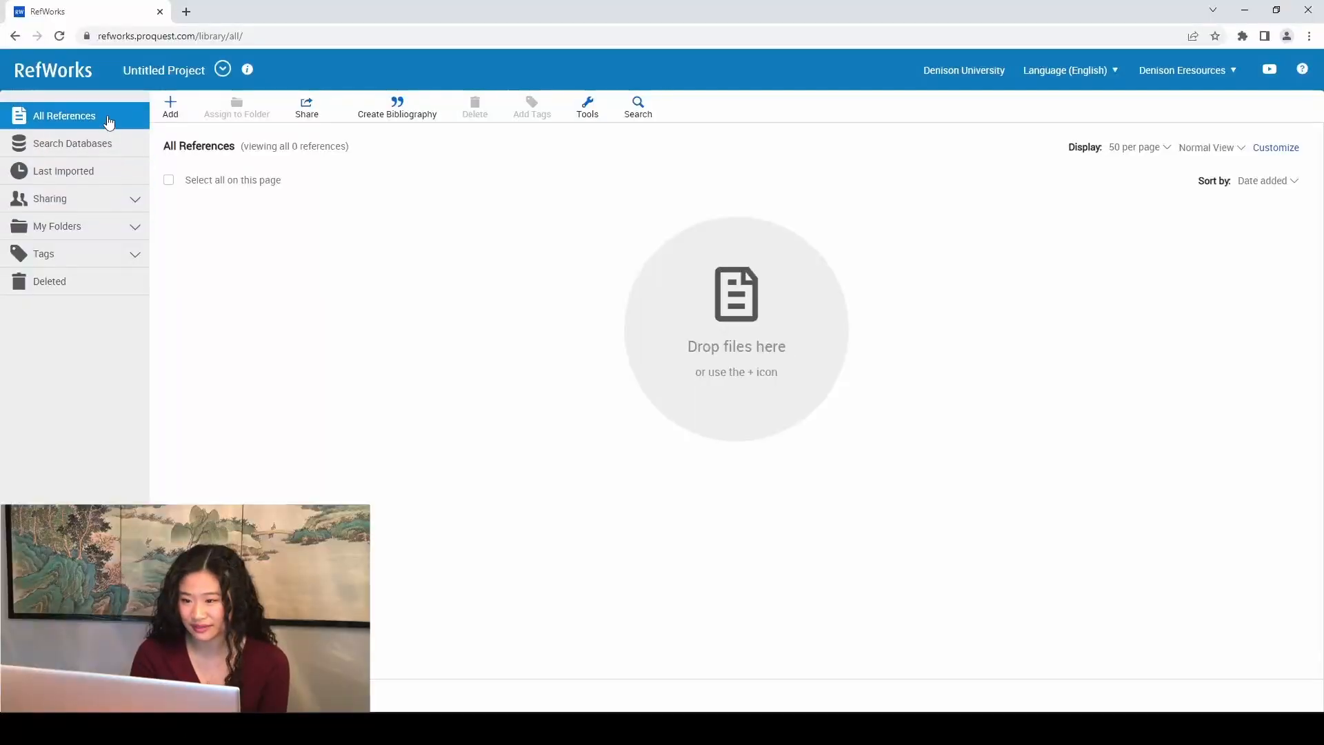
# - Add the folders 'Writing 101 Paper 1' and 'History 357' under My Folders
pyautogui.click(57, 226)
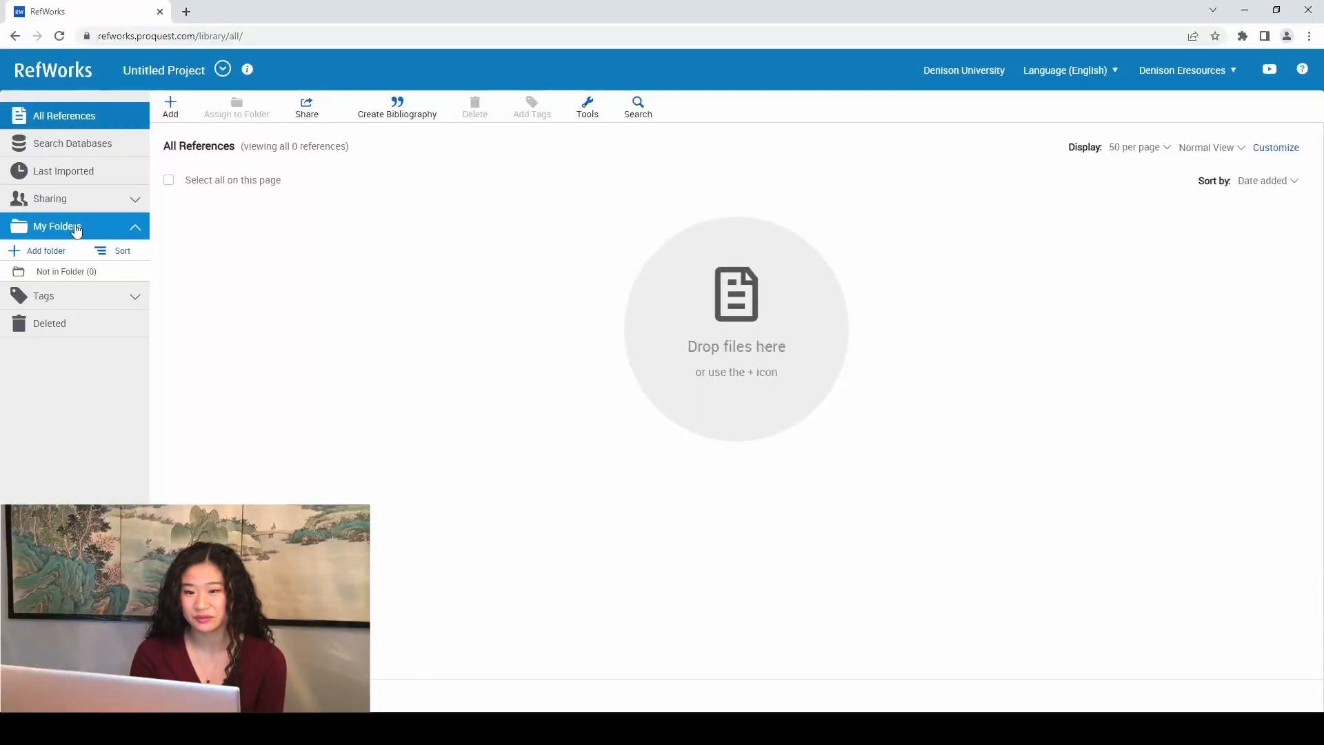
pyautogui.click(46, 249)
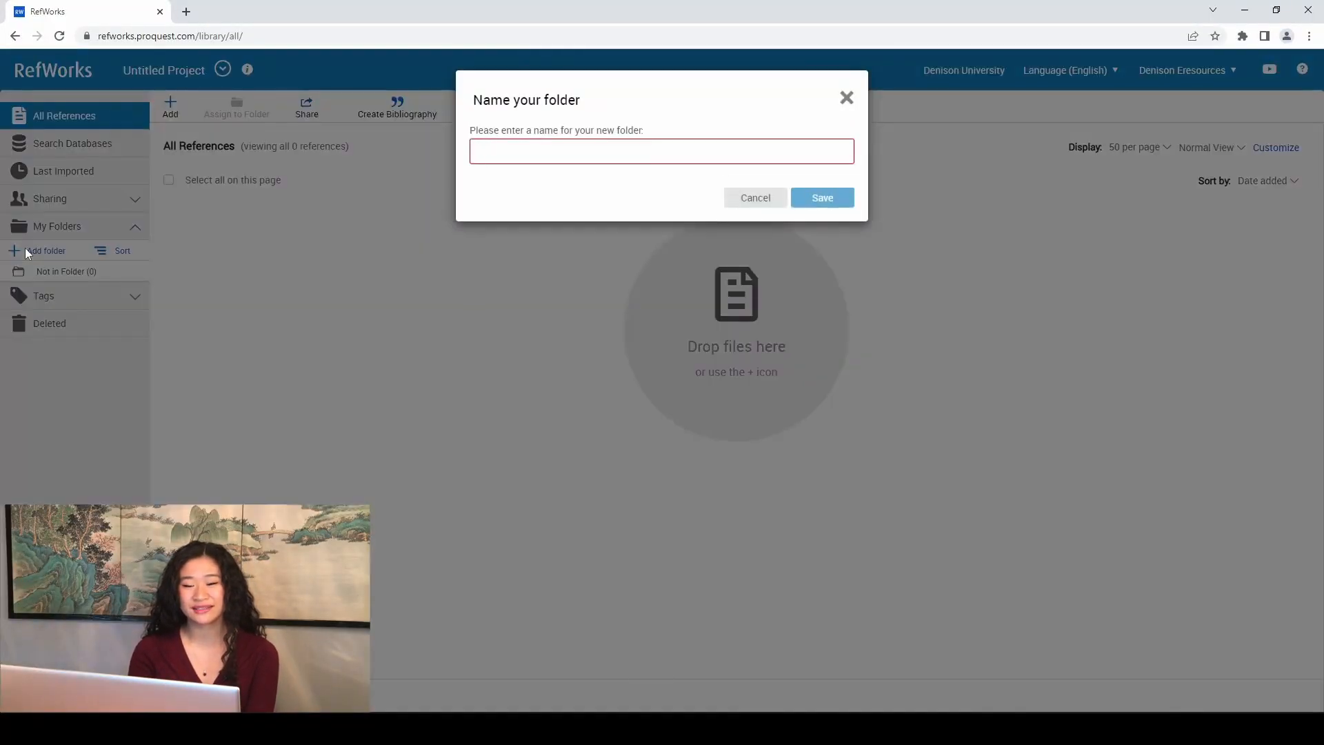
pyautogui.write('Writing 101')
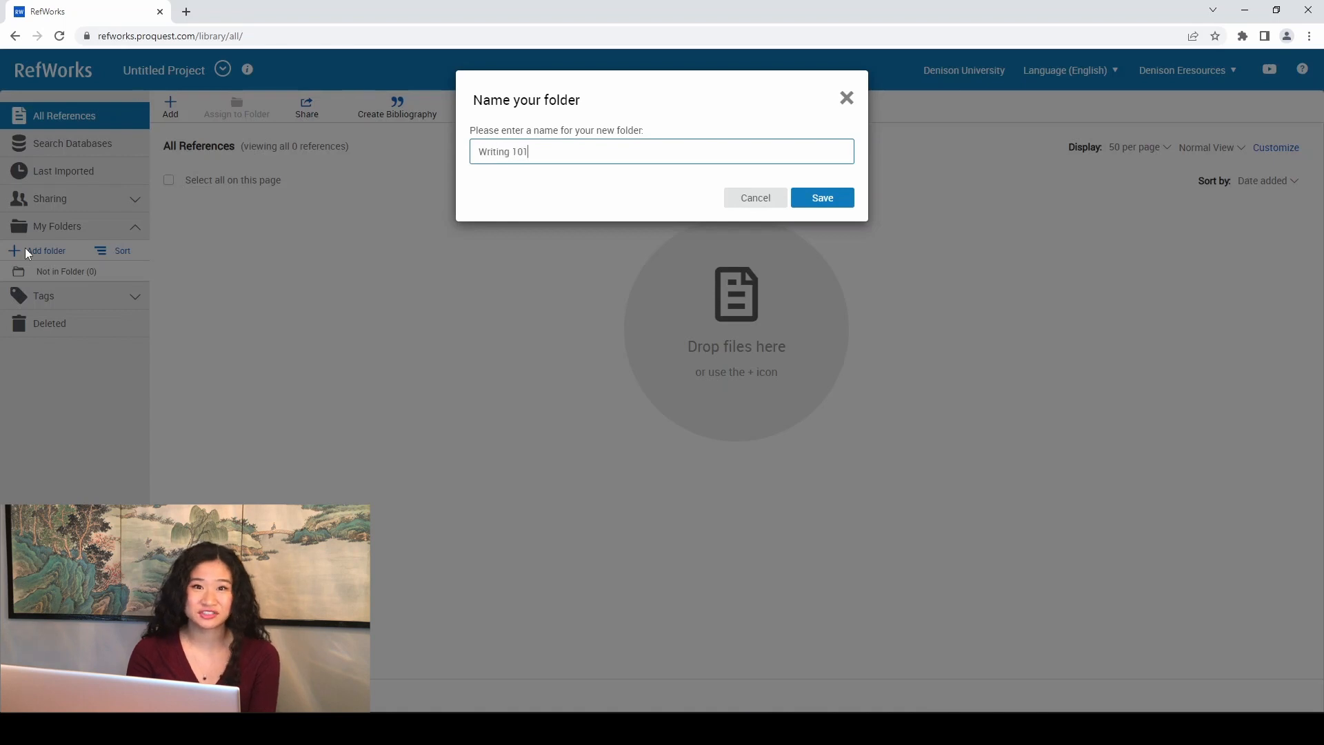
pyautogui.write('Paper 1')
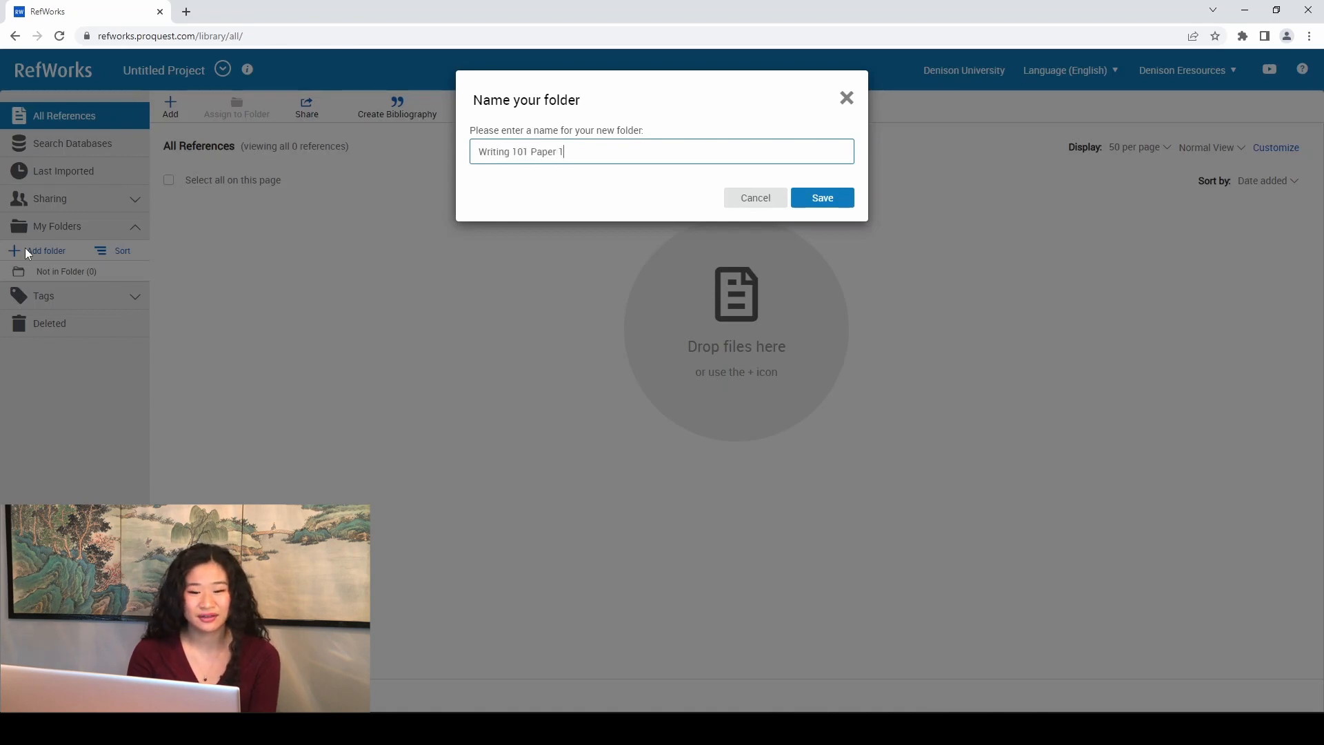
pyautogui.click(820, 198)
pyautogui.write('History 357')
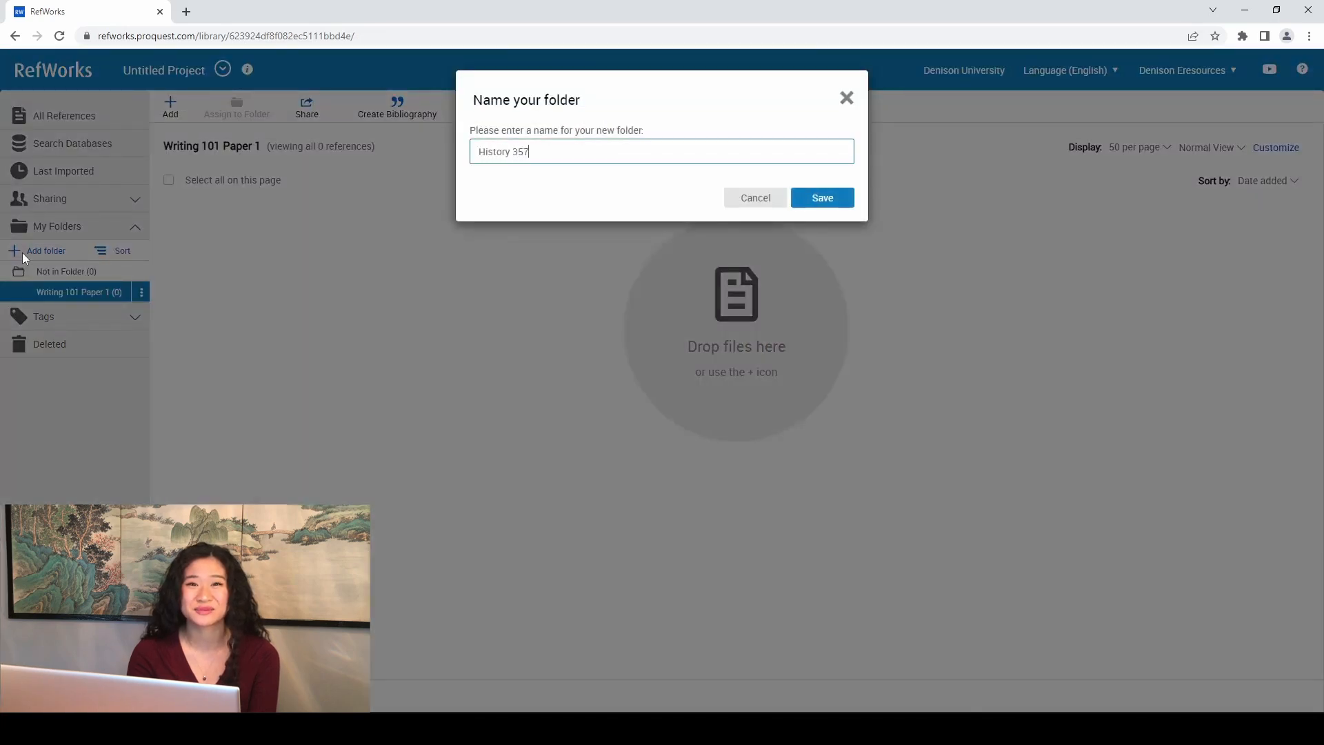
pyautogui.click(820, 196)
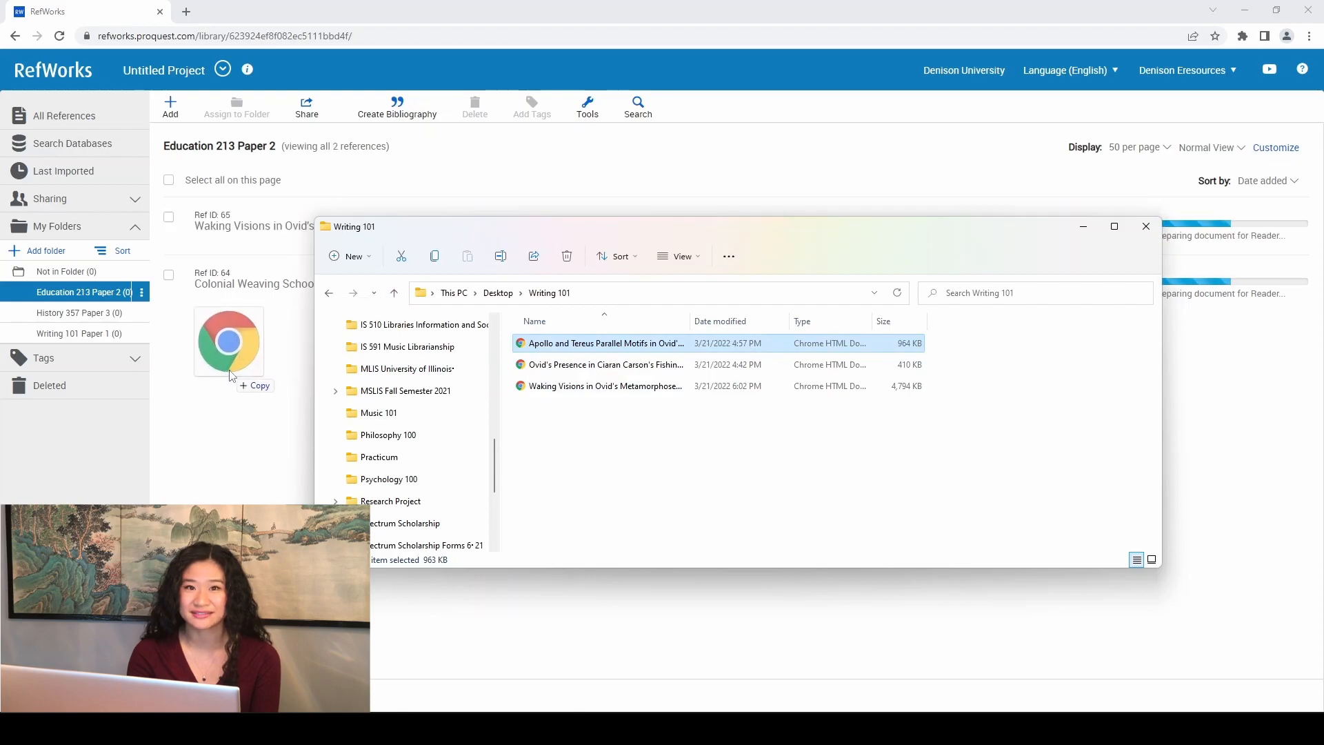
# - Upload an article document from the desktop and select the Spierling reference for filing
pyautogui.click(169, 108)
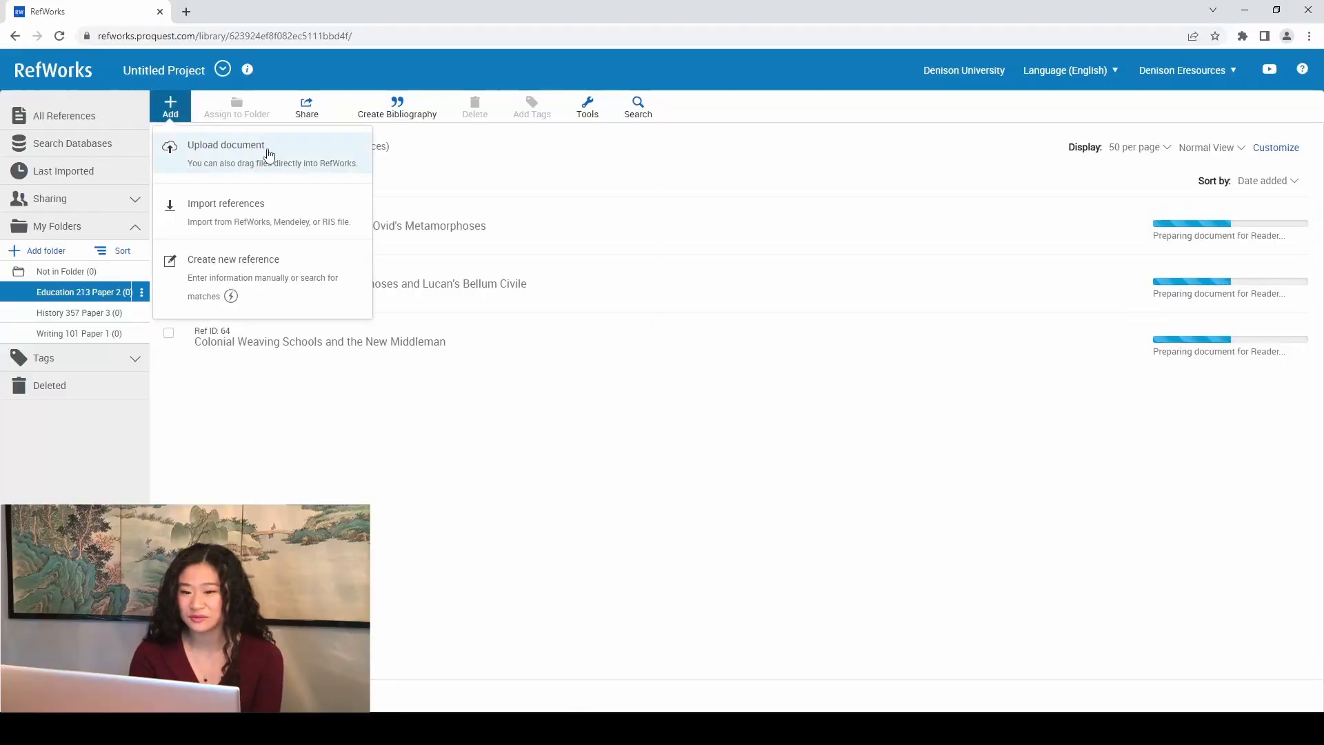
pyautogui.click(226, 144)
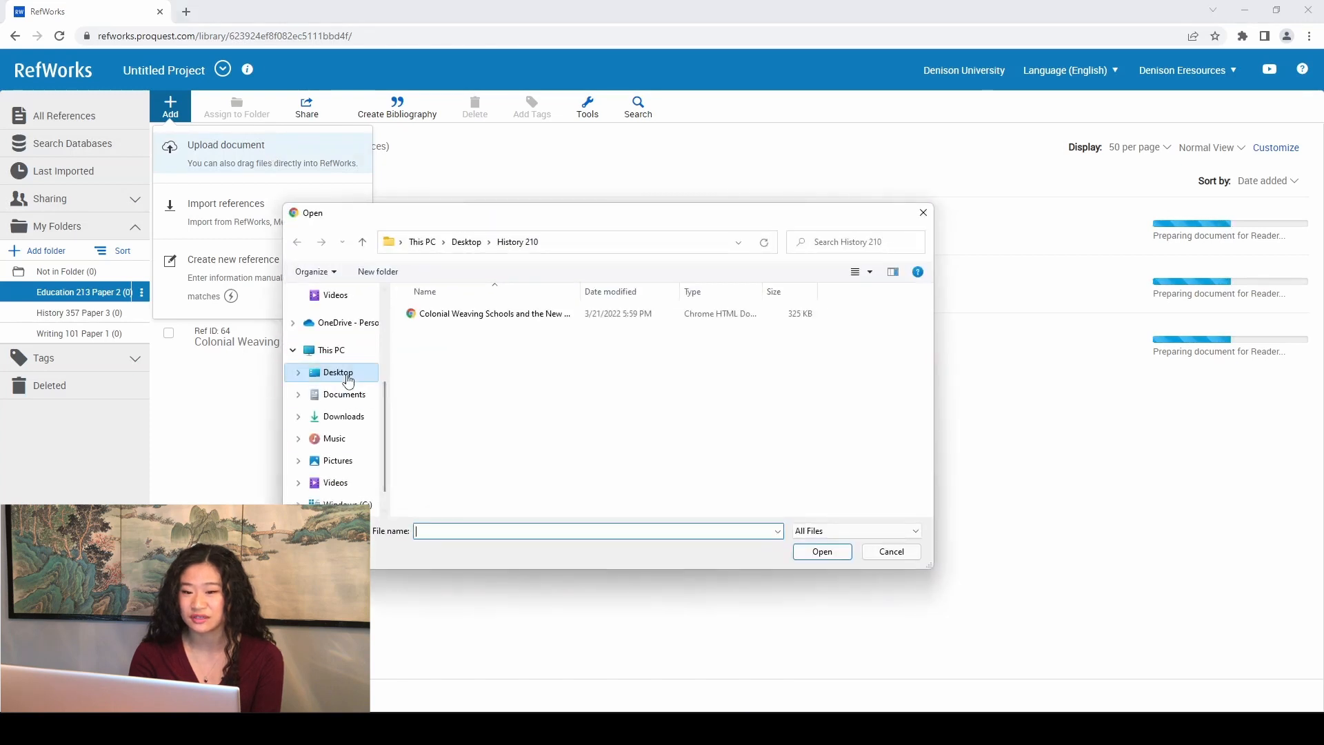
pyautogui.click(348, 493)
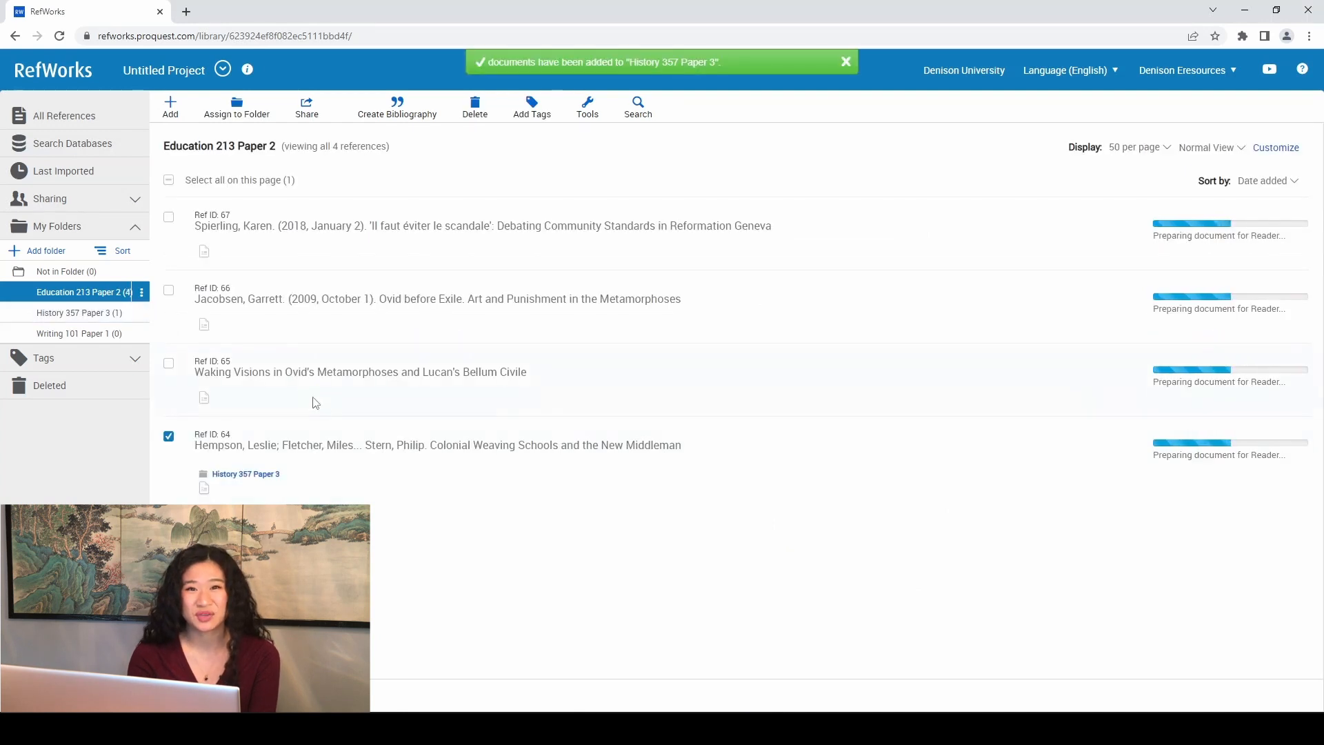
pyautogui.click(168, 362)
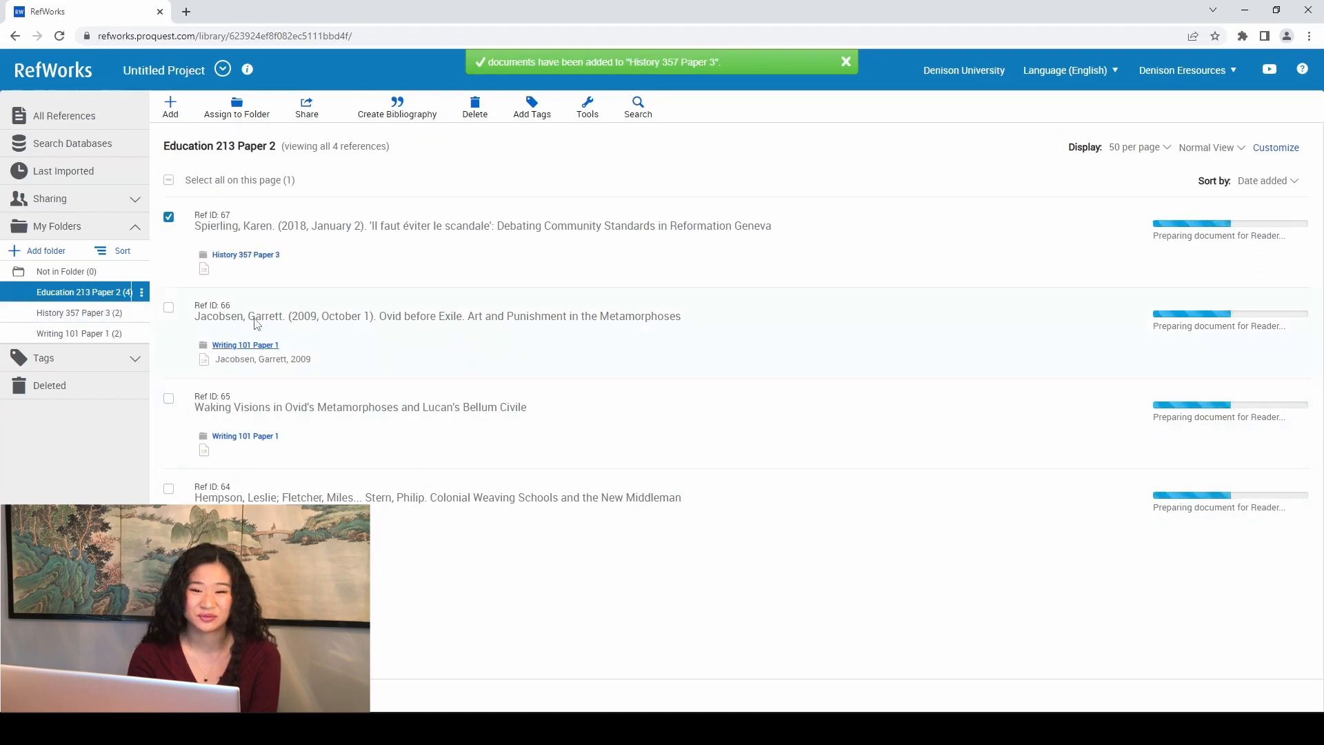
# - Start a manually entered reference with the reference type set to Book
pyautogui.click(170, 107)
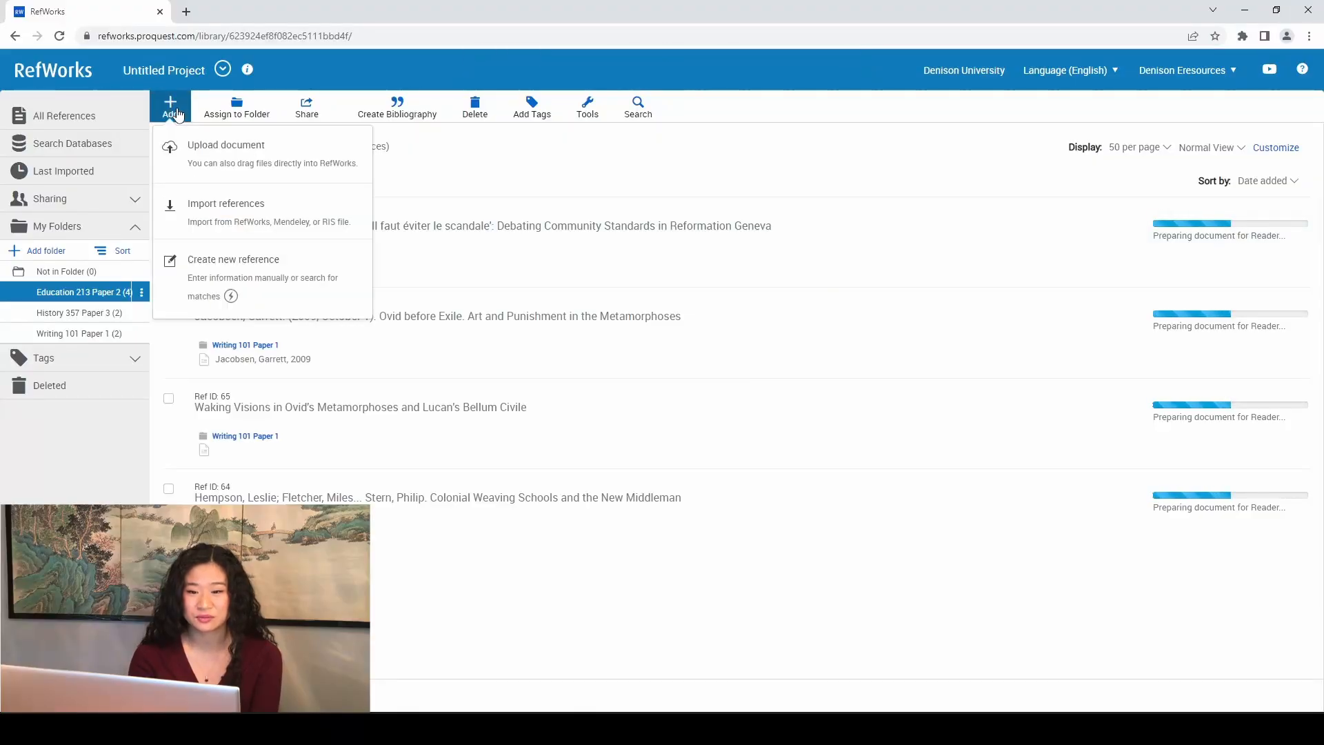
pyautogui.click(233, 259)
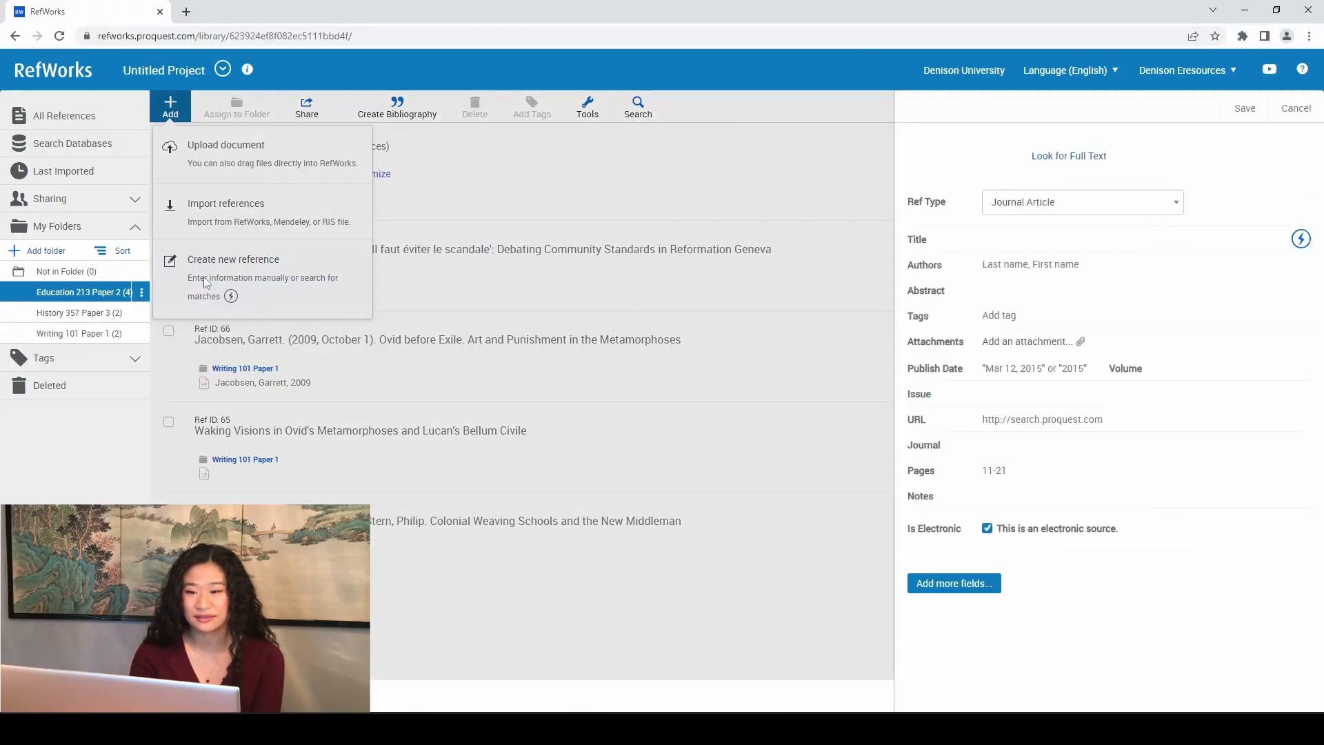
pyautogui.click(1172, 202)
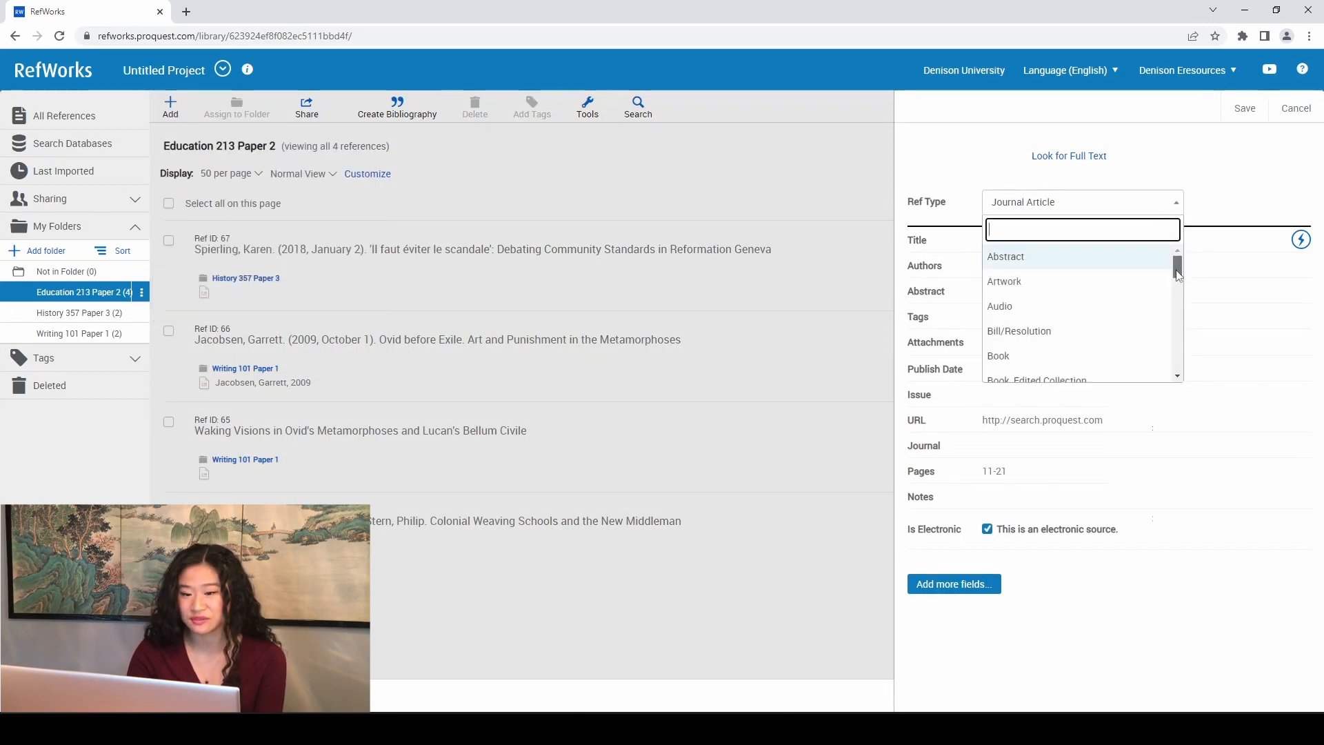
pyautogui.scroll(-3)
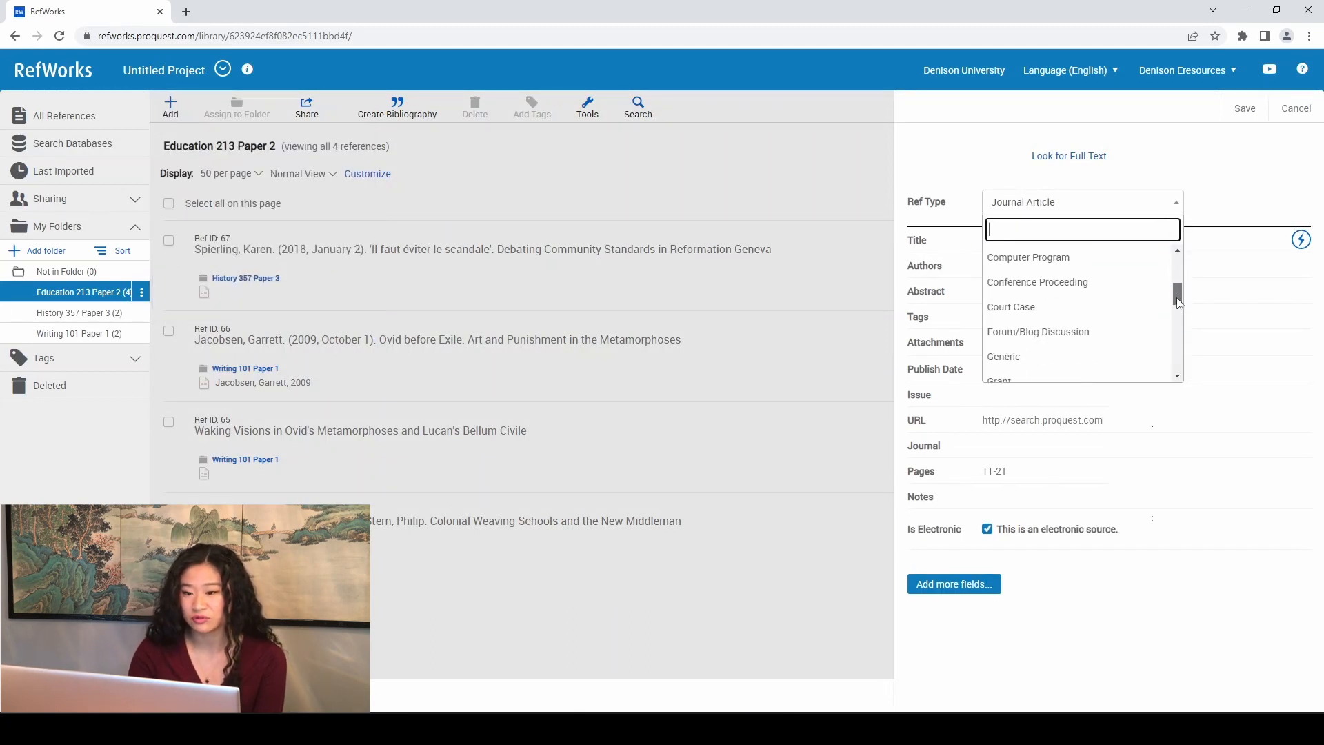
pyautogui.scroll(-3)
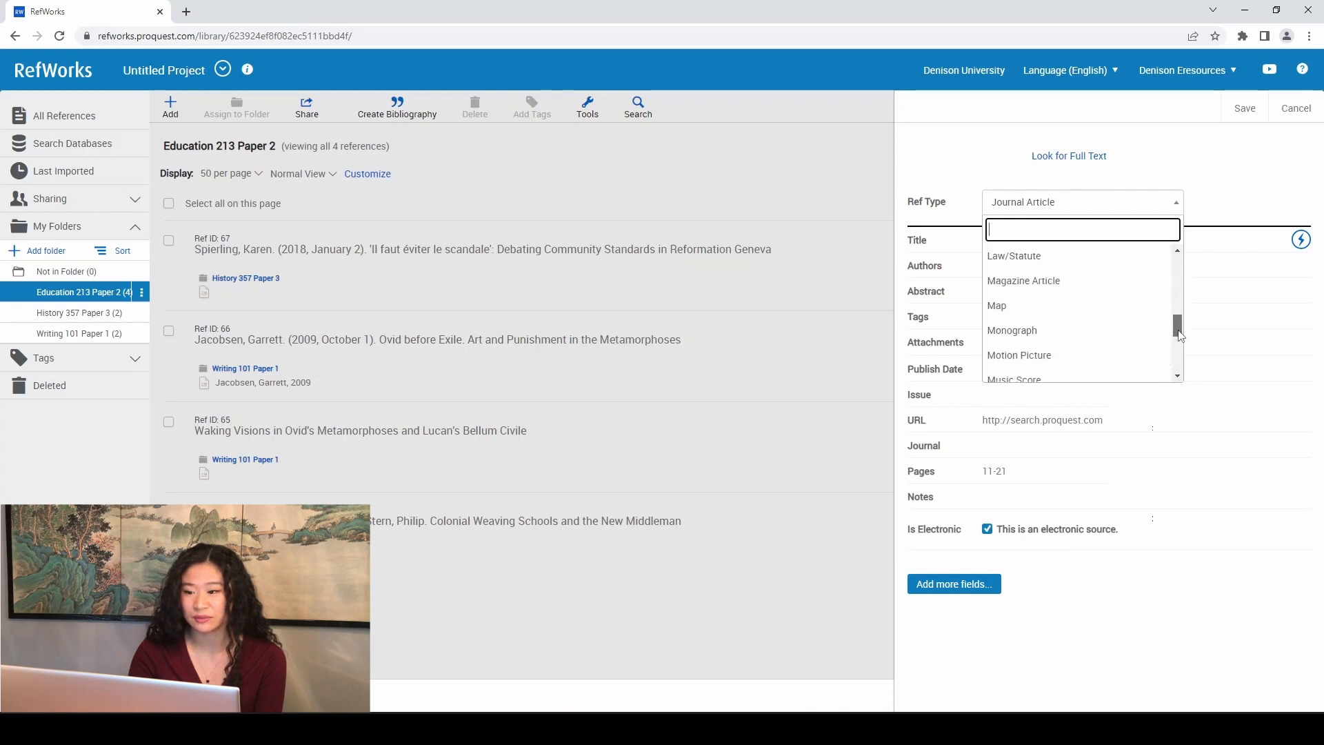
pyautogui.scroll(-3)
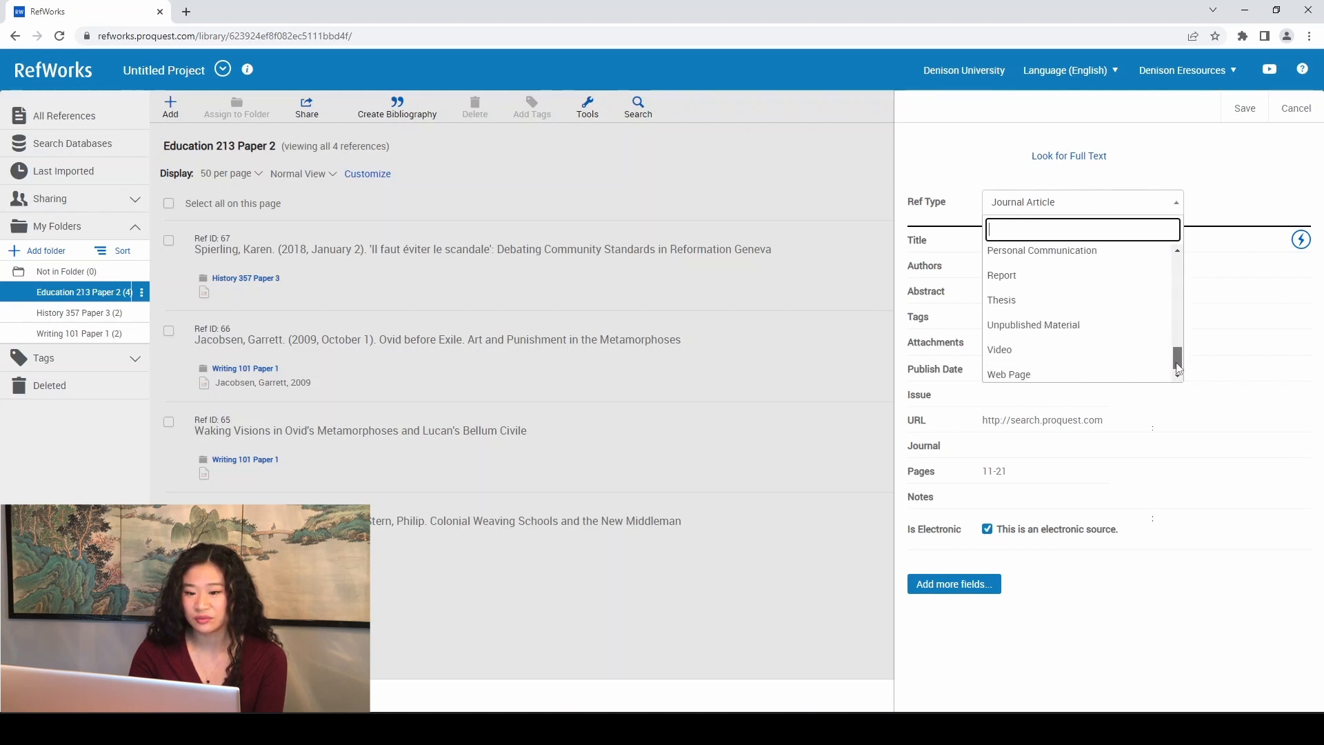
pyautogui.scroll(3)
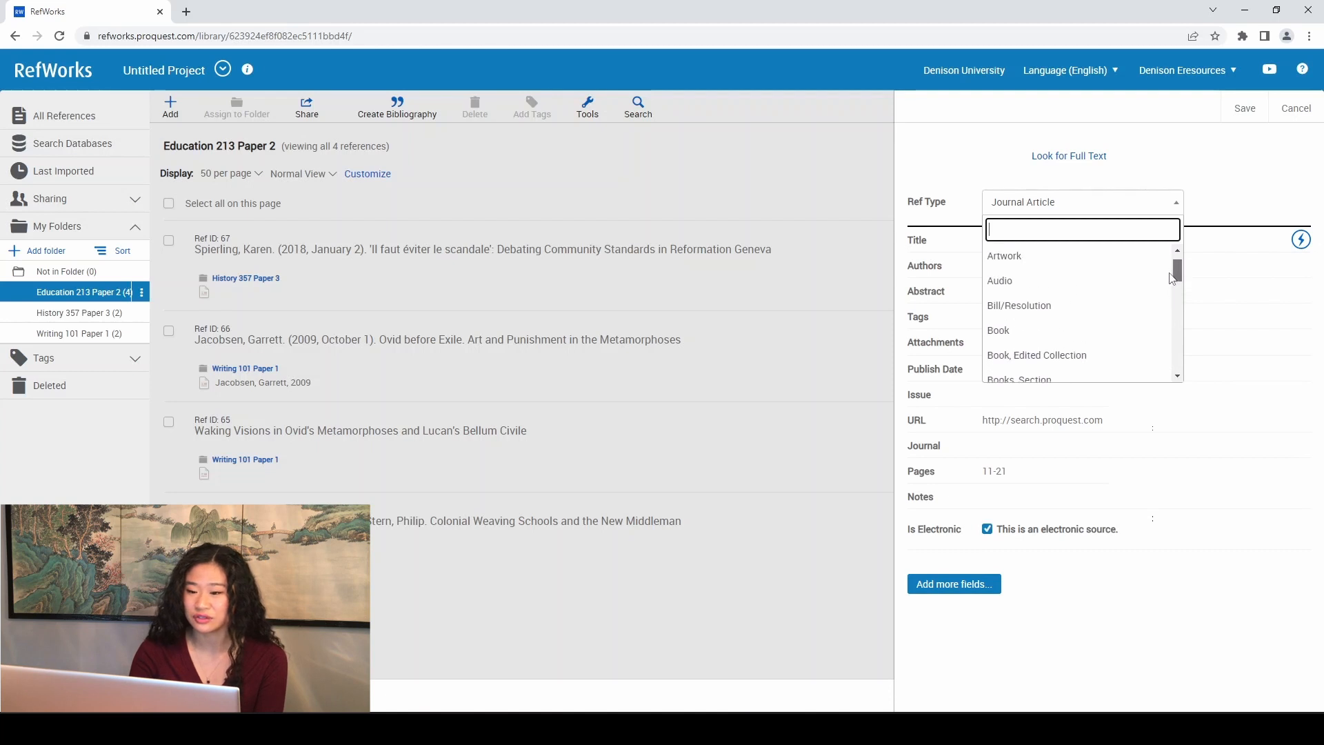
pyautogui.click(997, 330)
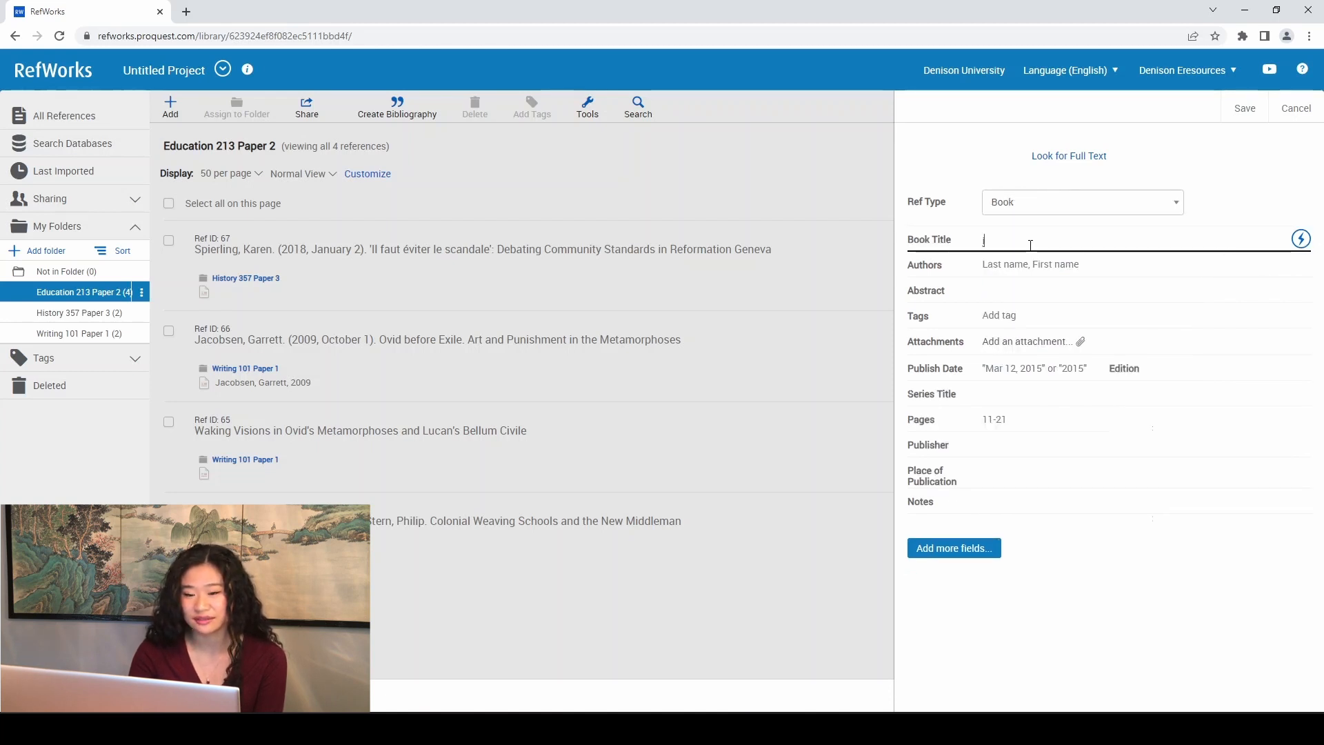
# - Auto-complete the title 'infant baptism' as Infant Baptism in Reformation Geneva and save it
pyautogui.write('infant b')
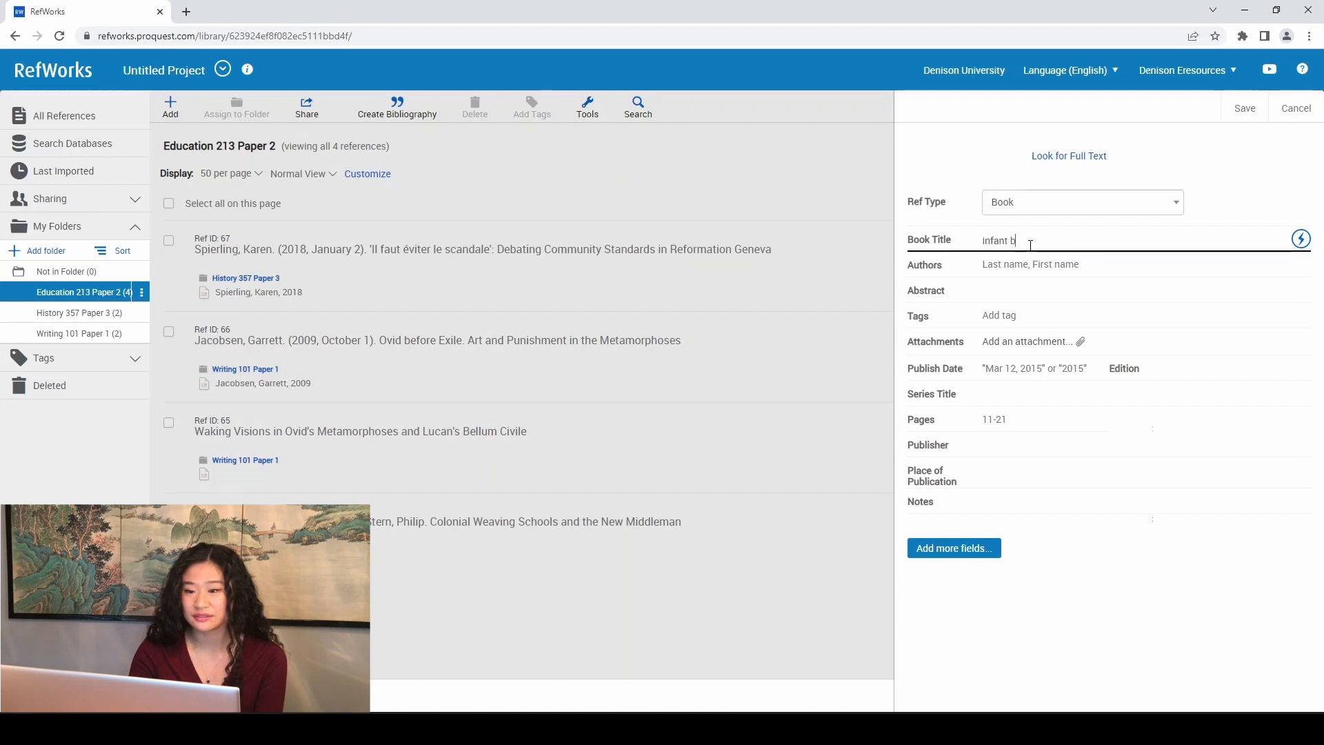
pyautogui.write('aptism')
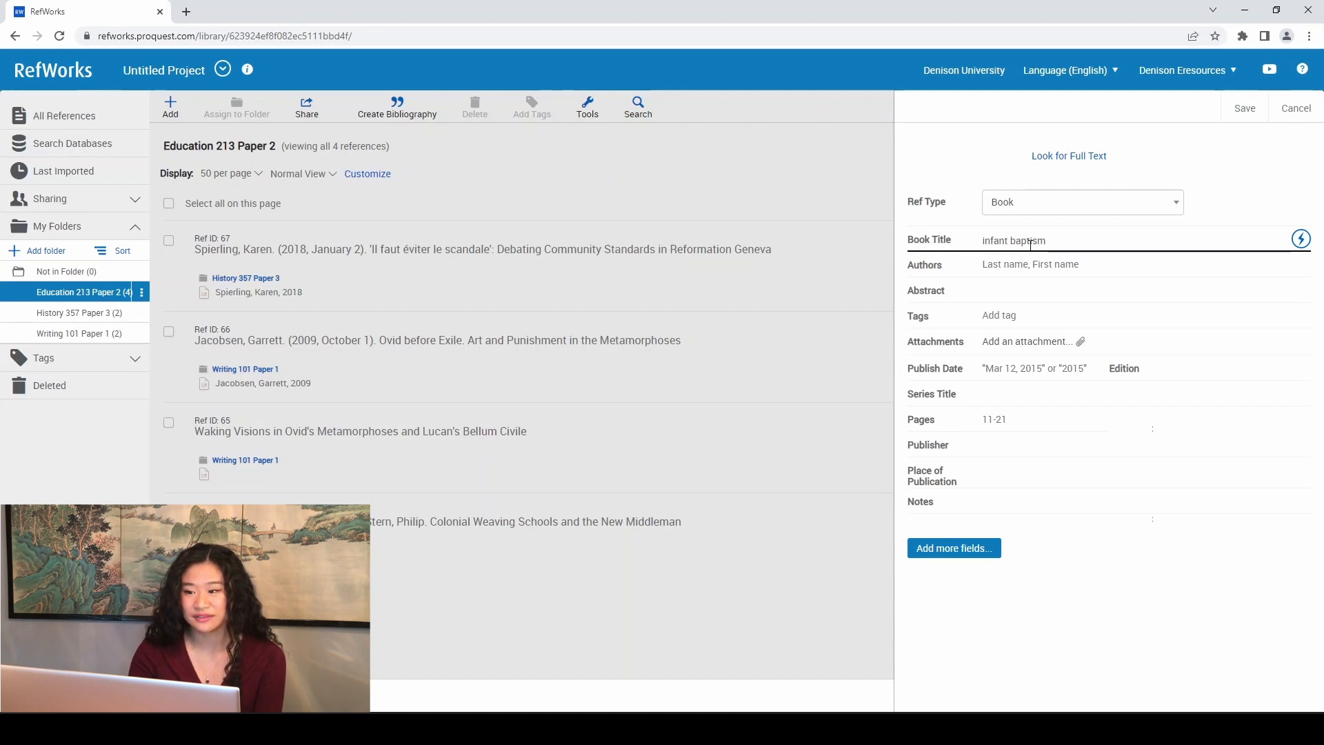
pyautogui.moveTo(1301, 240)
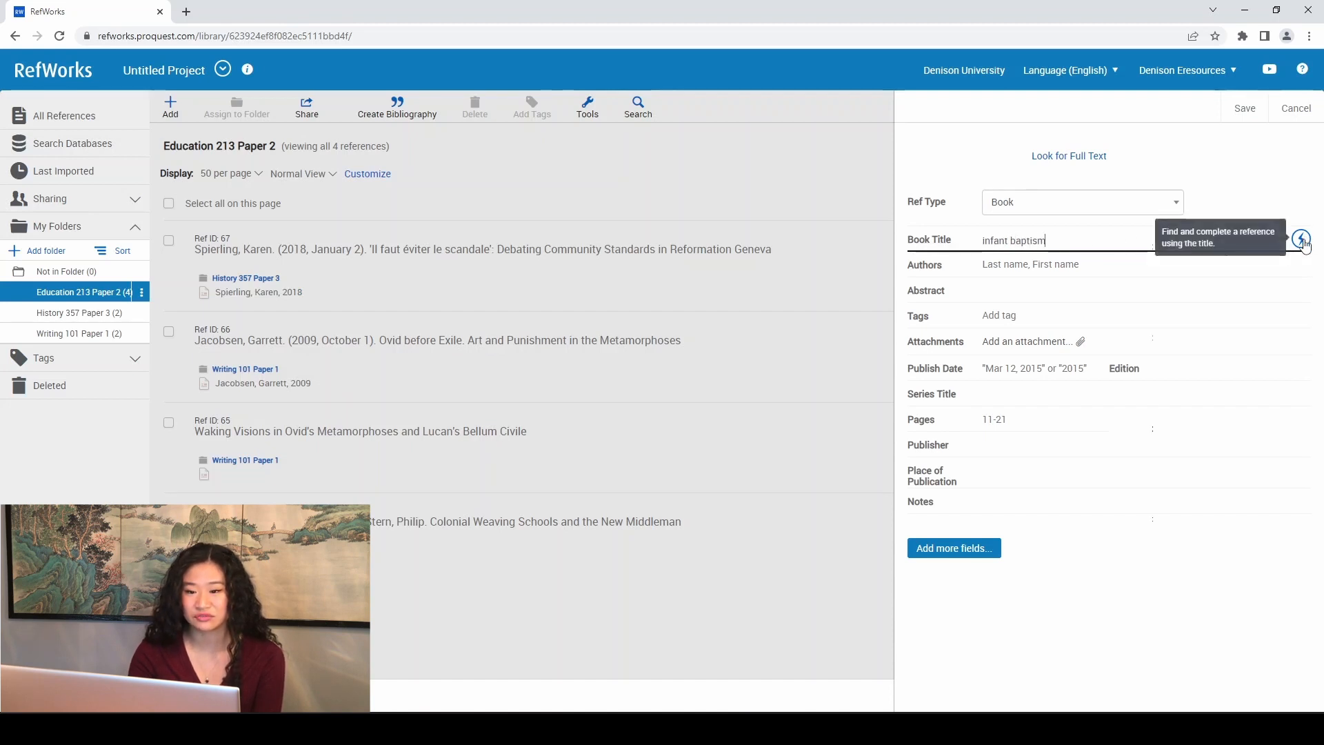
pyautogui.click(1302, 240)
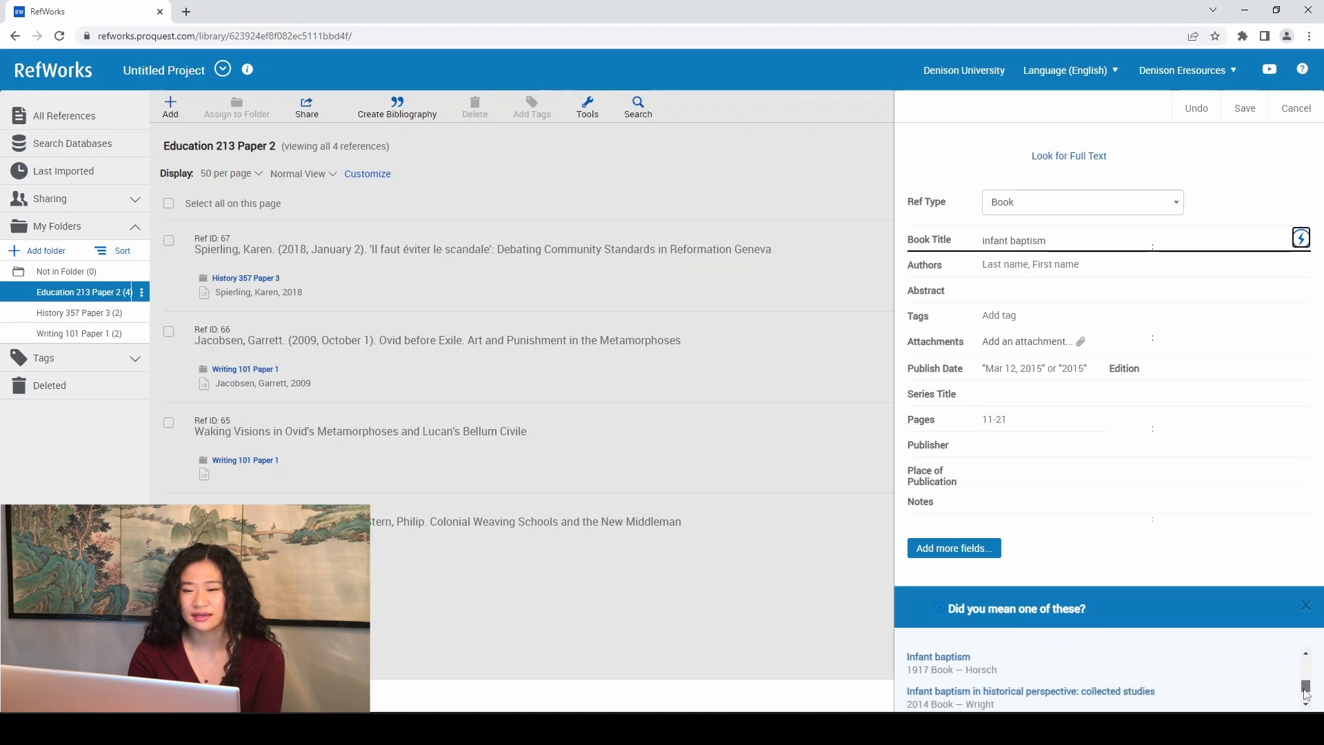
pyautogui.scroll(-3)
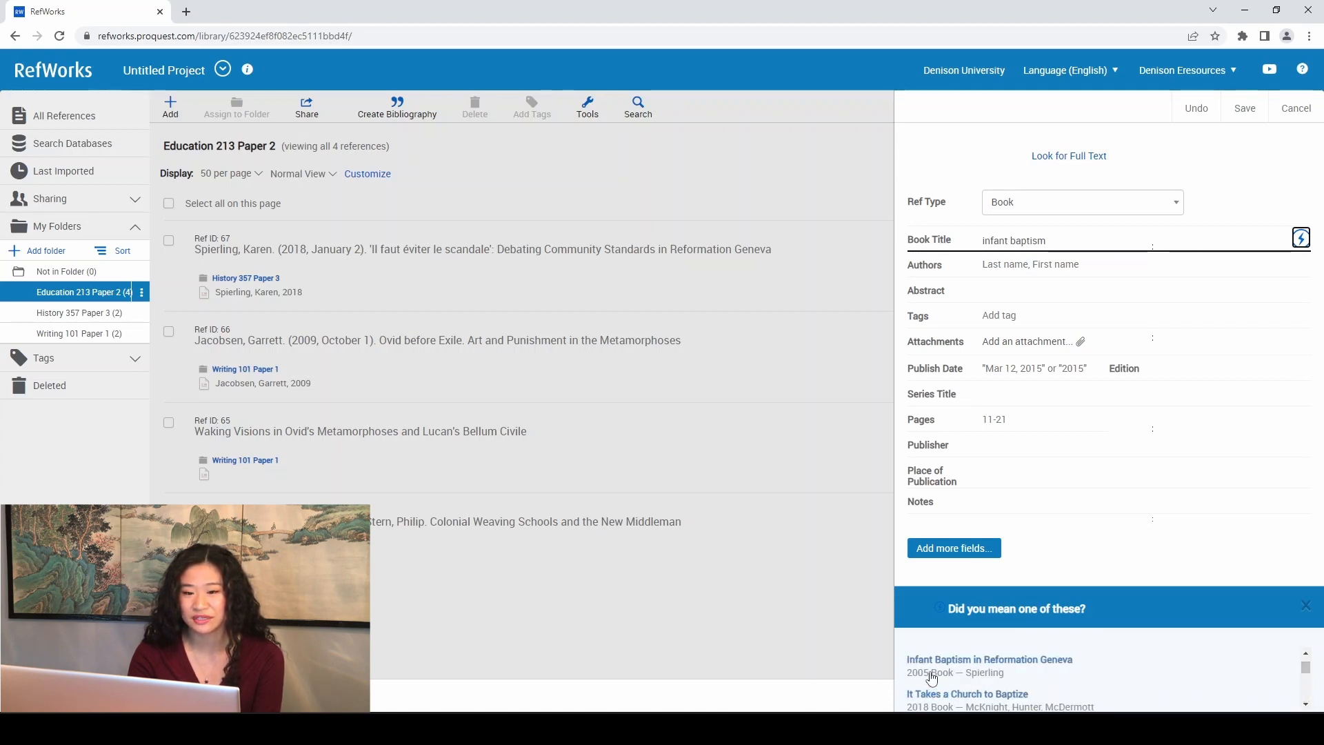
pyautogui.click(989, 659)
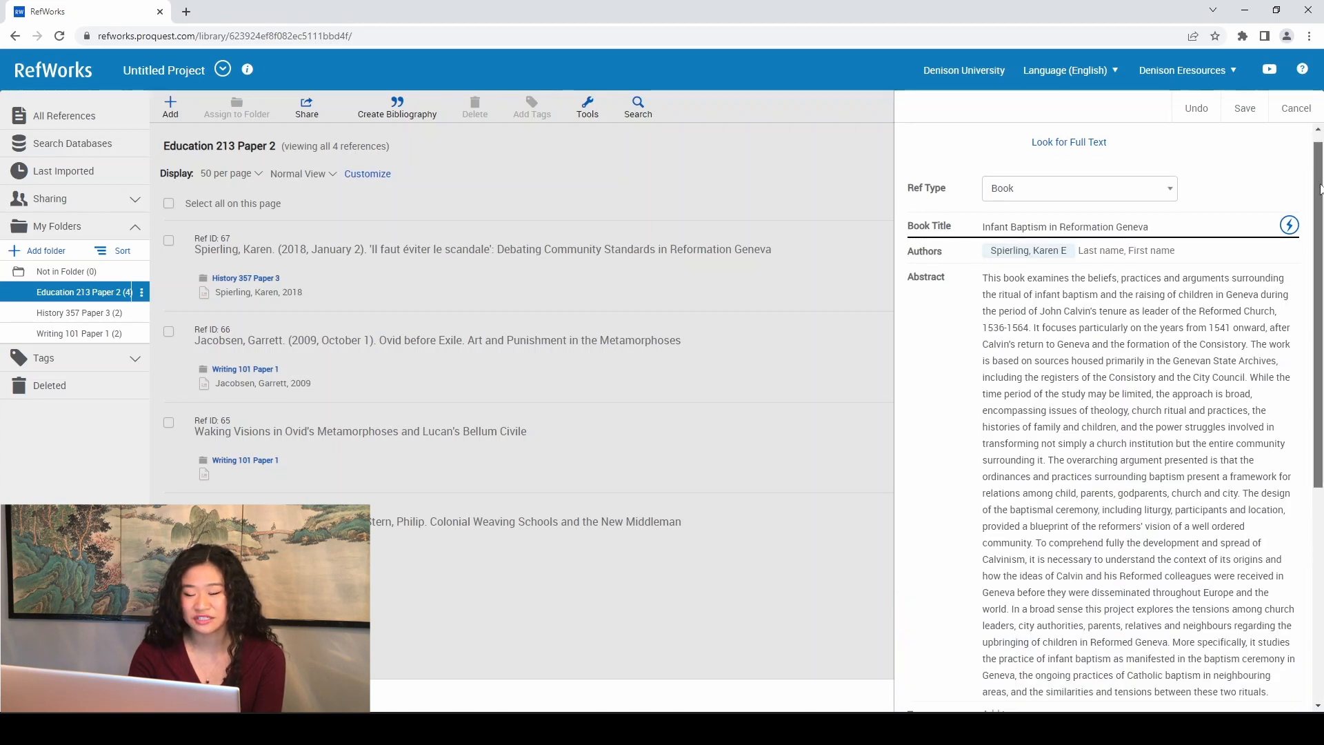
pyautogui.scroll(-3)
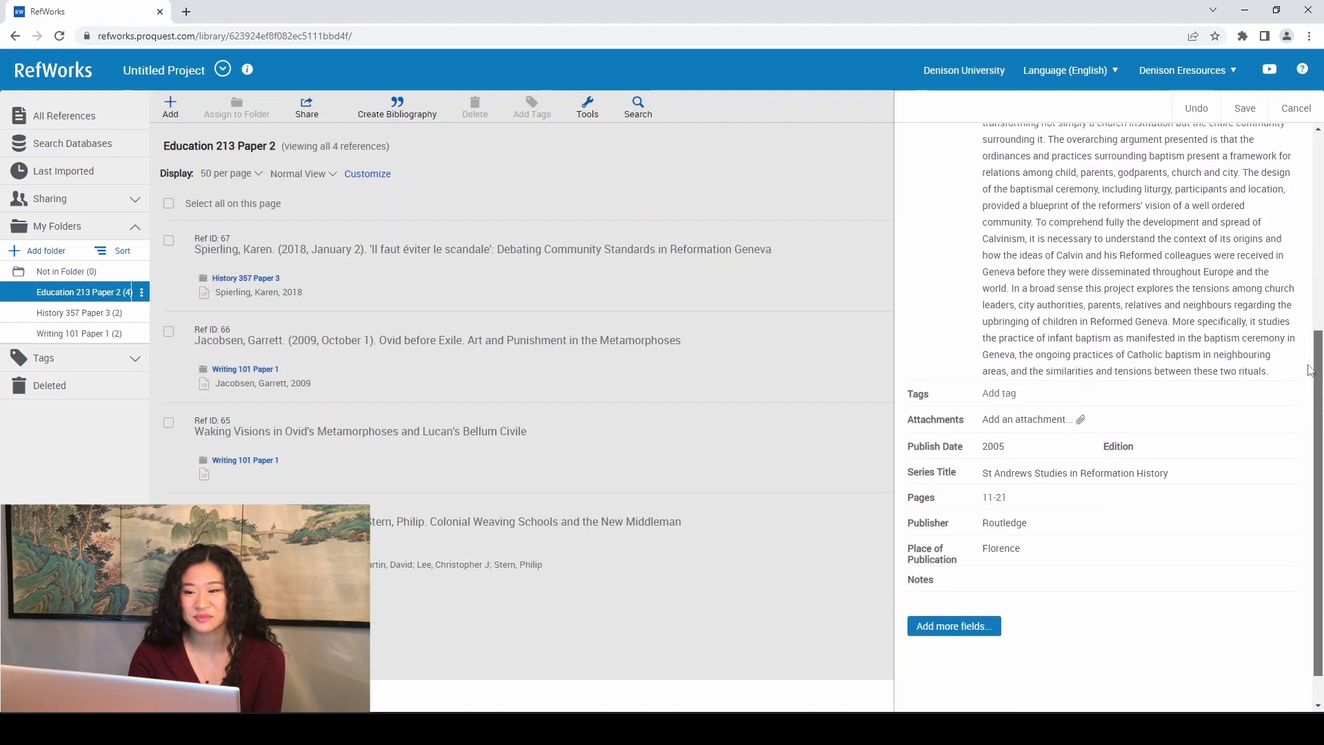
pyautogui.scroll(3)
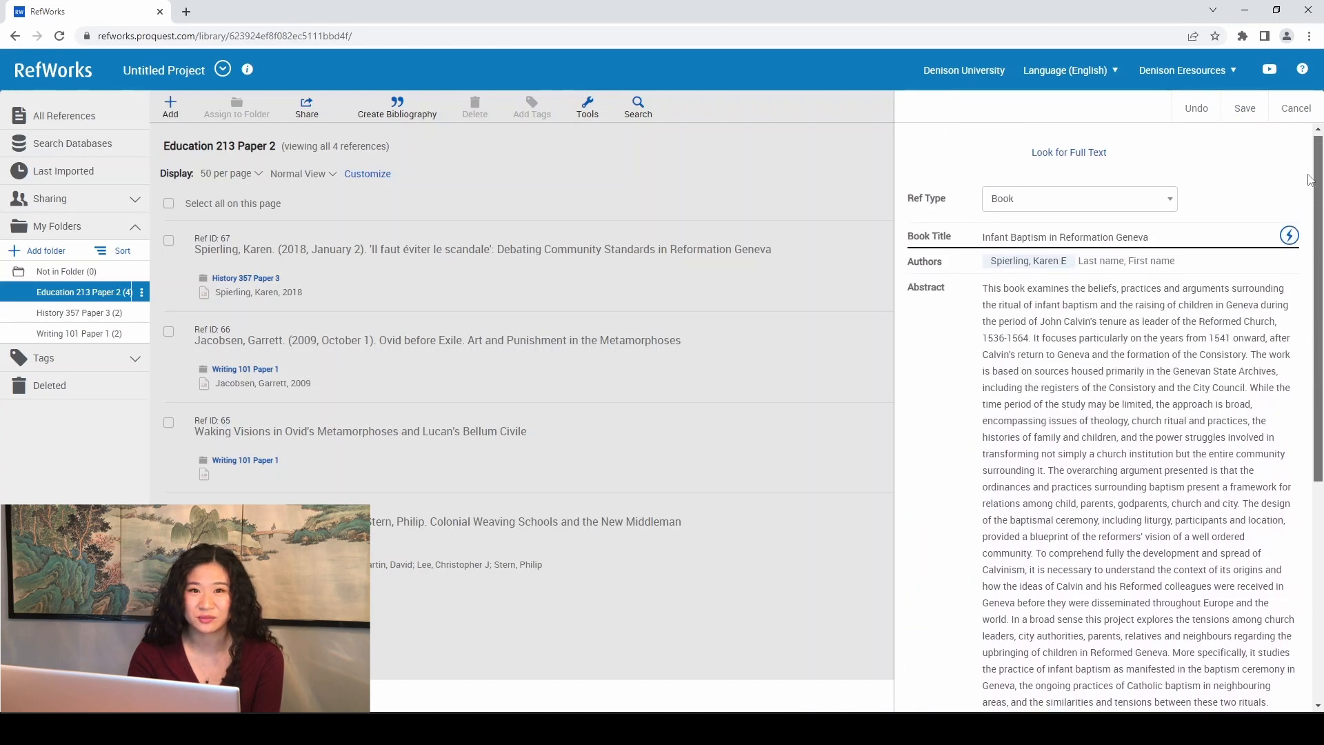
pyautogui.click(1245, 108)
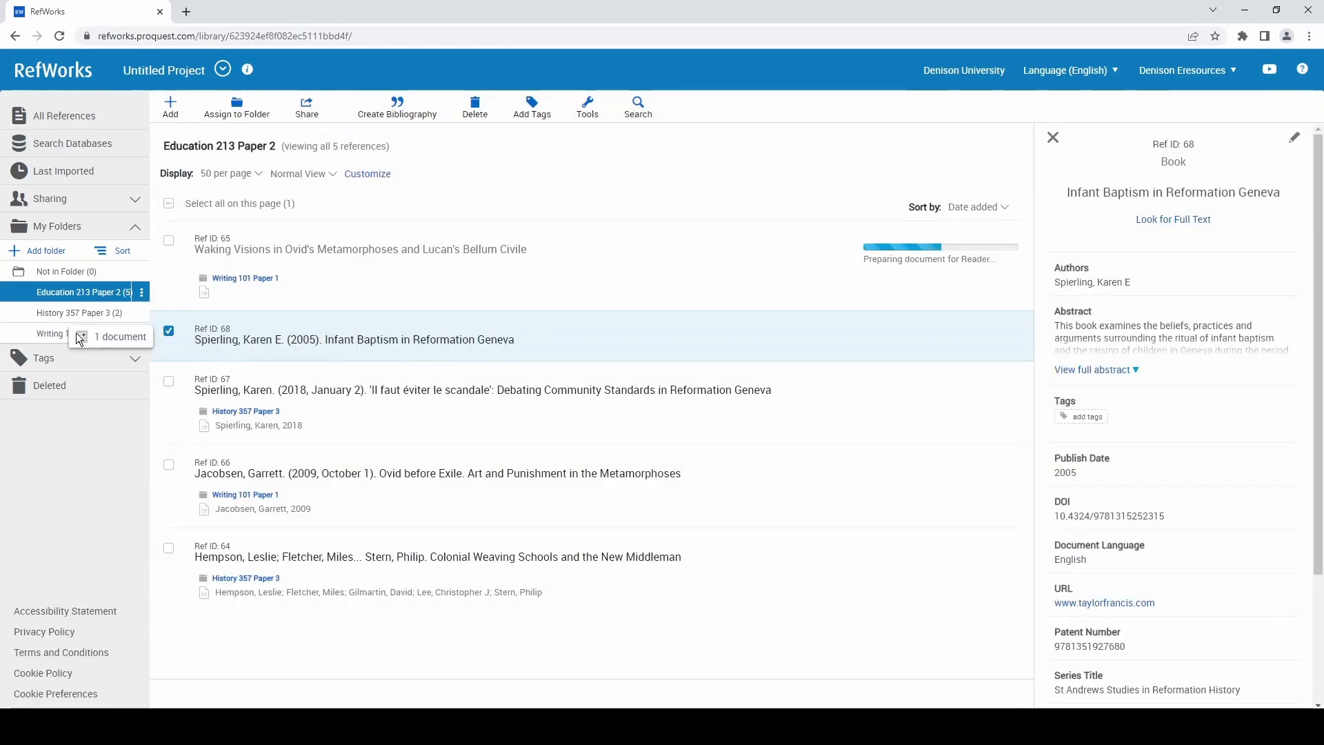
pyautogui.click(64, 116)
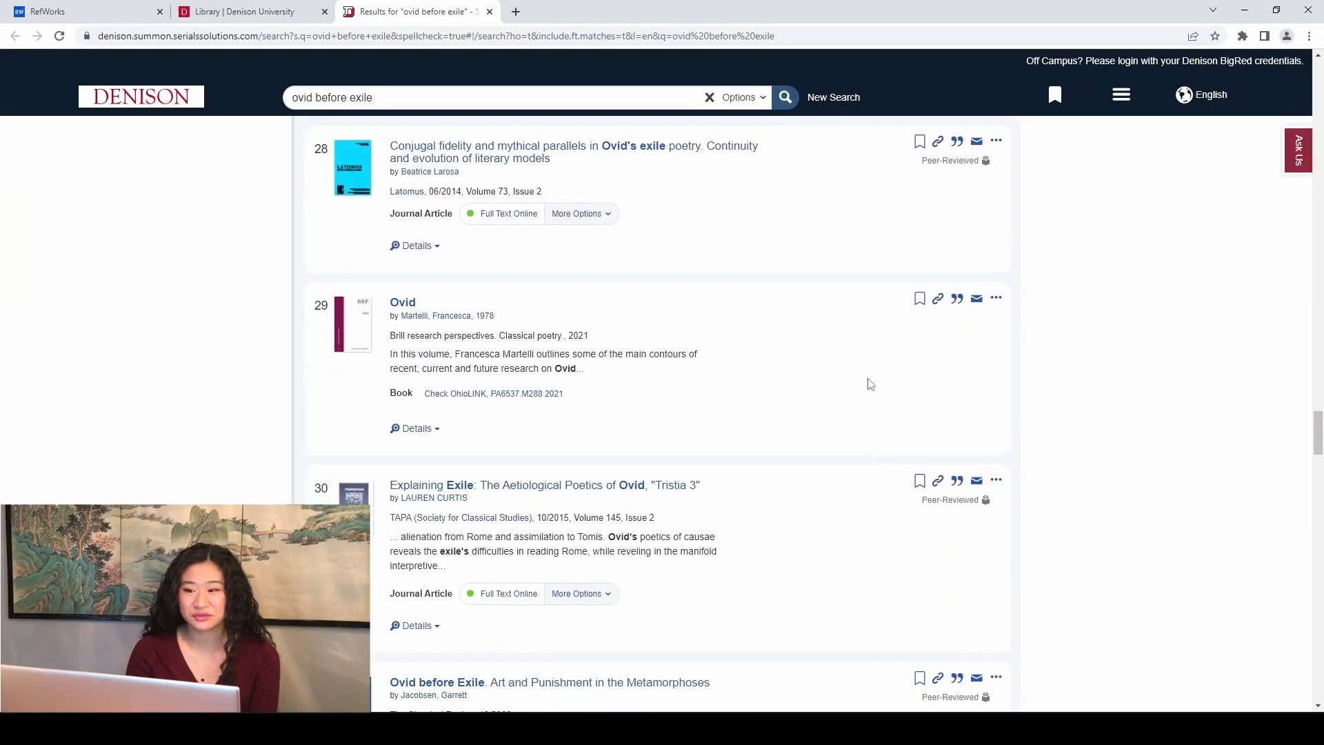
# - Scroll the Summon results down to the Ovid before Exile review
pyautogui.scroll(-3)
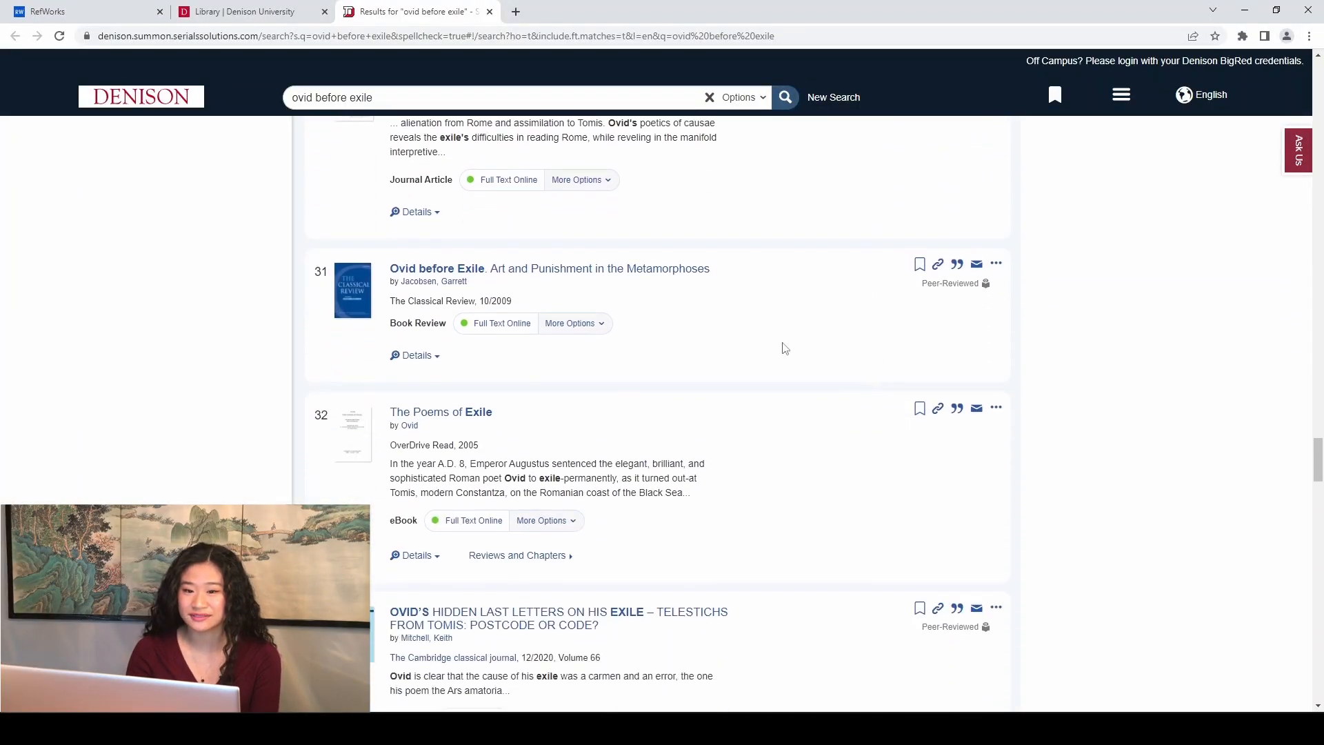
pyautogui.moveTo(998, 264)
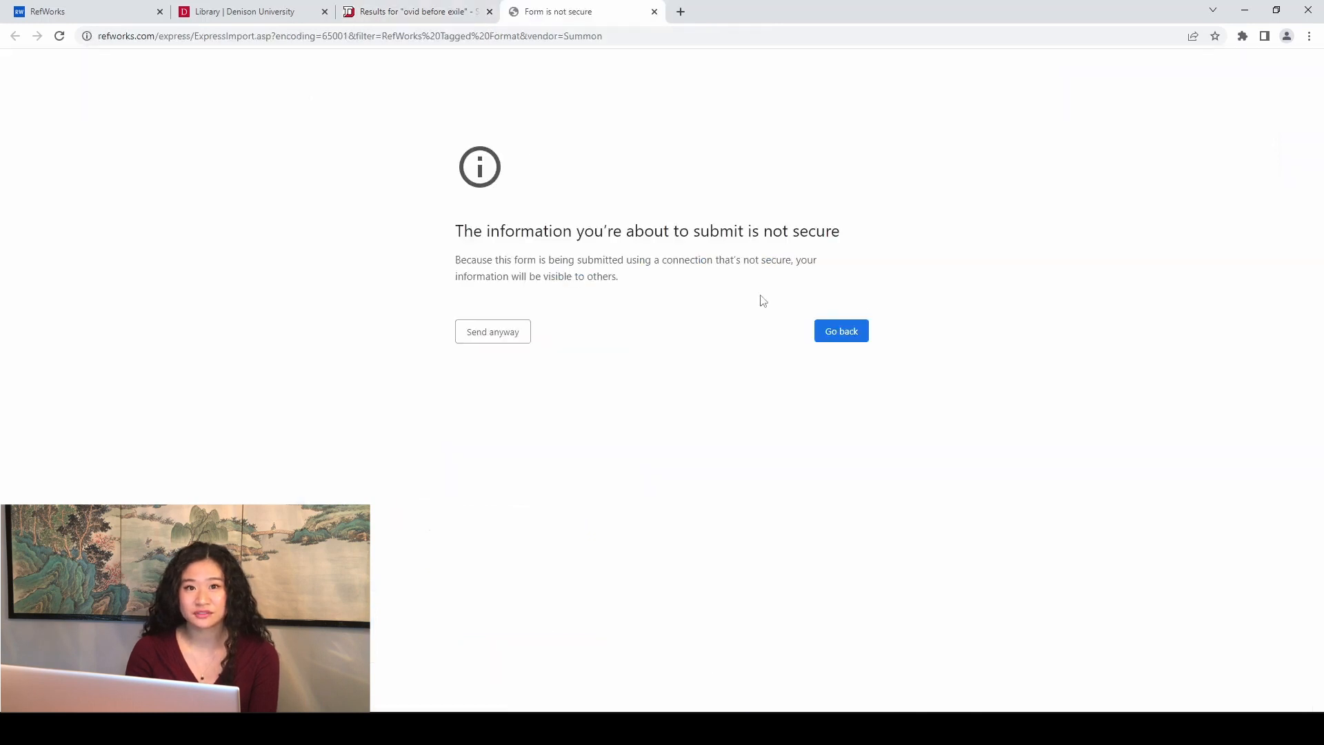
# - Send the review anyway to the newest RefWorks and import it into Writing 101 paper 2
pyautogui.click(493, 331)
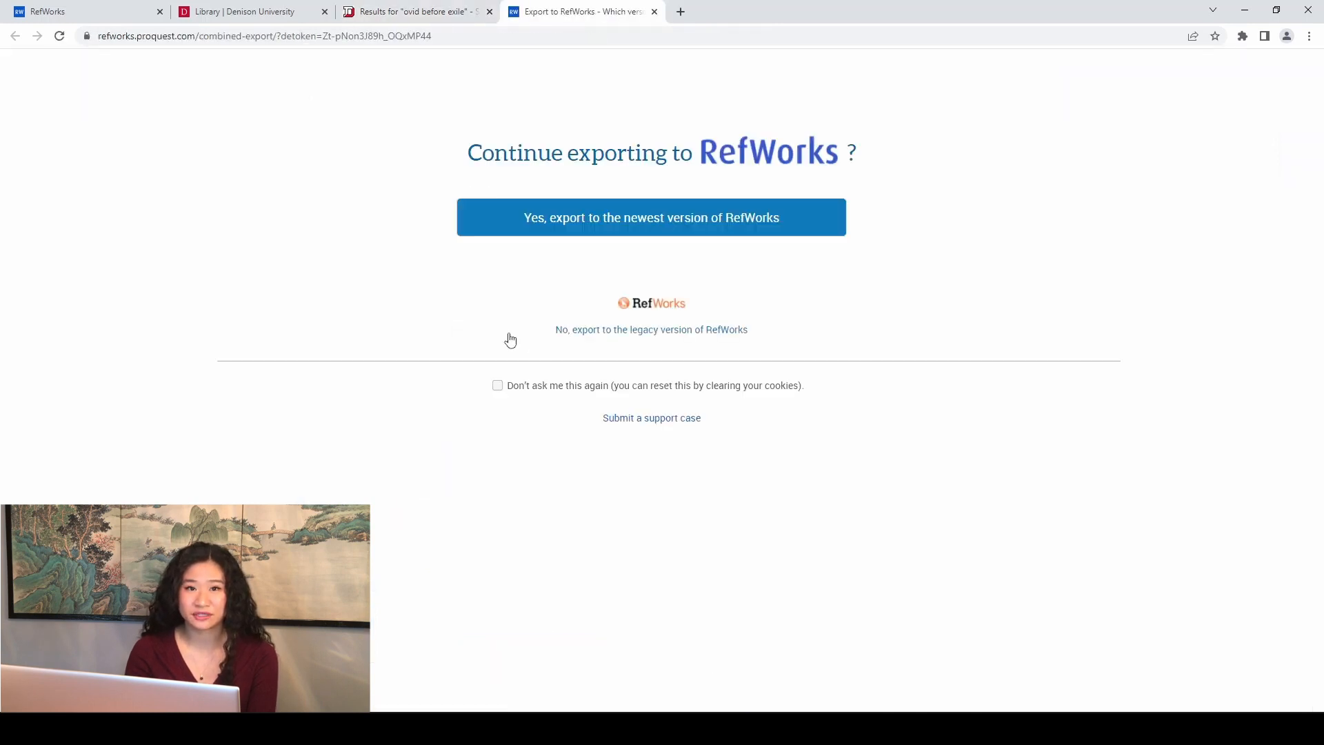
pyautogui.click(650, 217)
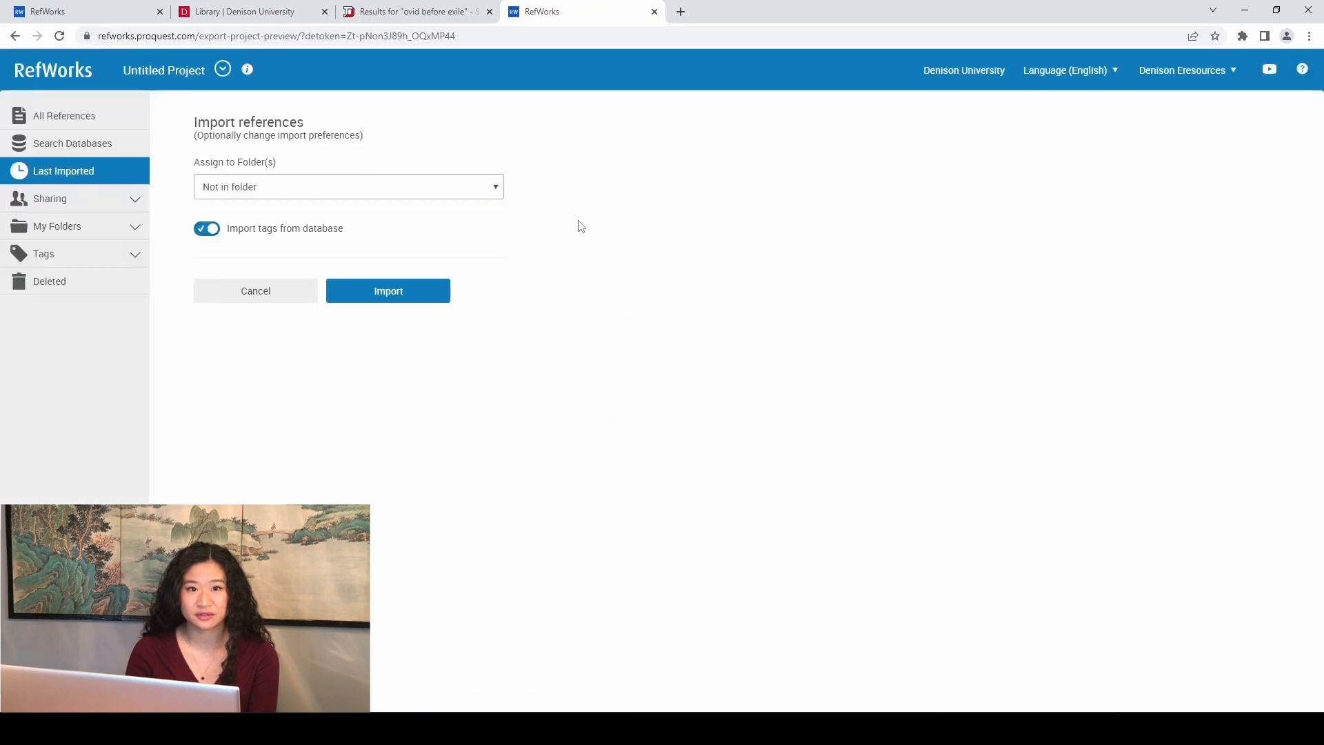
pyautogui.click(348, 187)
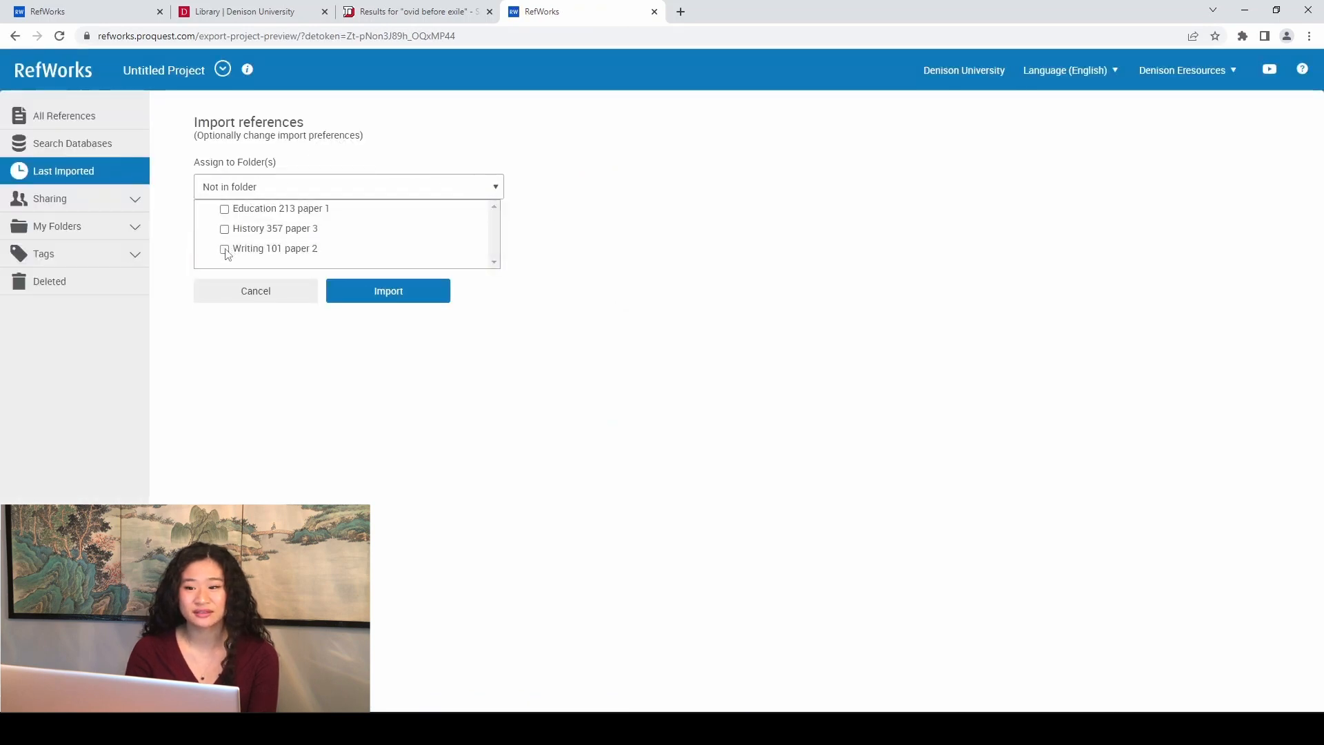
pyautogui.click(225, 248)
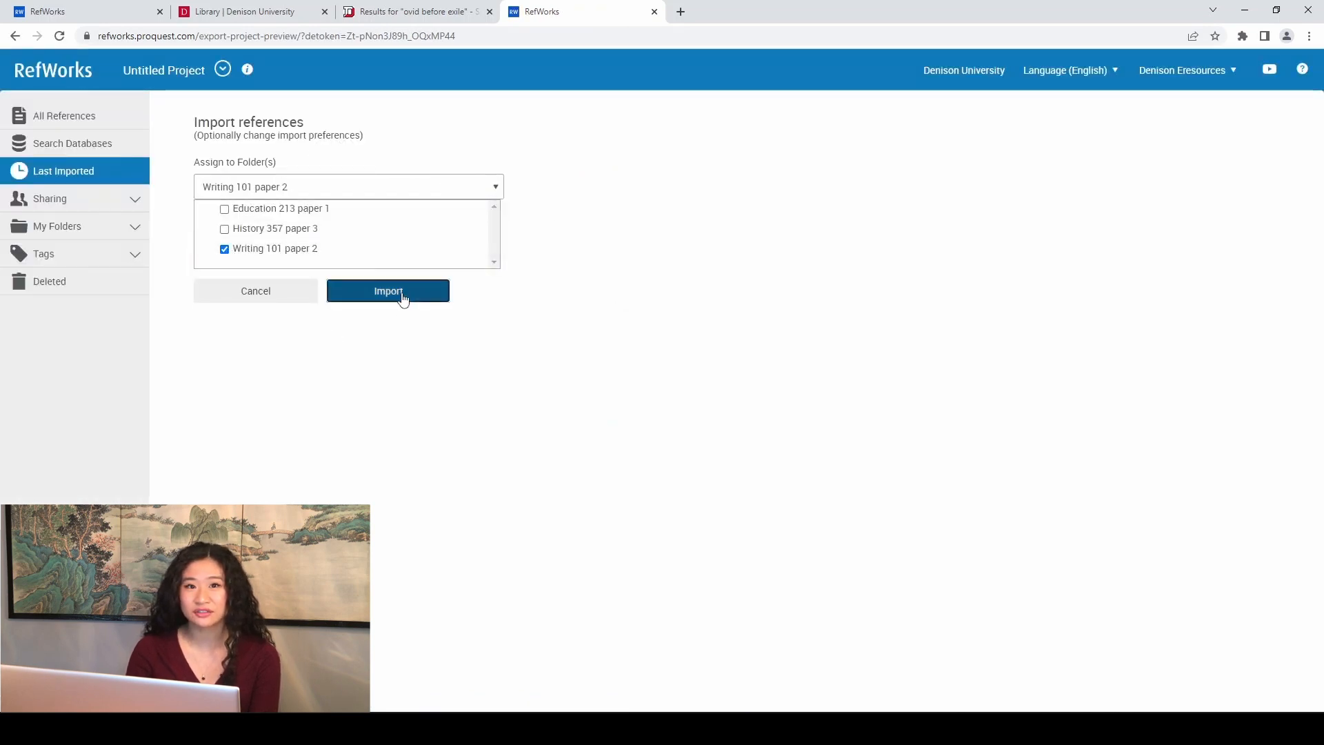
pyautogui.click(388, 291)
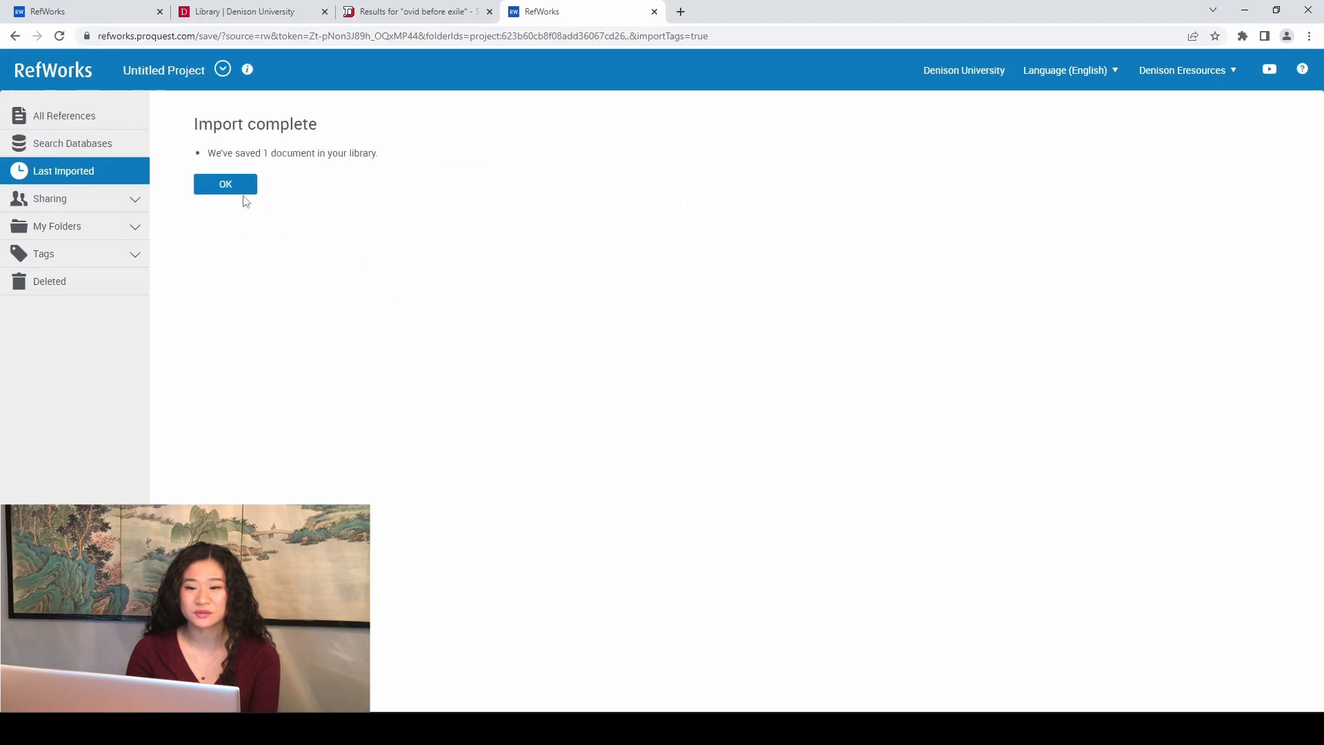
pyautogui.click(225, 184)
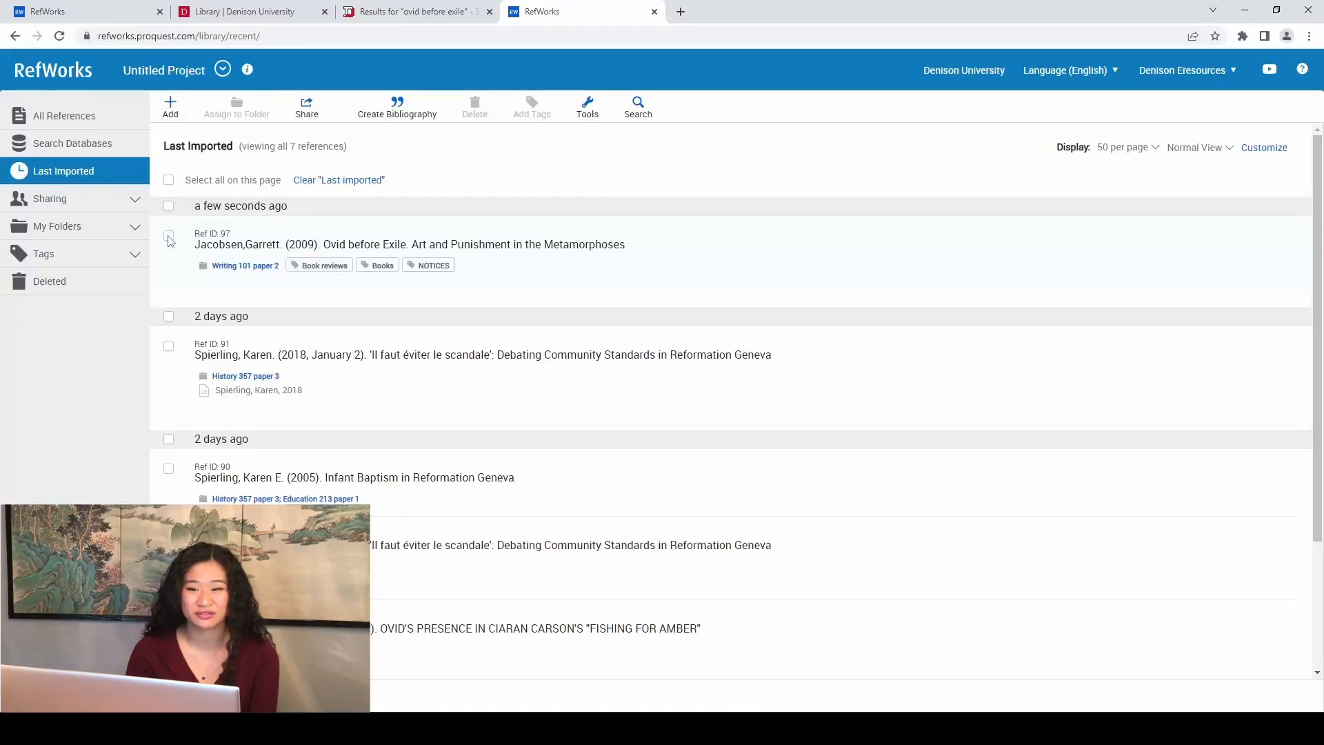
# - Copy an MLA 9th Works Cited entry for Jacobsen's review, then return to Last Imported
pyautogui.click(168, 234)
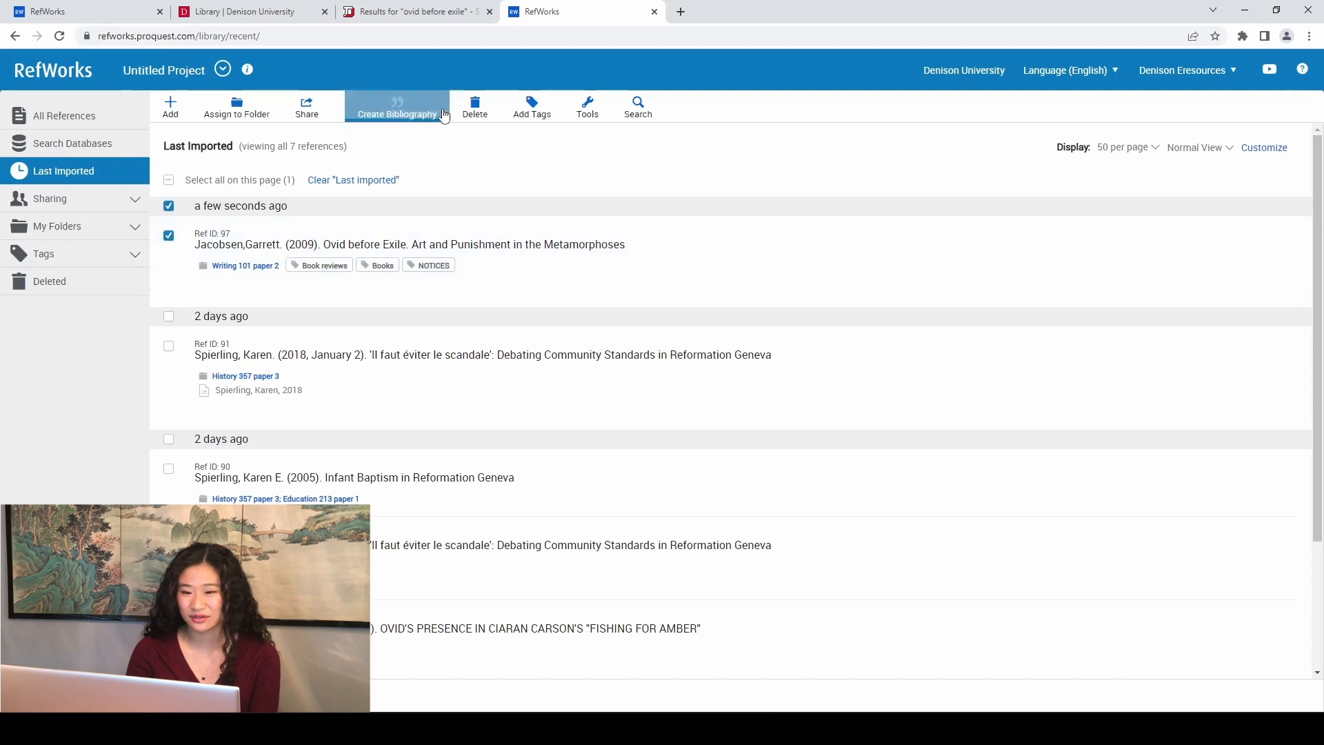
pyautogui.click(398, 108)
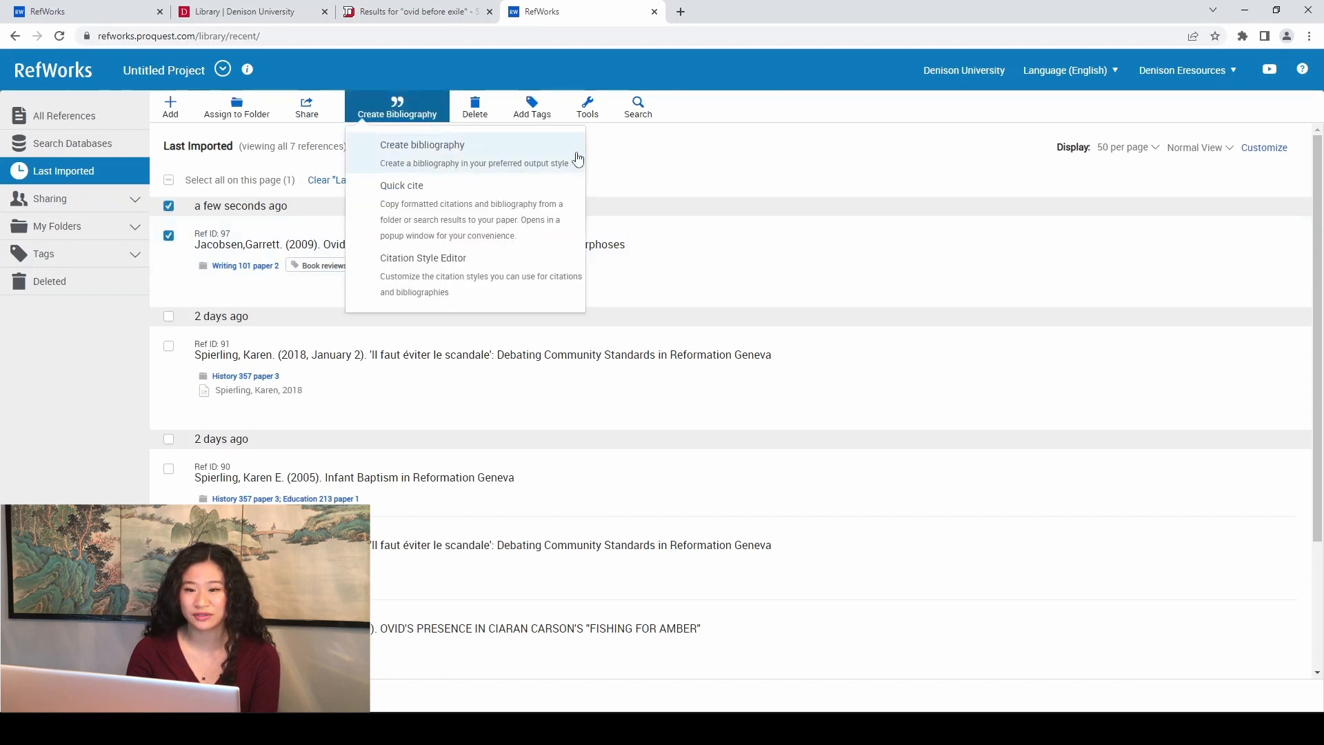
pyautogui.click(422, 144)
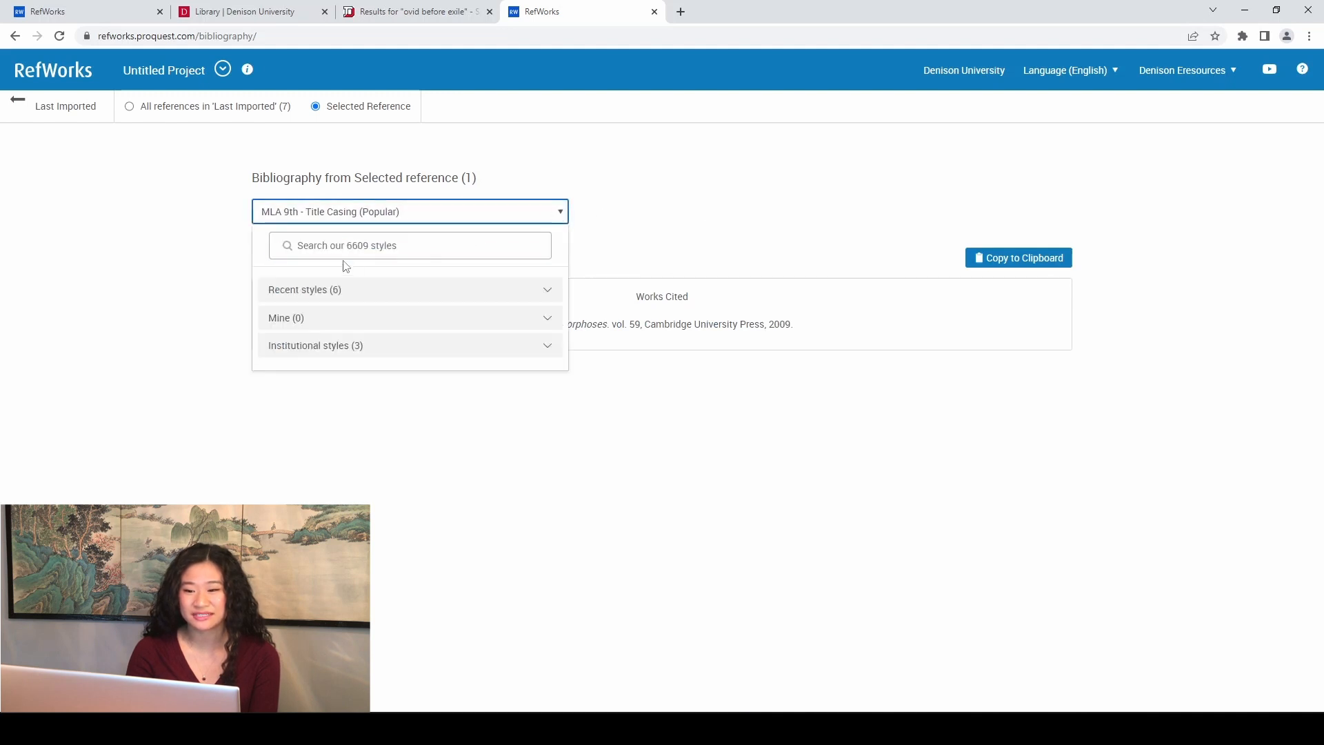
pyautogui.click(409, 245)
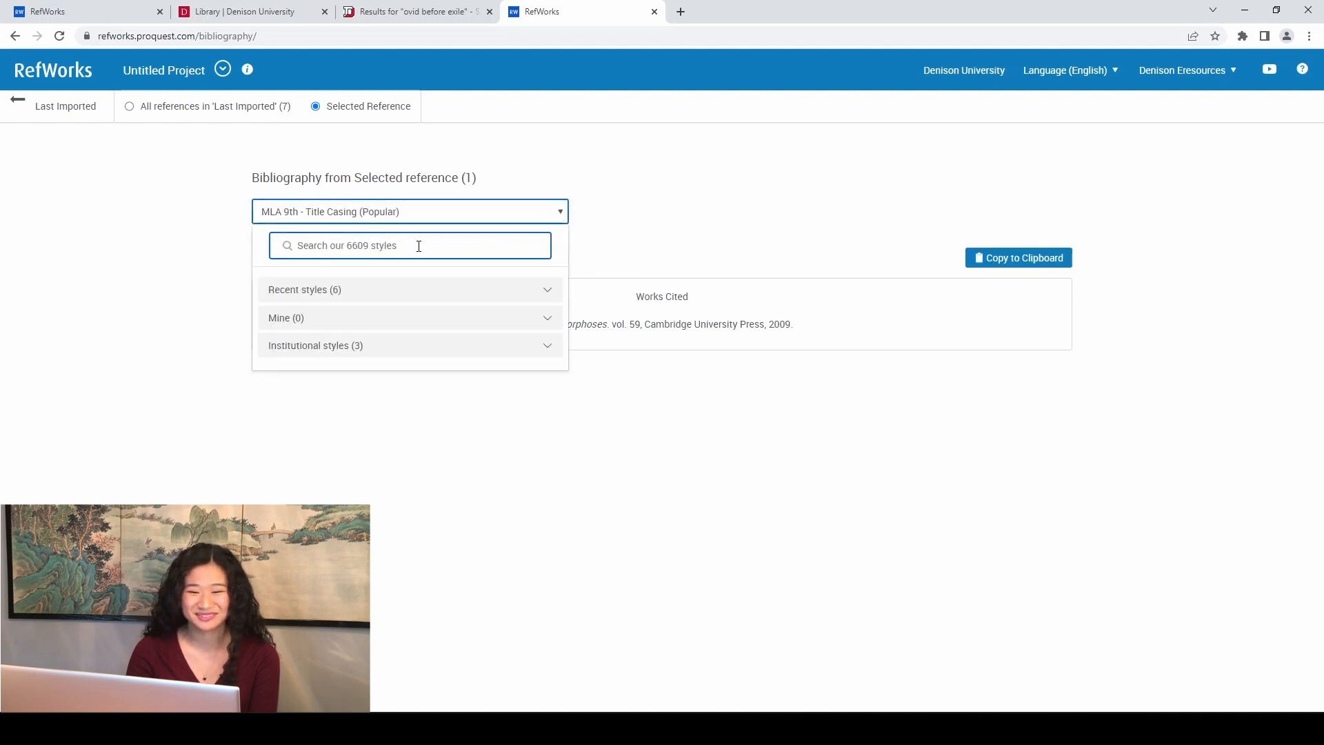
pyautogui.click(406, 346)
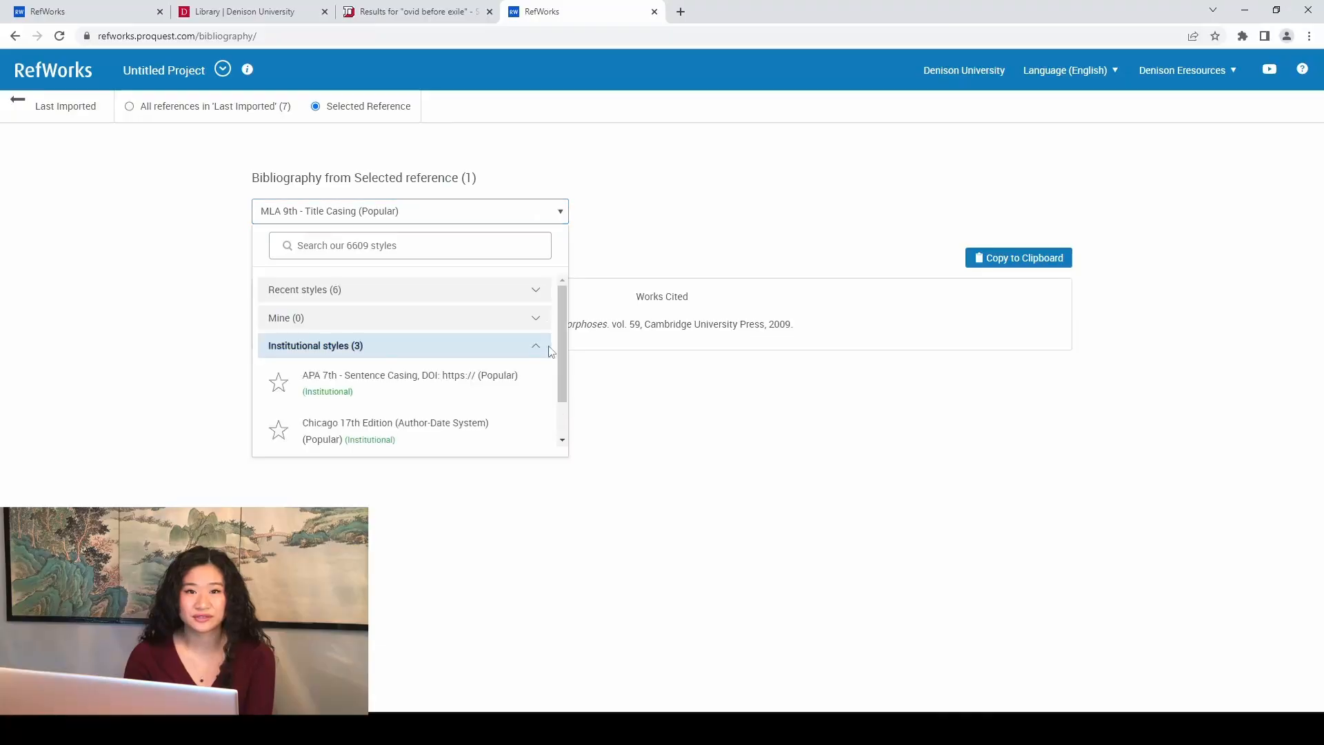
pyautogui.scroll(-3)
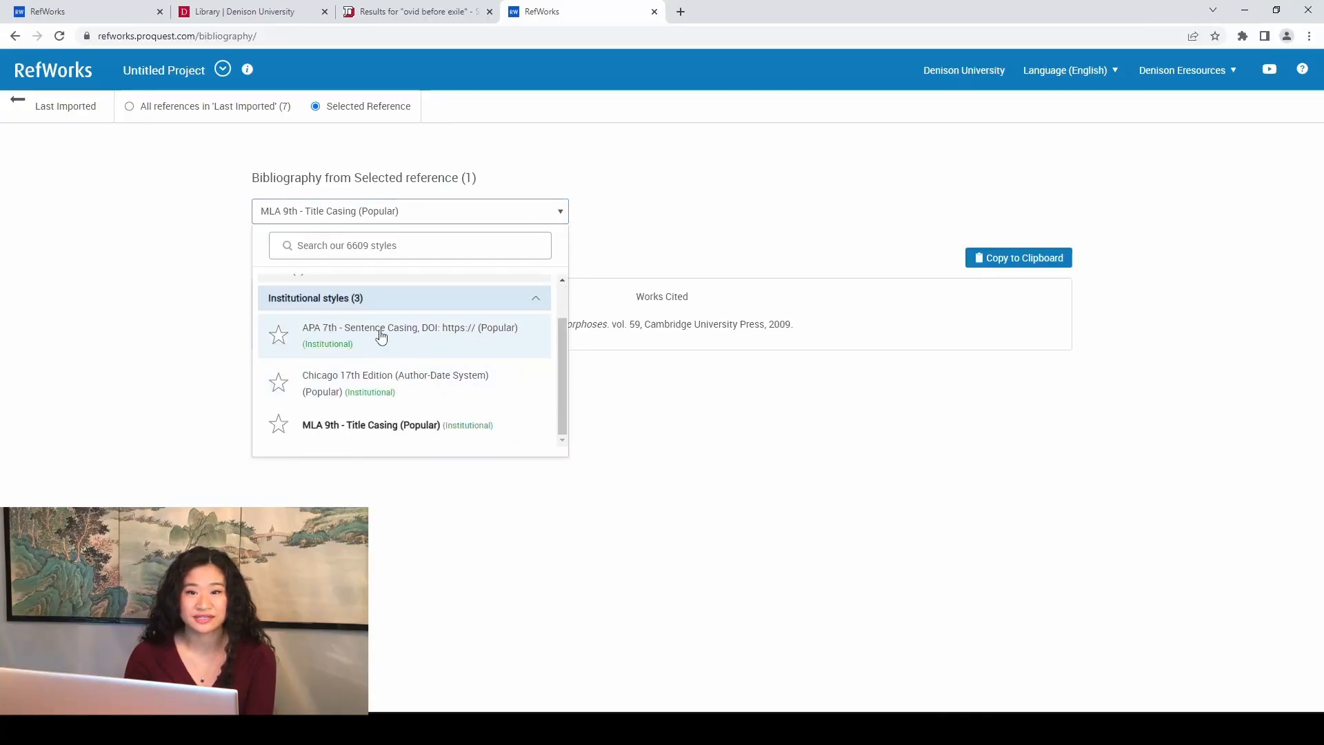
pyautogui.click(371, 425)
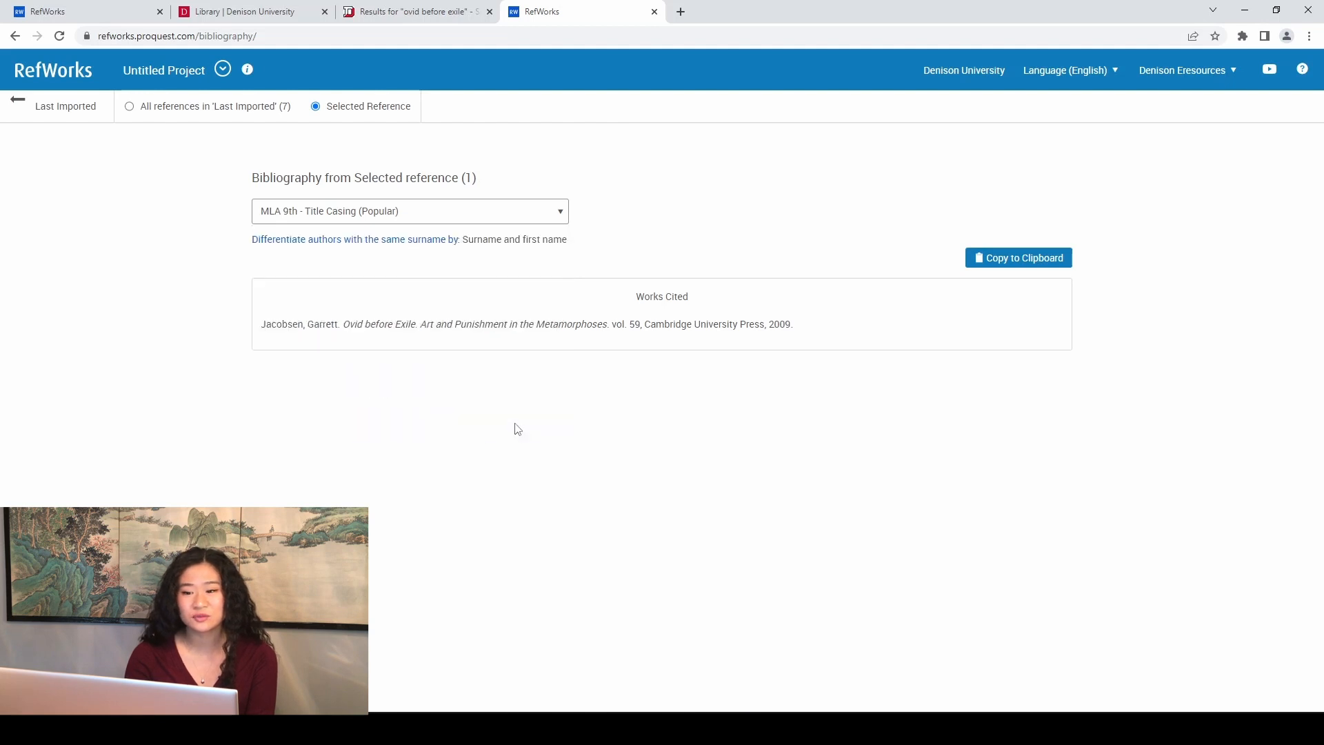
pyautogui.click(1018, 257)
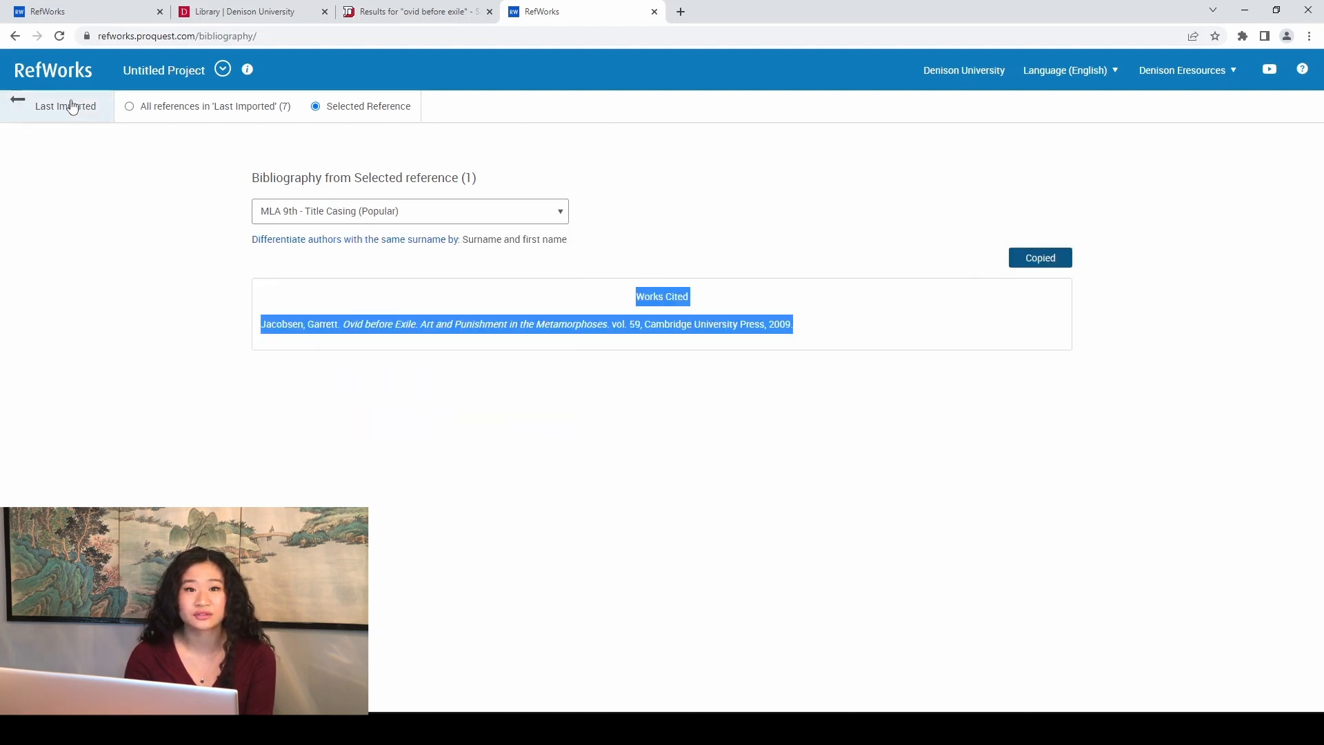
pyautogui.click(19, 99)
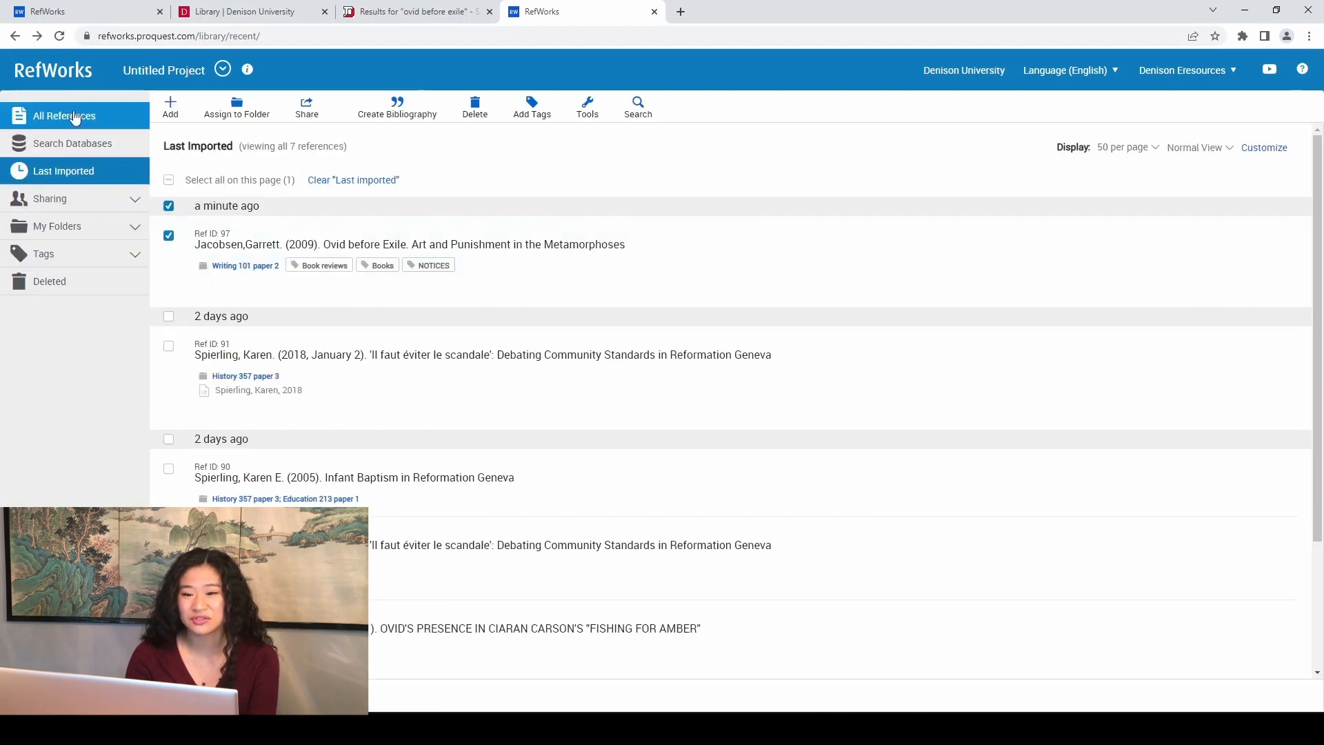
# - Show all references in Citation View using the MLA 9th style
pyautogui.click(63, 116)
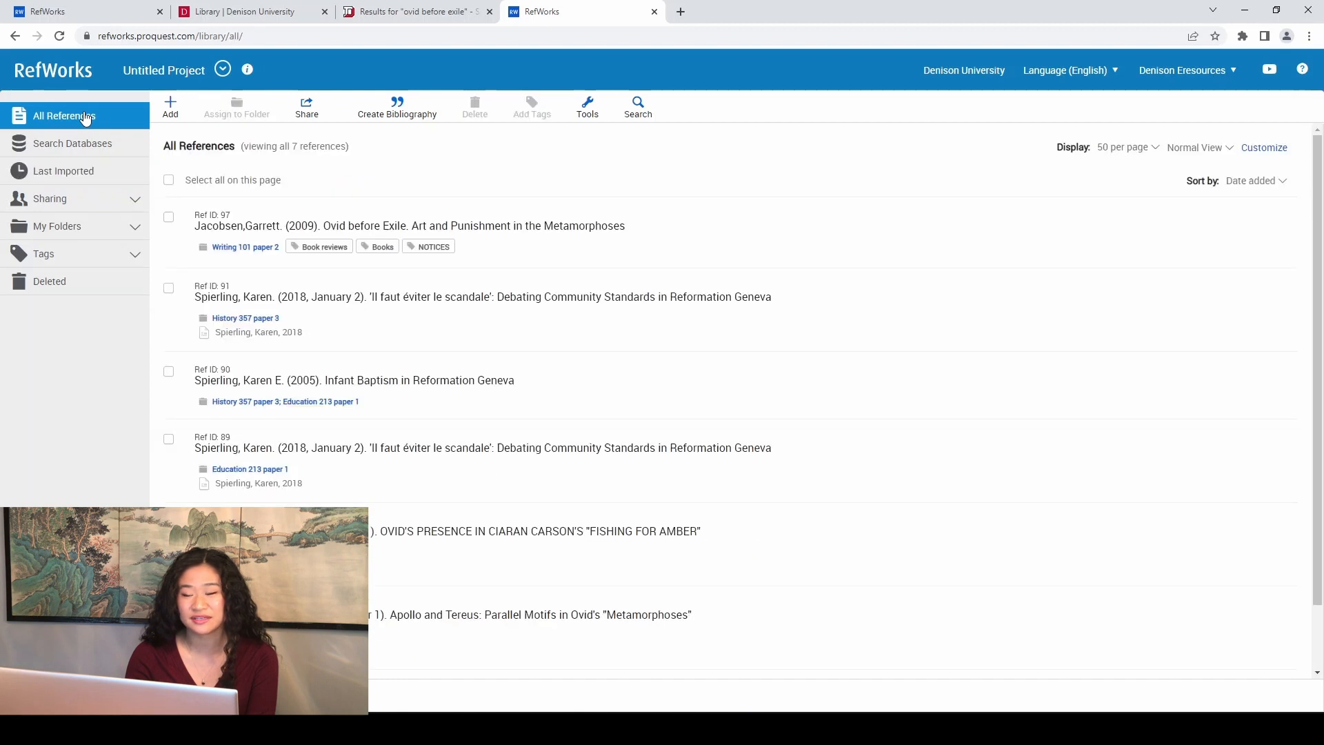
pyautogui.moveTo(1147, 176)
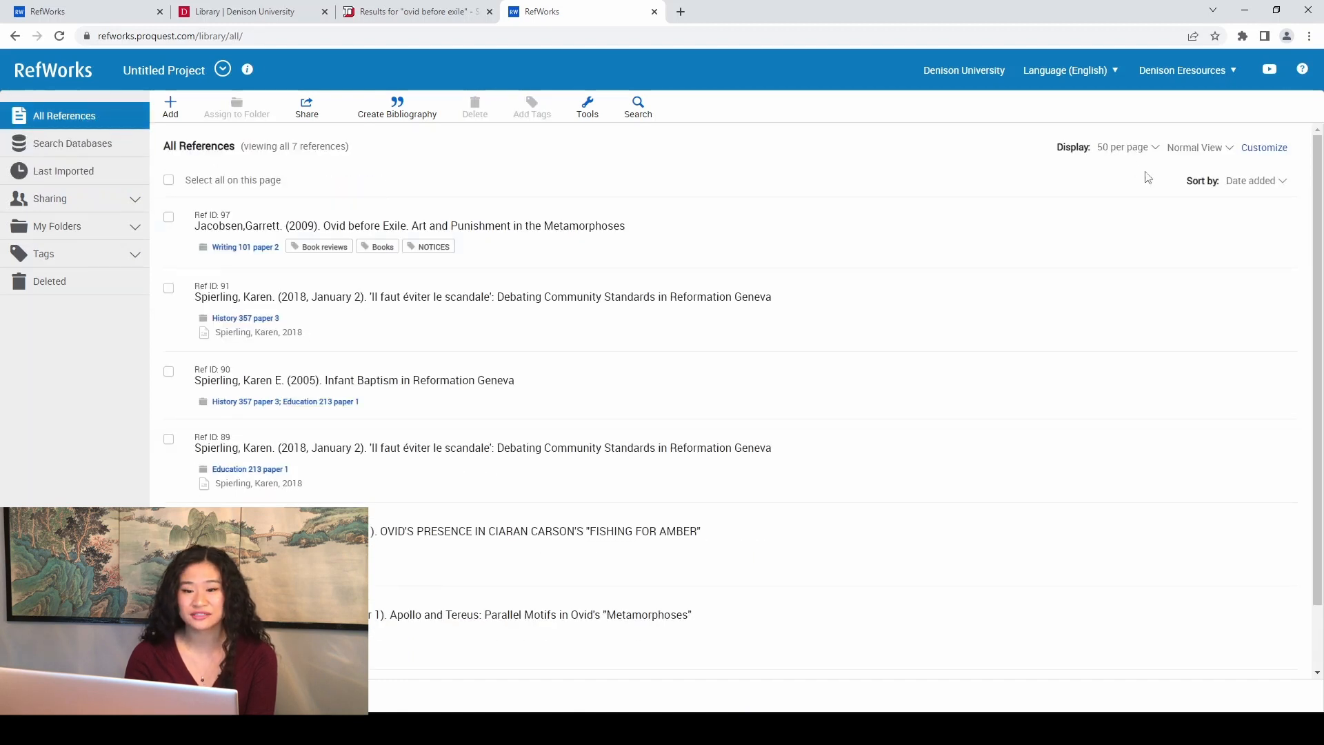
pyautogui.click(1196, 147)
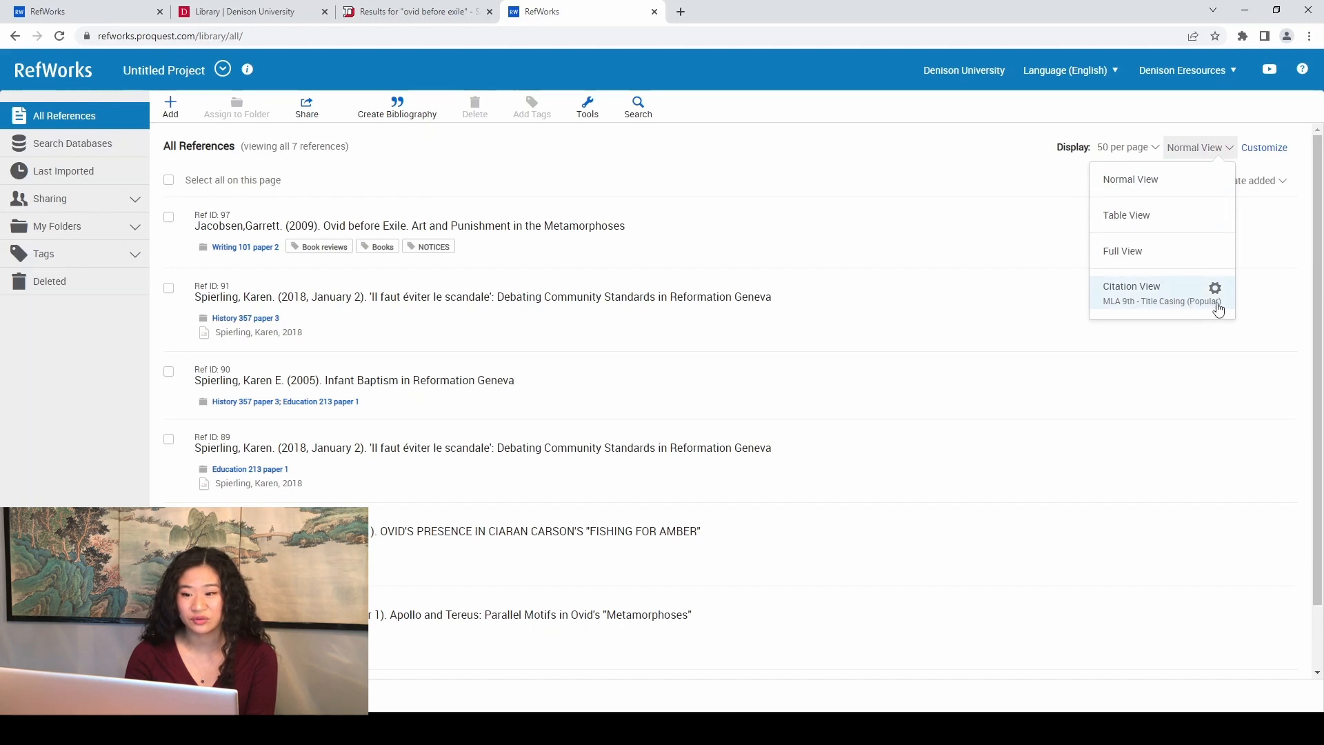
pyautogui.moveTo(1218, 304)
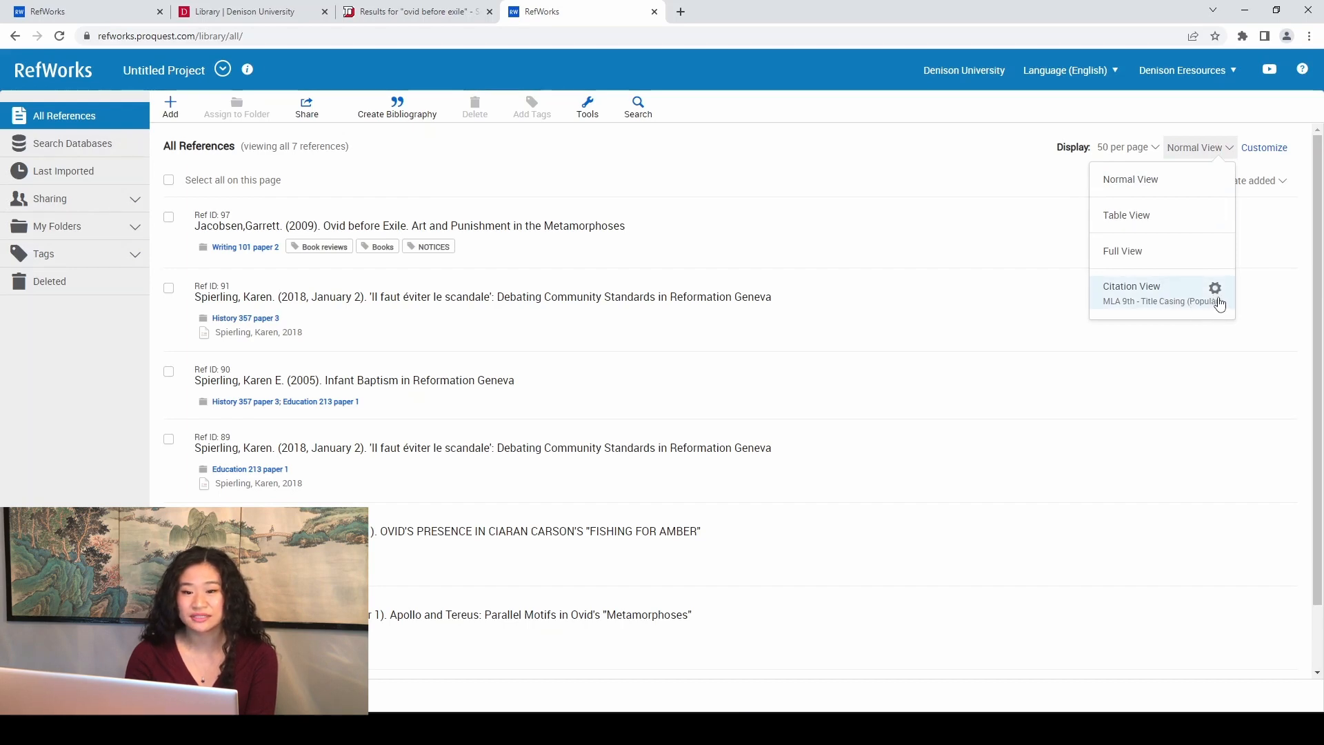
pyautogui.click(1215, 288)
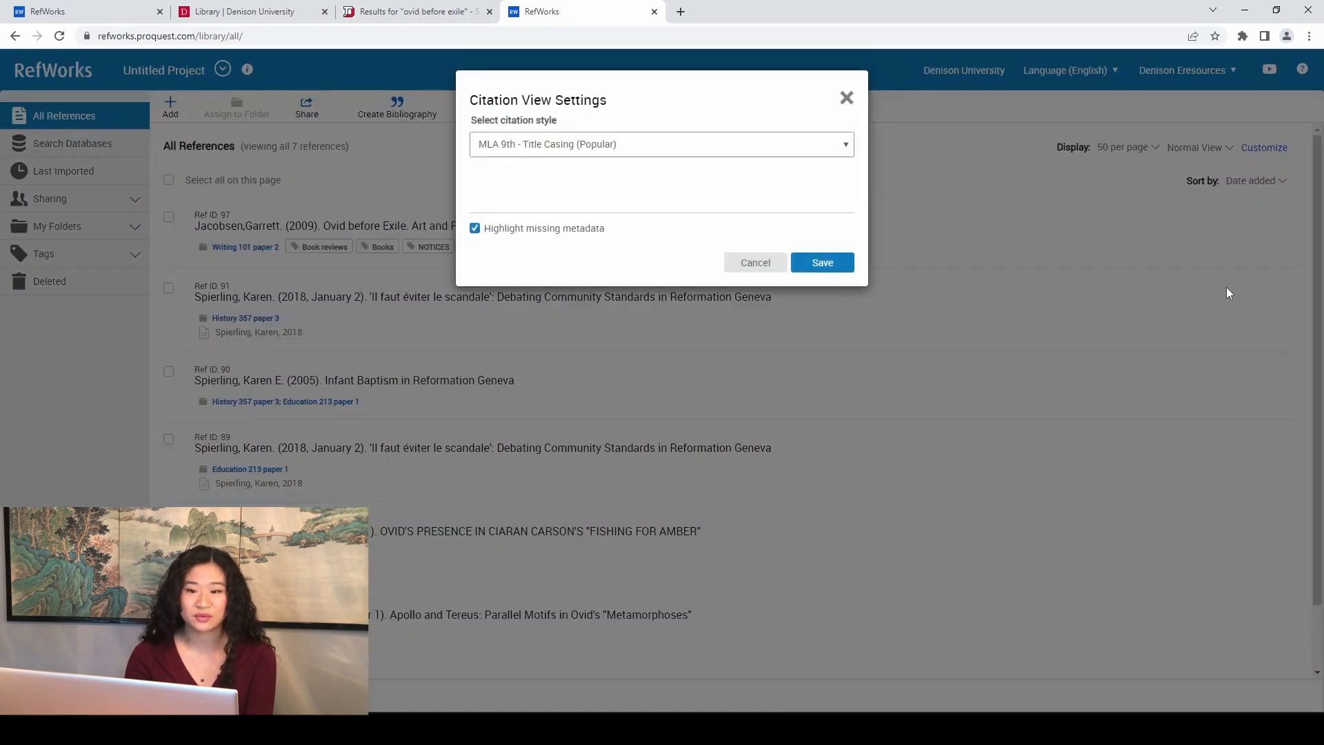
pyautogui.click(661, 144)
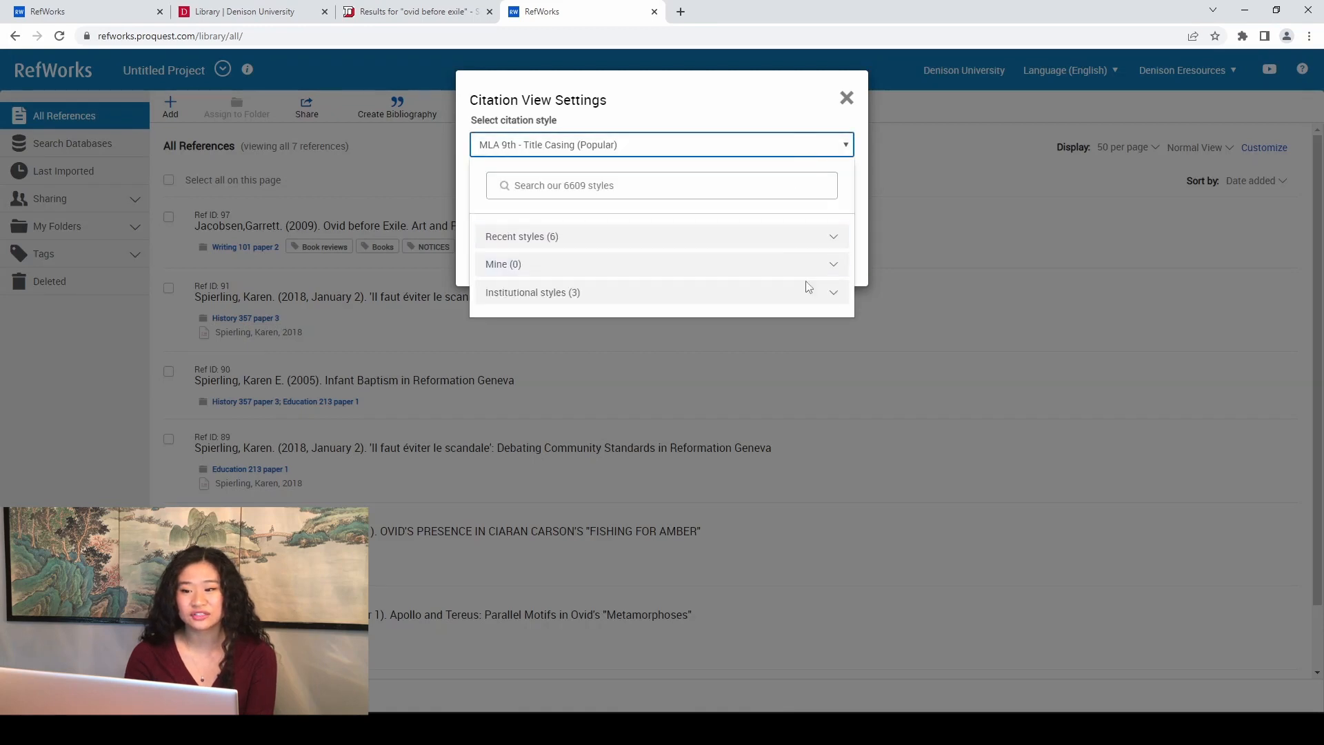
pyautogui.click(1198, 147)
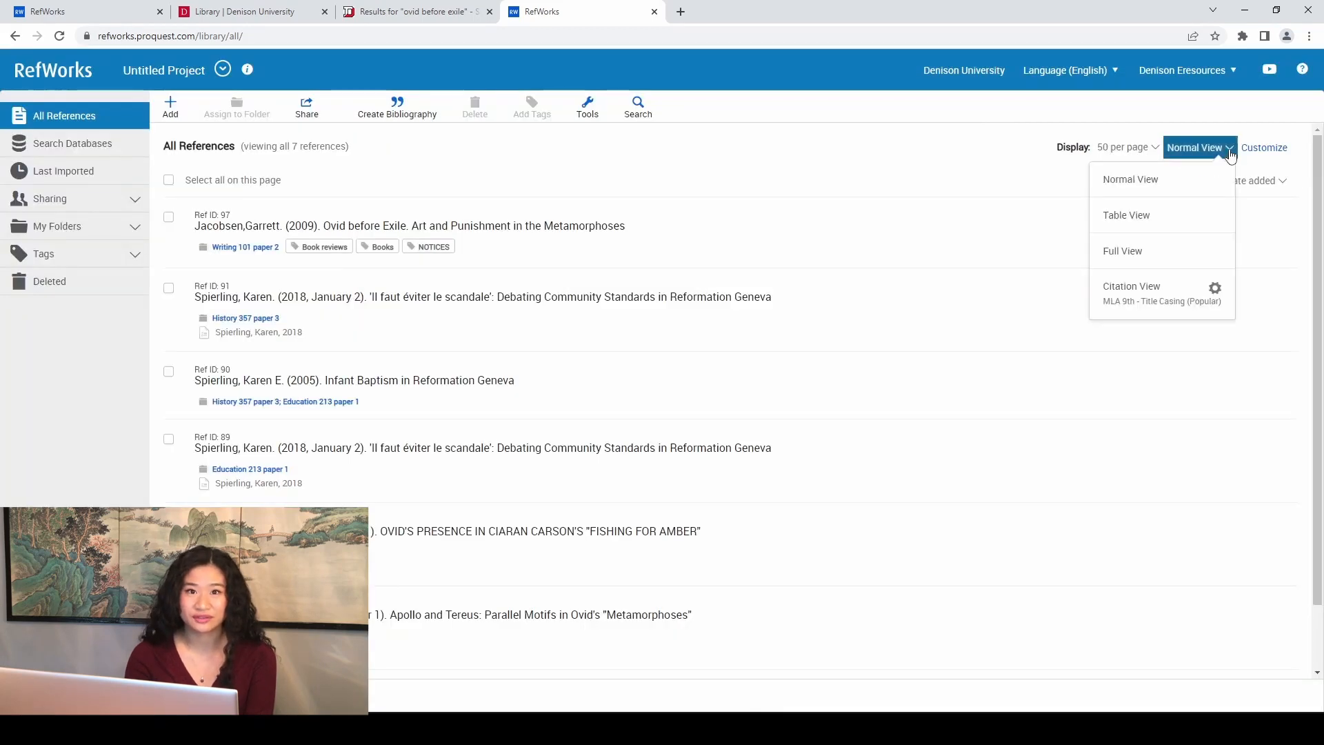
pyautogui.click(1132, 285)
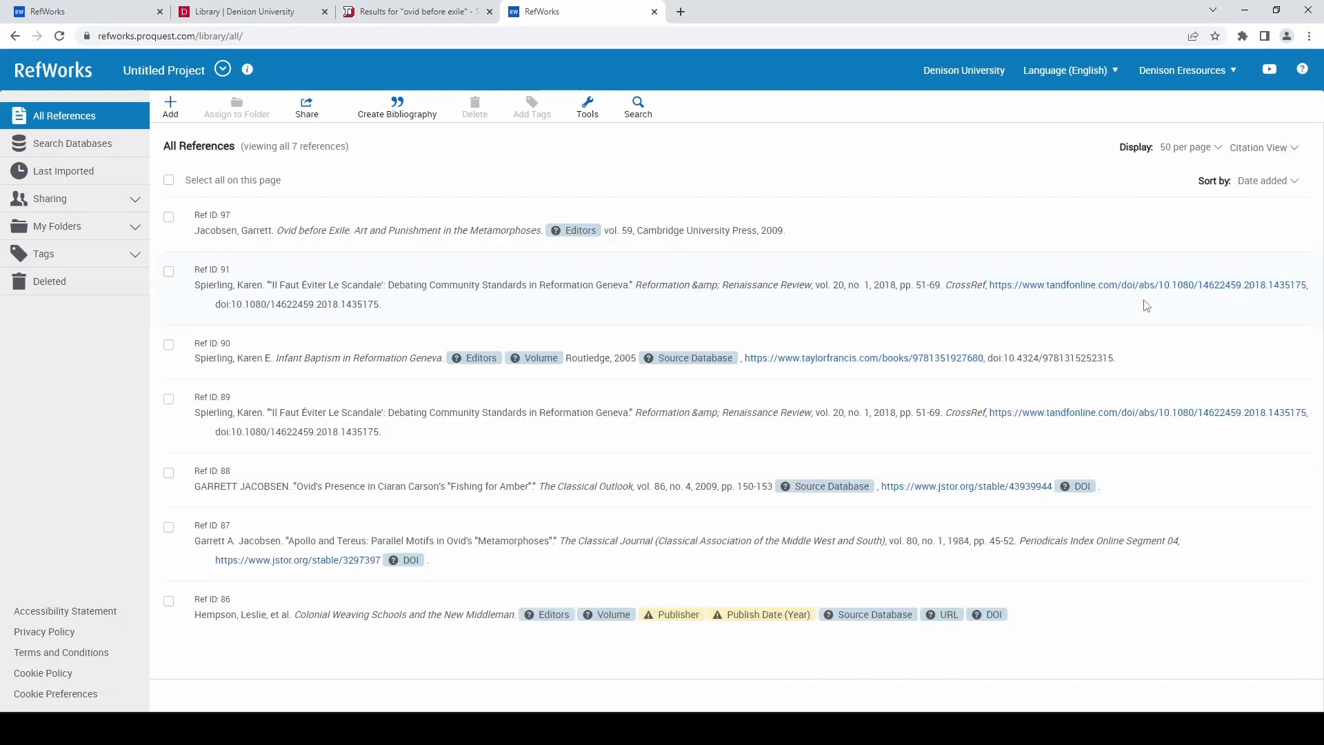
pyautogui.moveTo(719, 609)
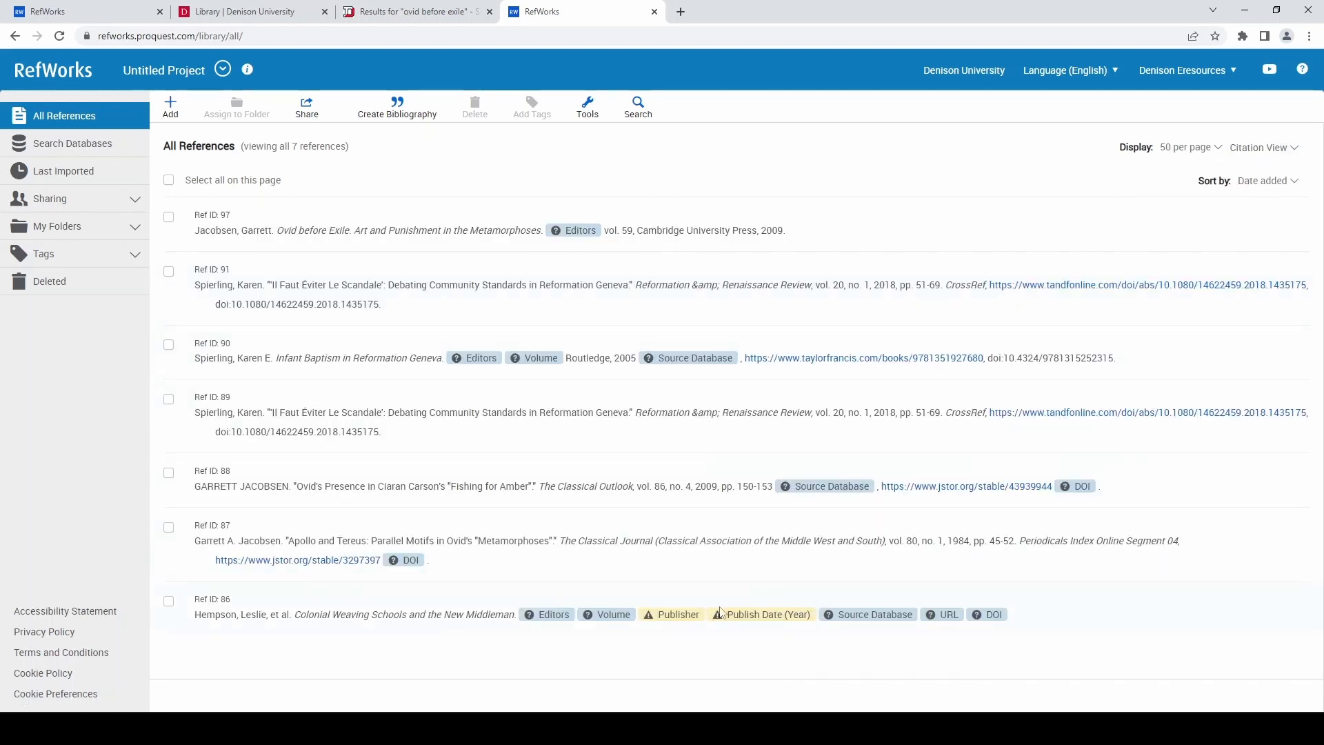
pyautogui.moveTo(594, 646)
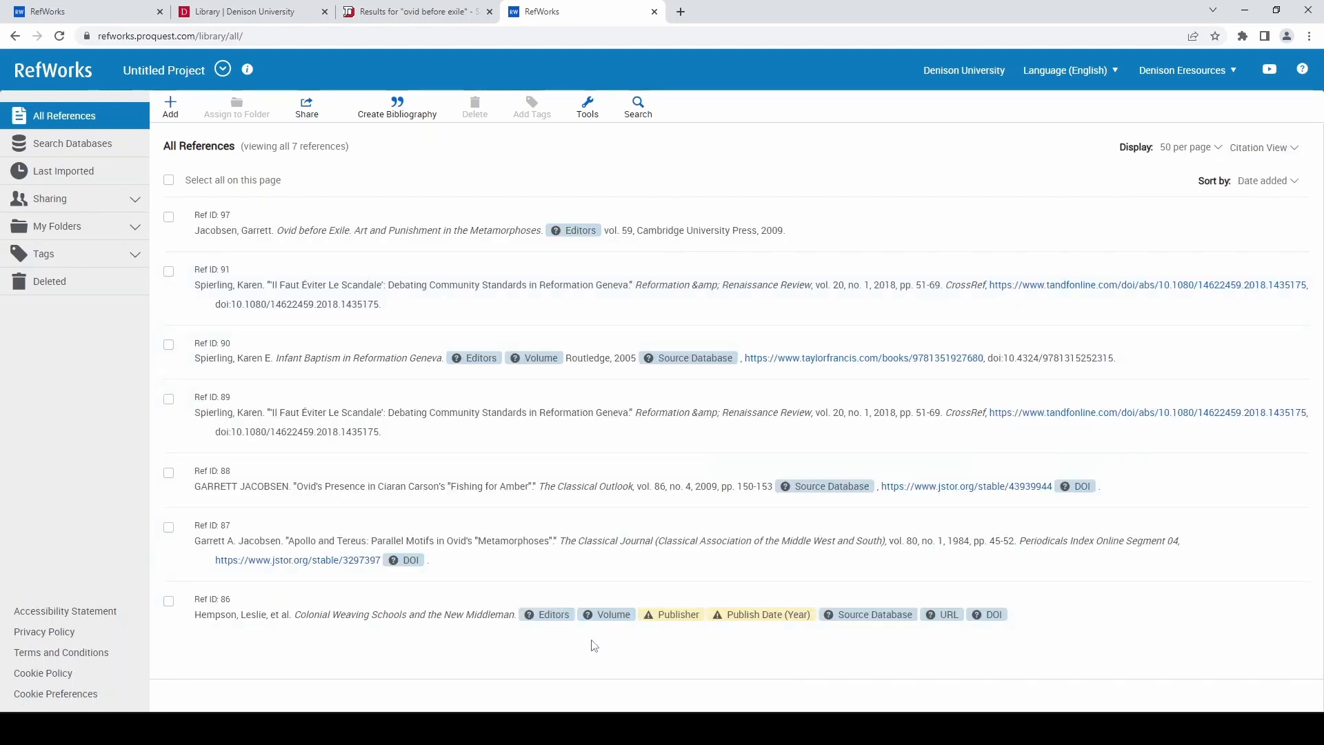
pyautogui.moveTo(629, 637)
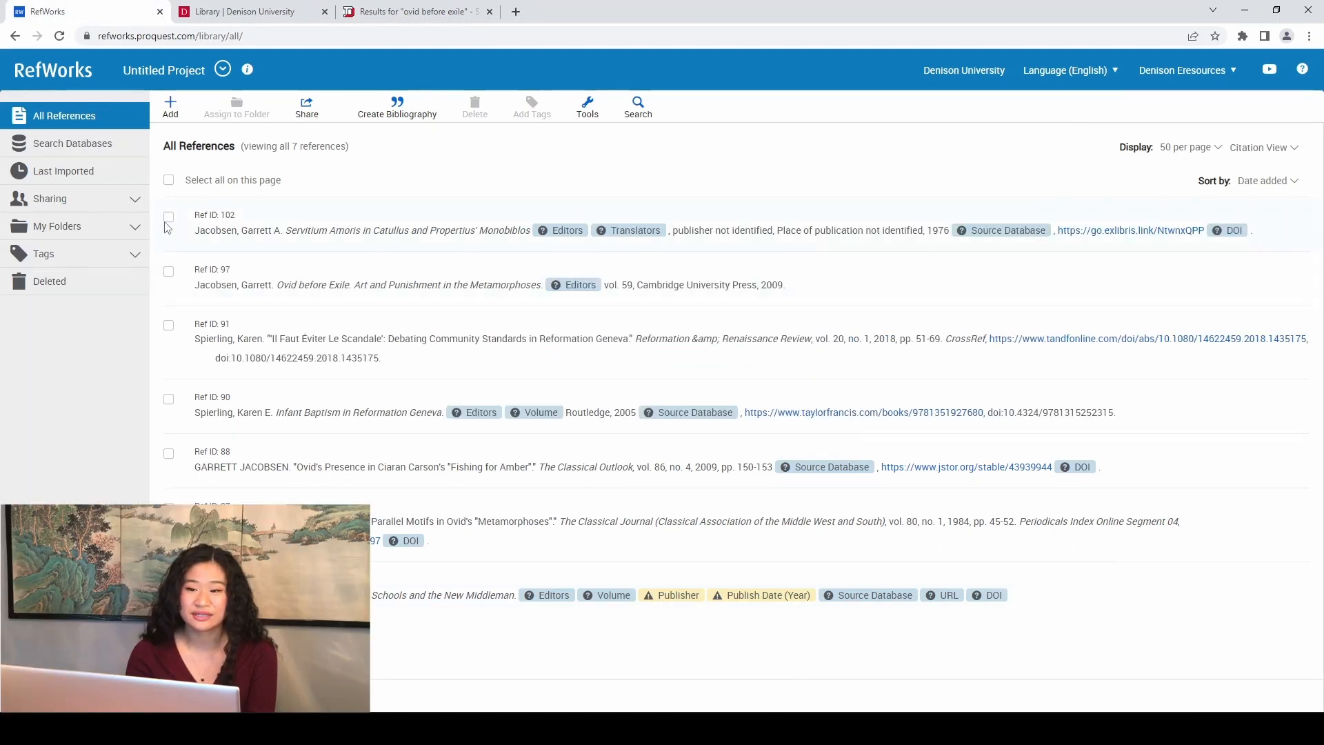
# - Delete the Servitium Amoris reference and open the Deleted trash
pyautogui.click(473, 106)
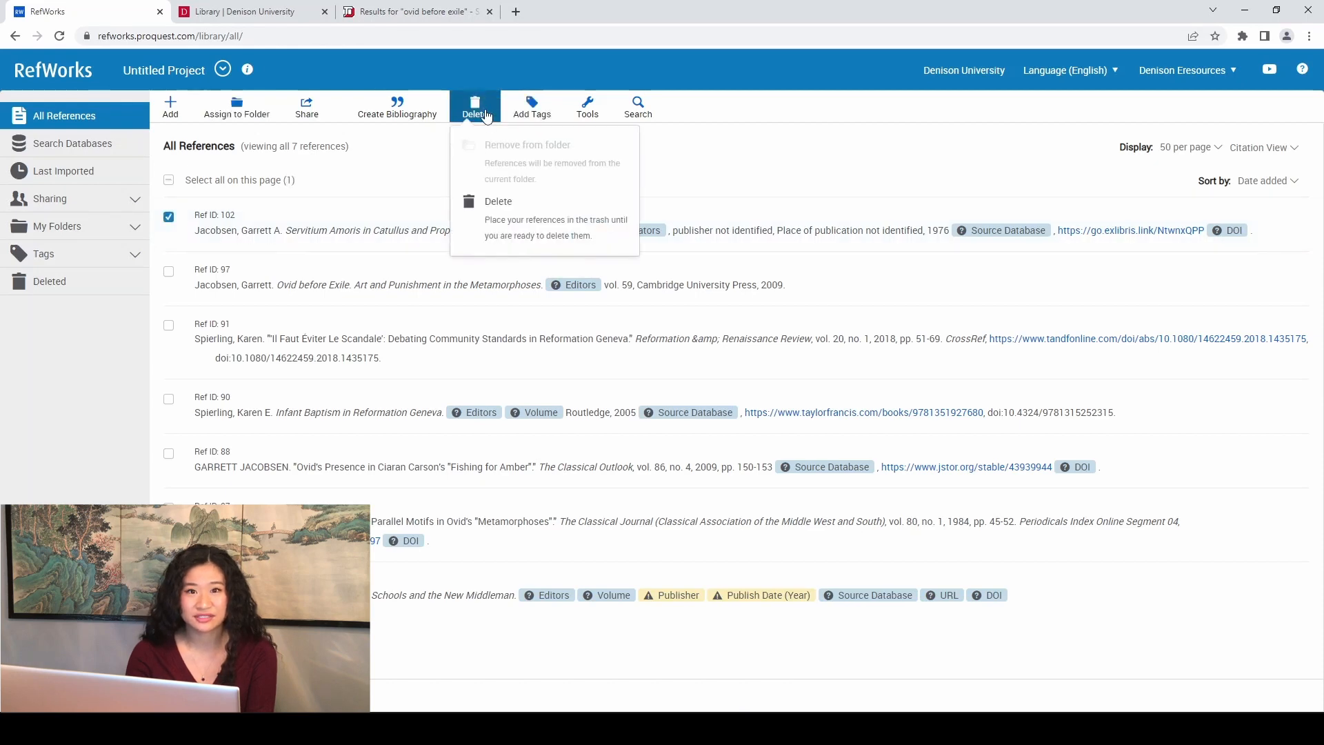
pyautogui.click(498, 201)
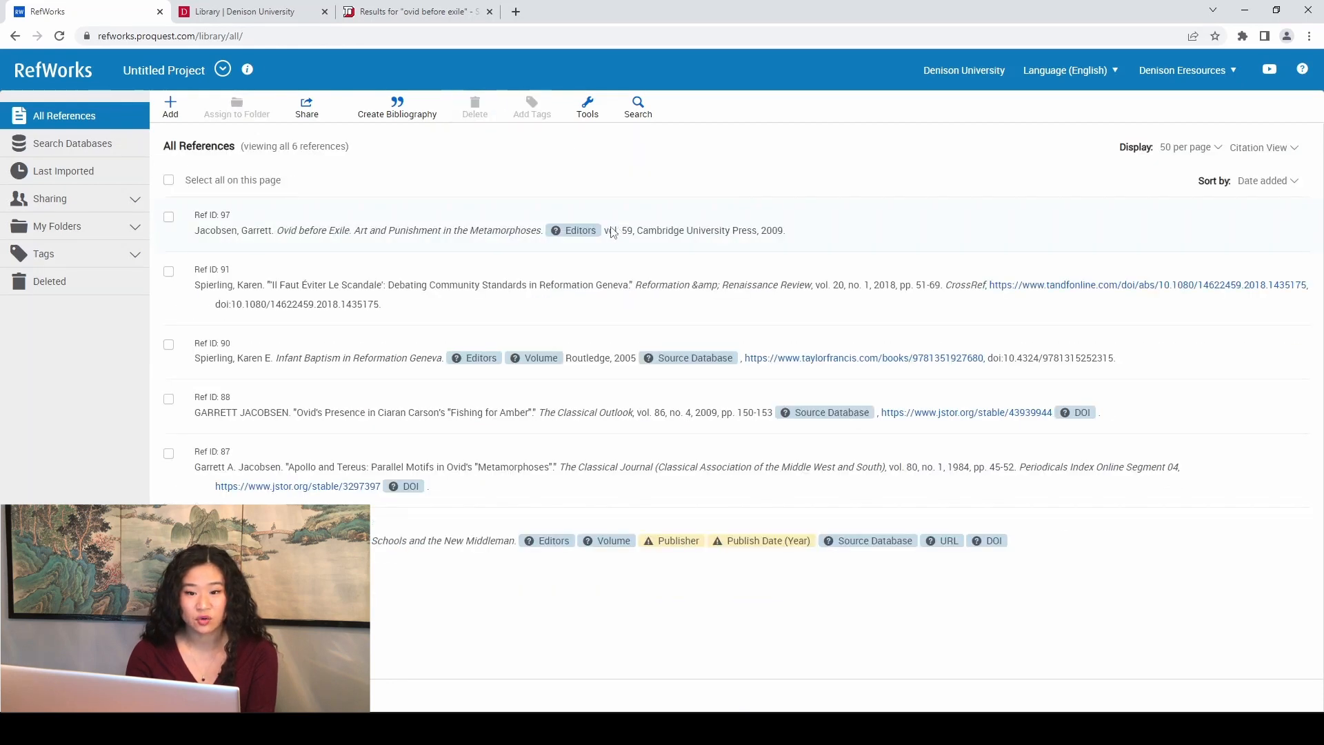
pyautogui.click(49, 281)
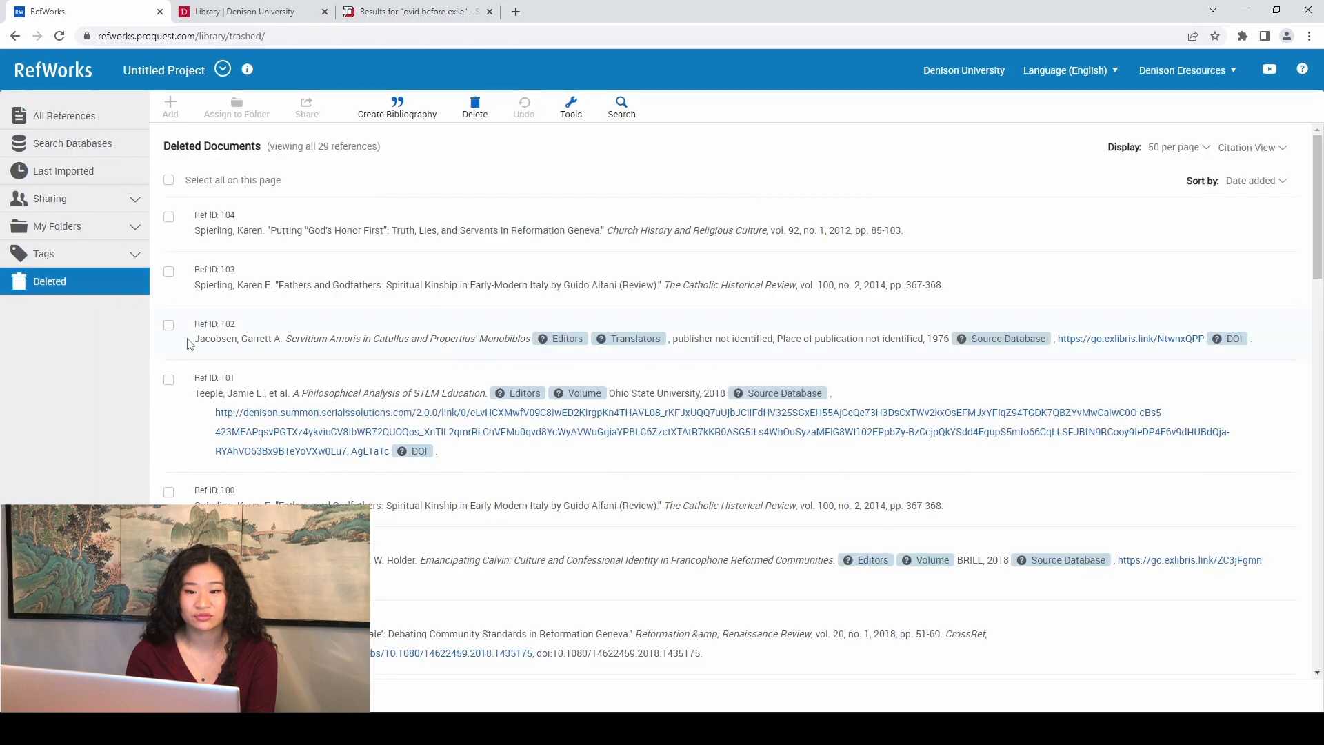
pyautogui.moveTo(168, 327)
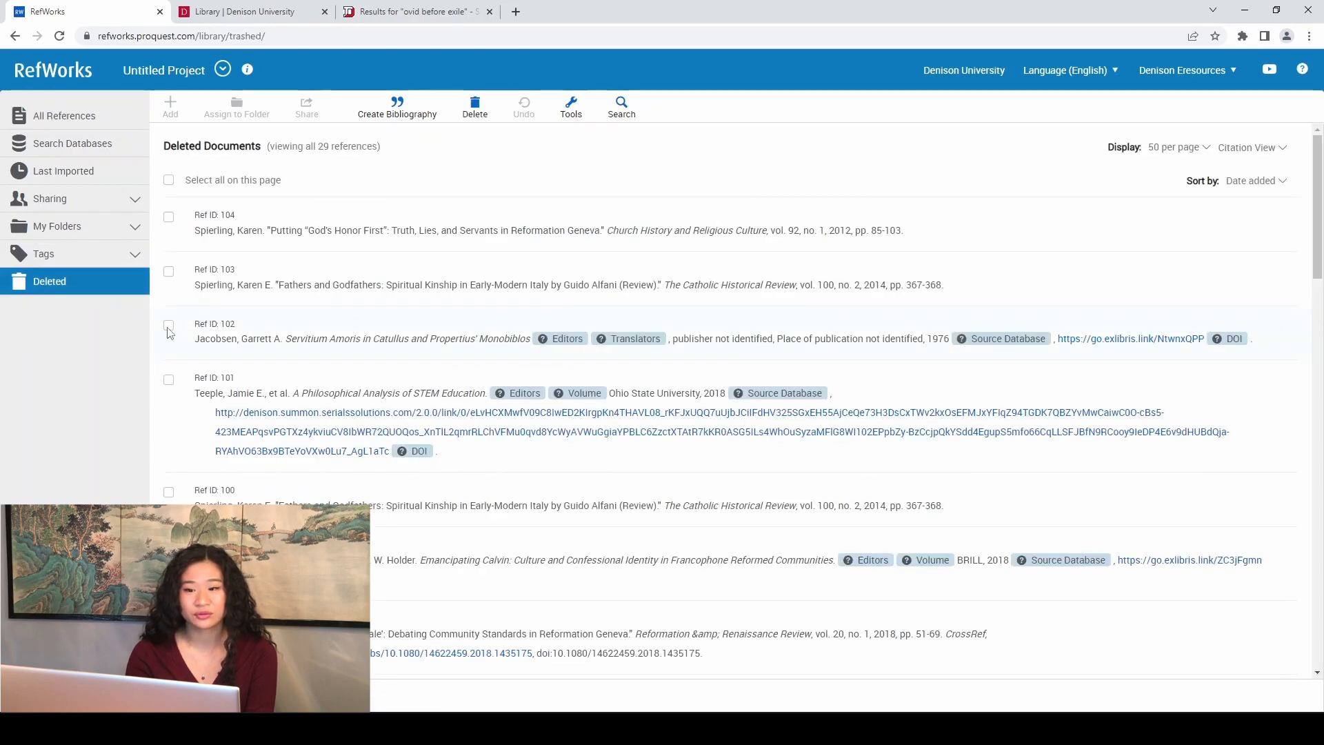
pyautogui.click(168, 325)
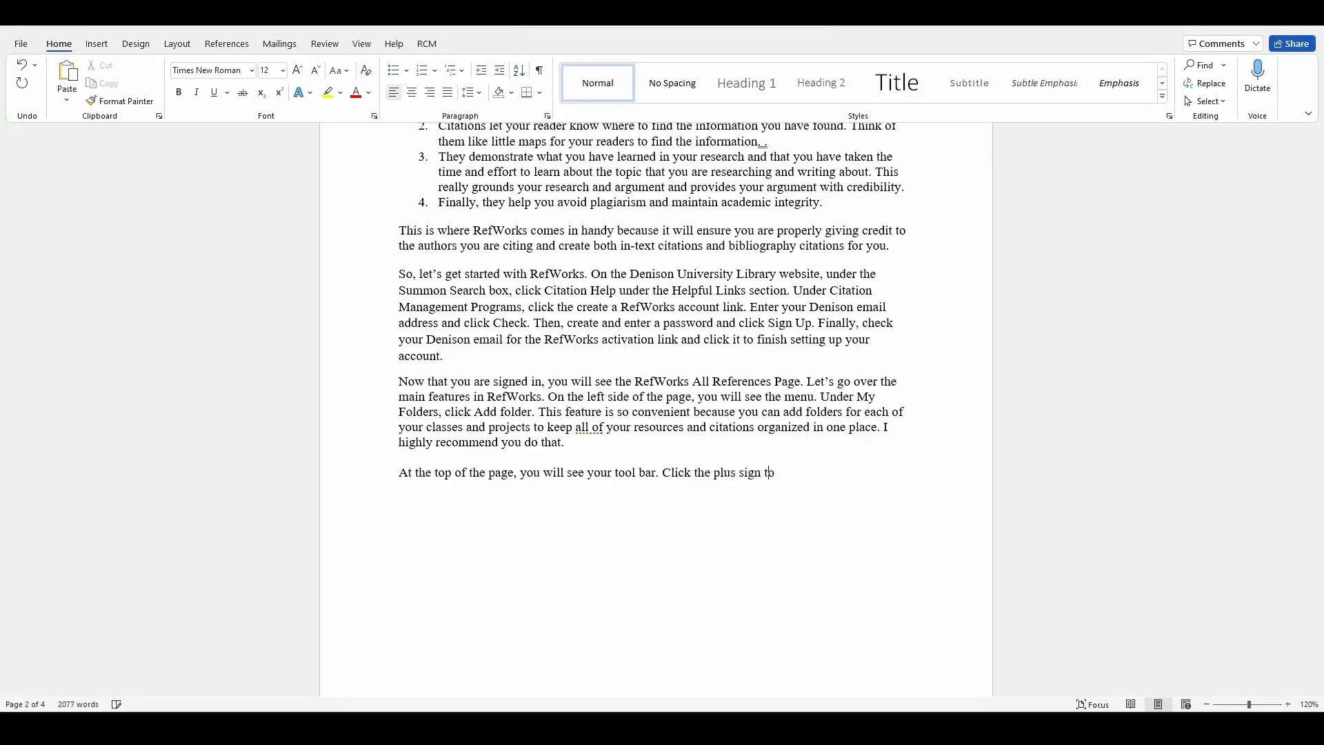
# - Switch to the Denison Software & Equipment tab and scroll to the Standard Software table
pyautogui.click(96, 44)
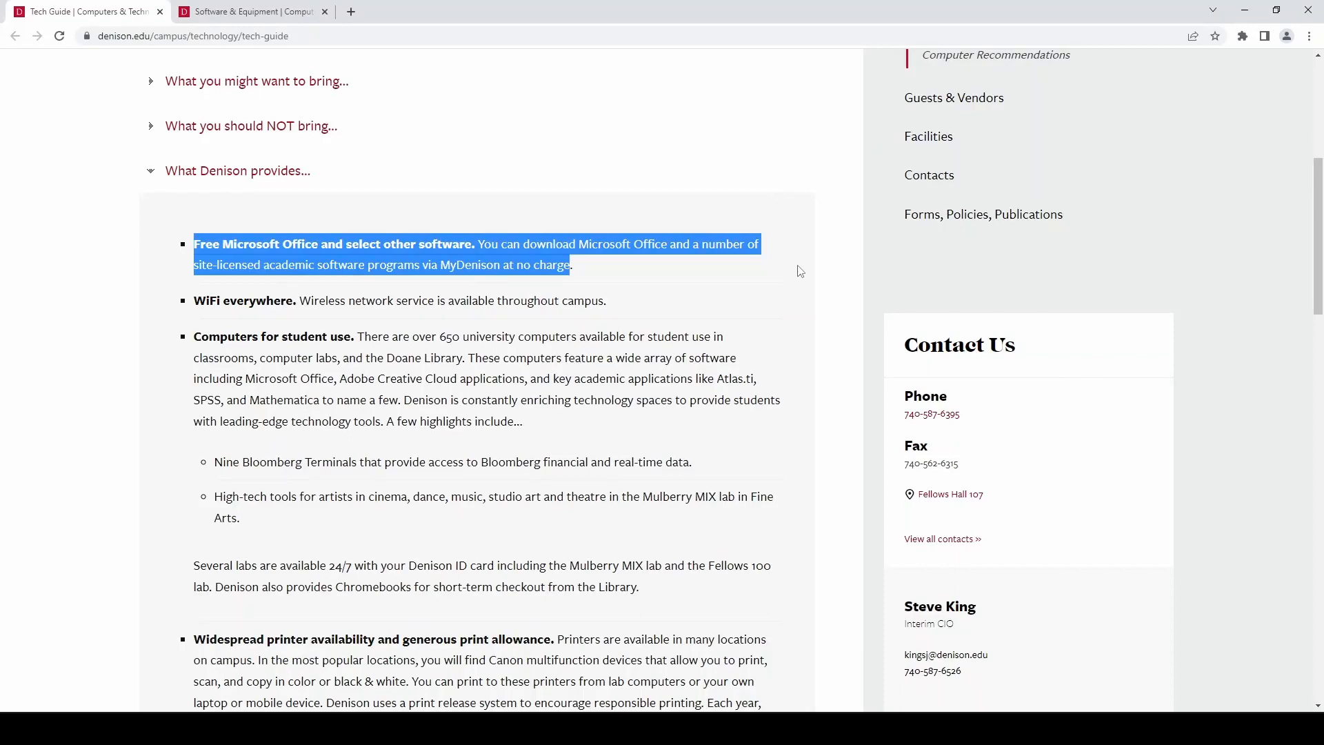
pyautogui.click(245, 11)
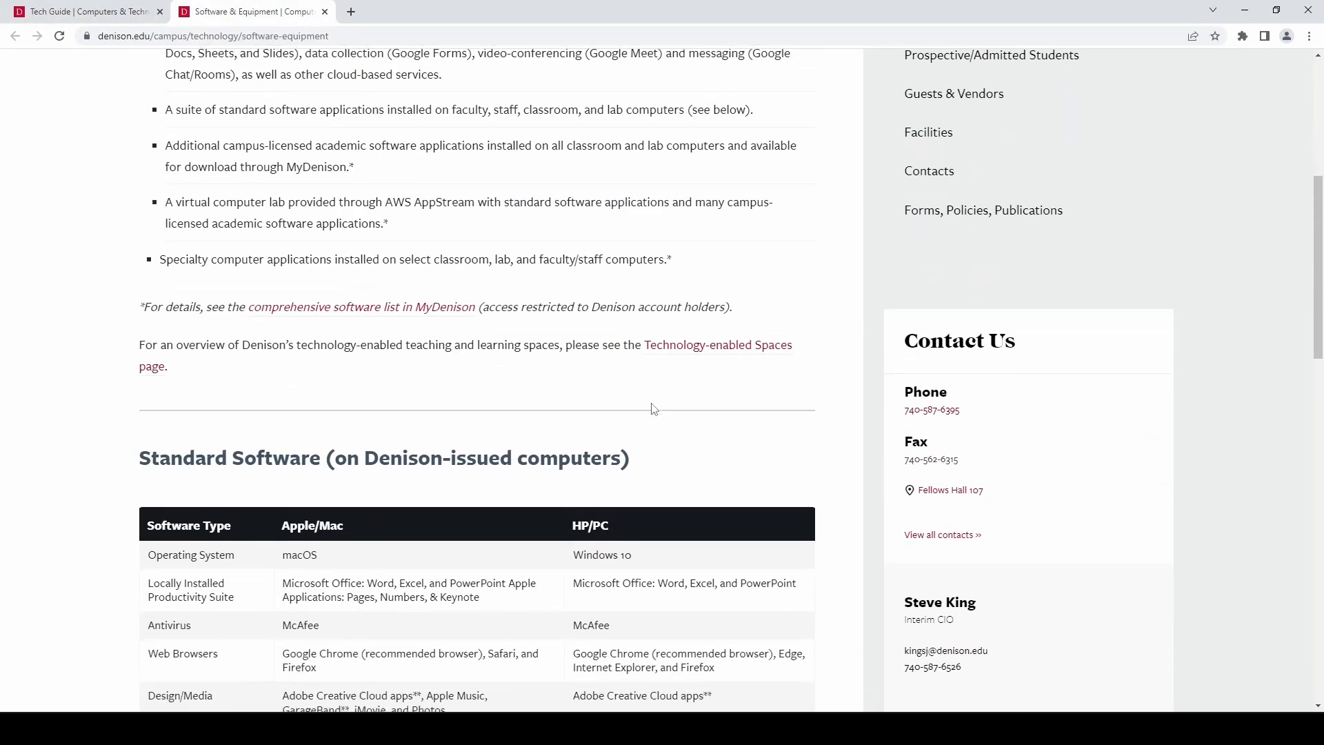
pyautogui.scroll(-3)
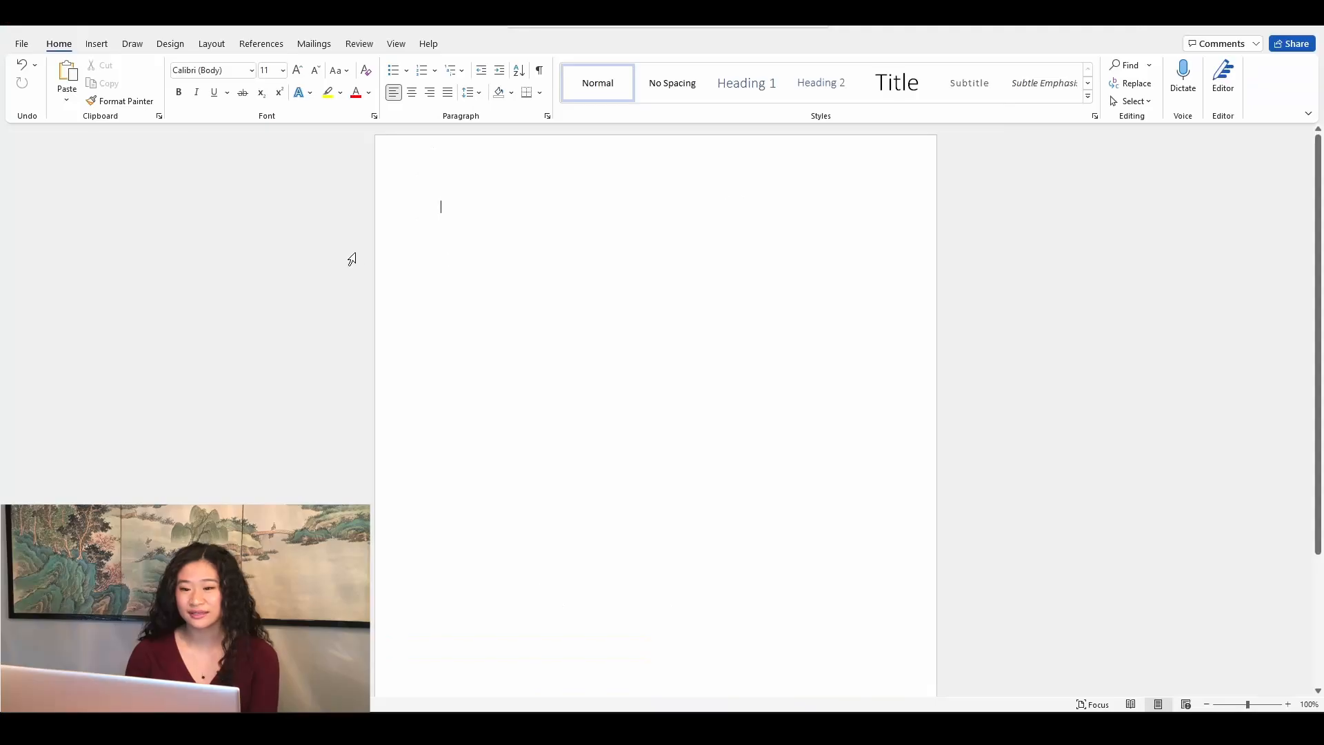
# - Install the RefWorks Citation Manager add-in from Word's Office add-ins store
pyautogui.click(95, 43)
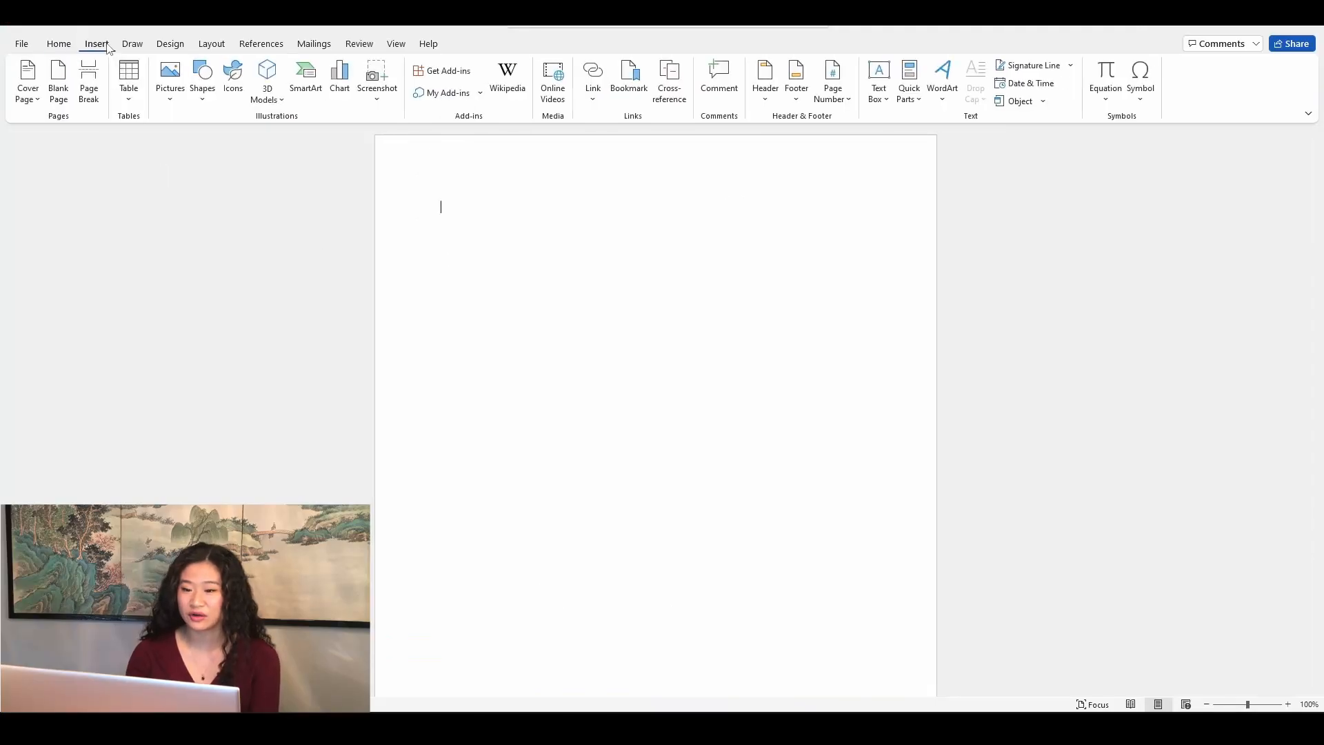
pyautogui.click(448, 71)
pyautogui.write('RefWorks')
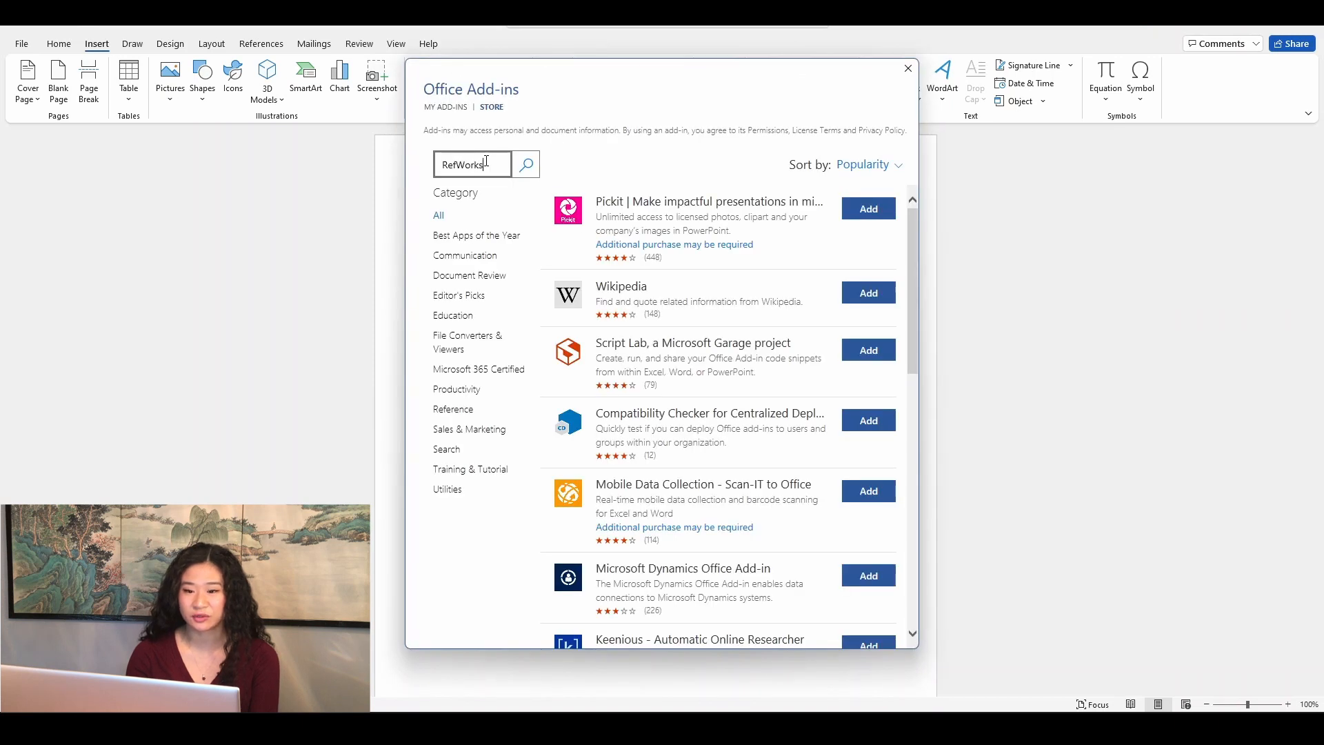
pyautogui.click(526, 164)
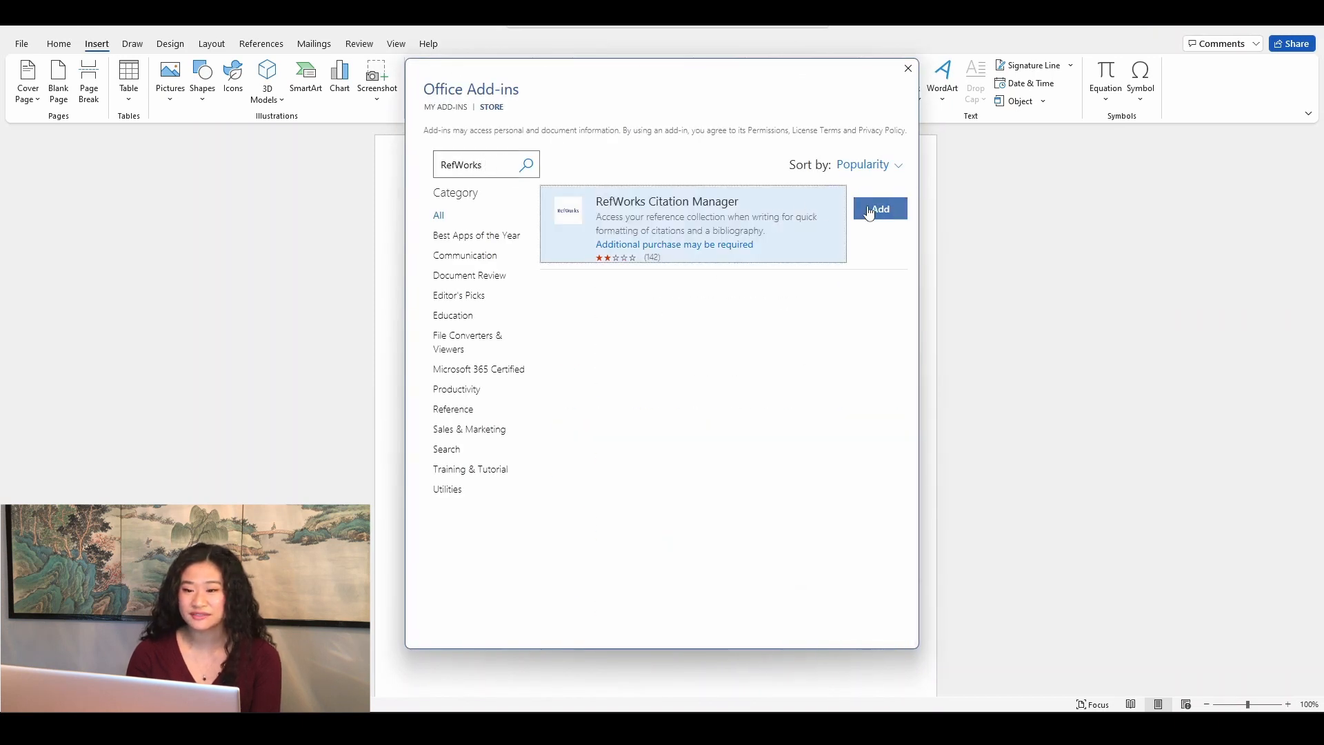
pyautogui.click(880, 208)
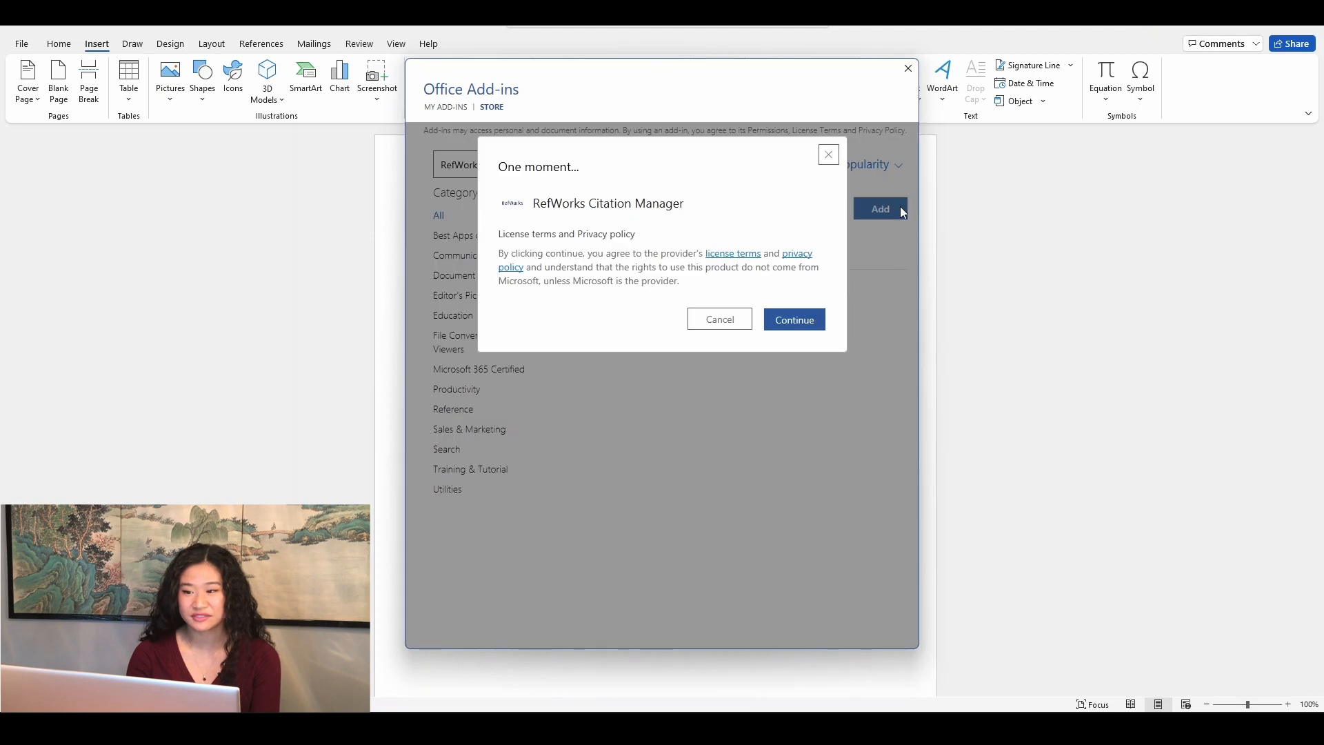
pyautogui.click(793, 319)
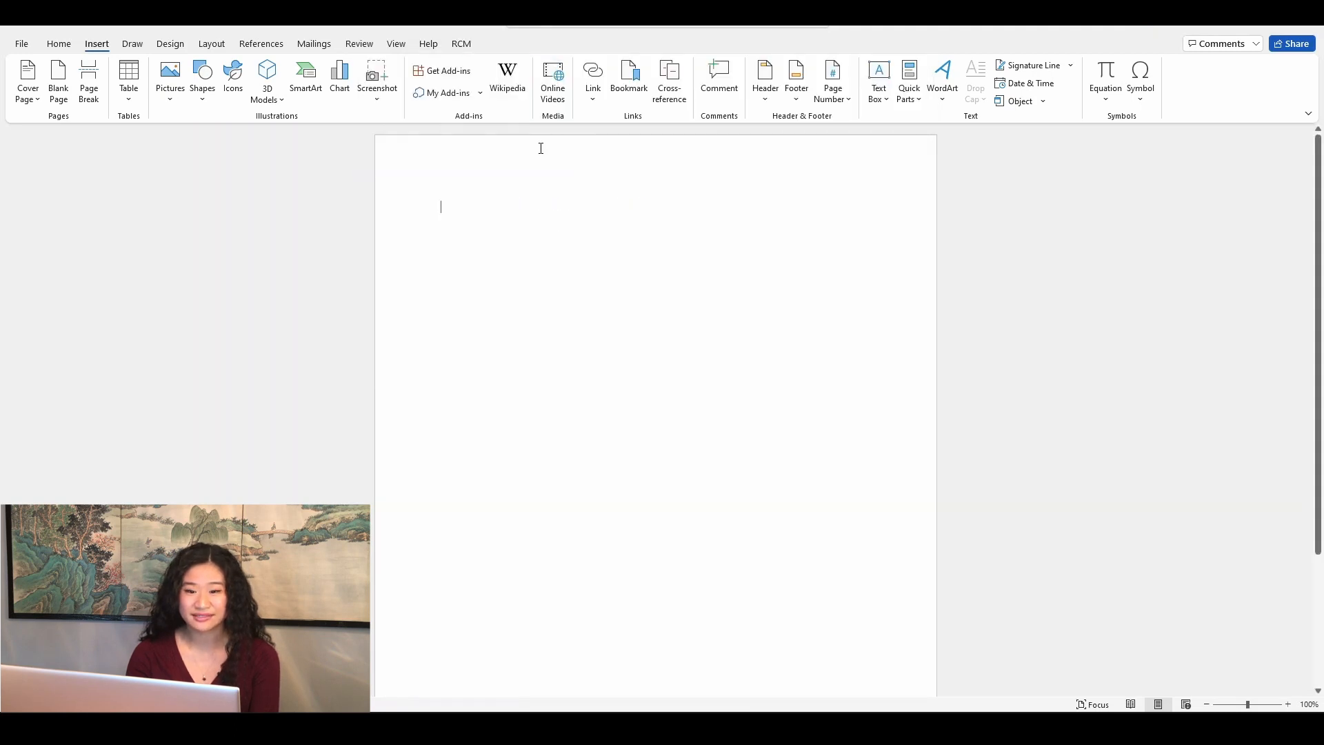
# - Open the RefWorks Citation Manager sidebar from the RCM tab and begin logging in
pyautogui.click(462, 43)
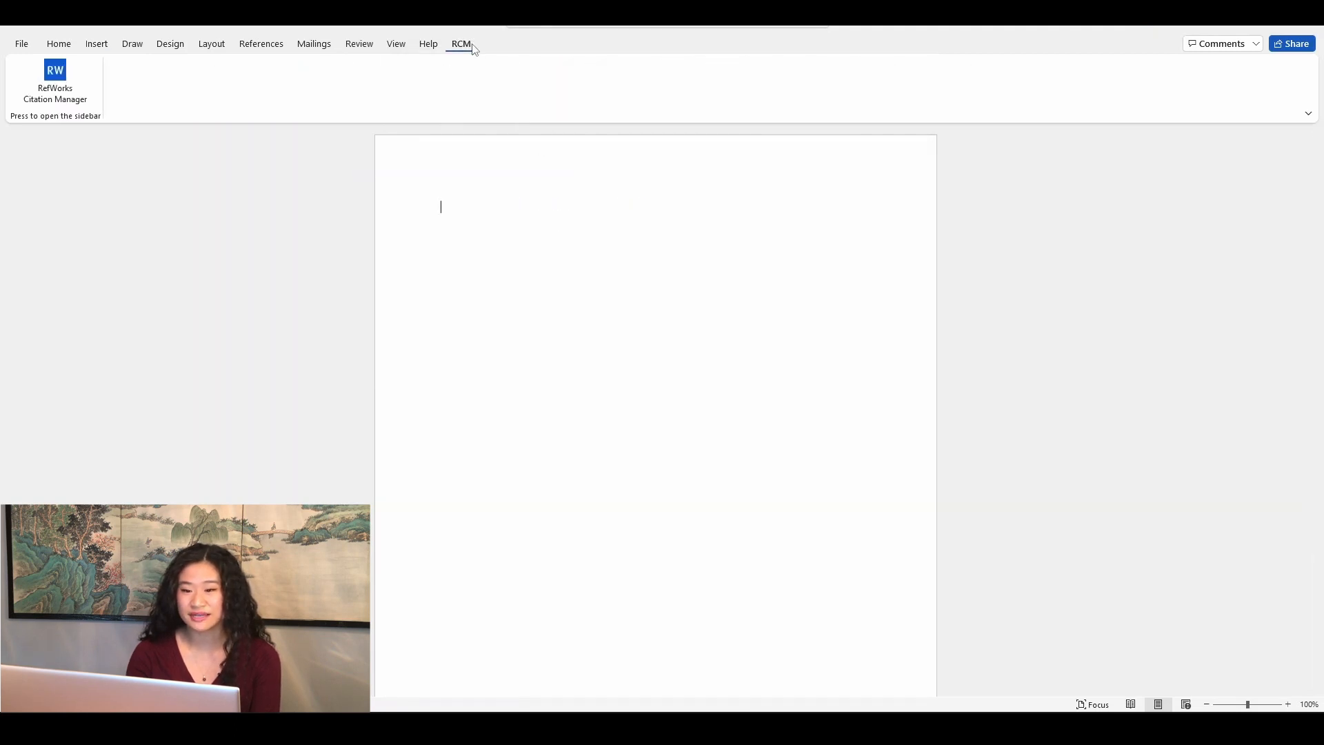
pyautogui.click(56, 84)
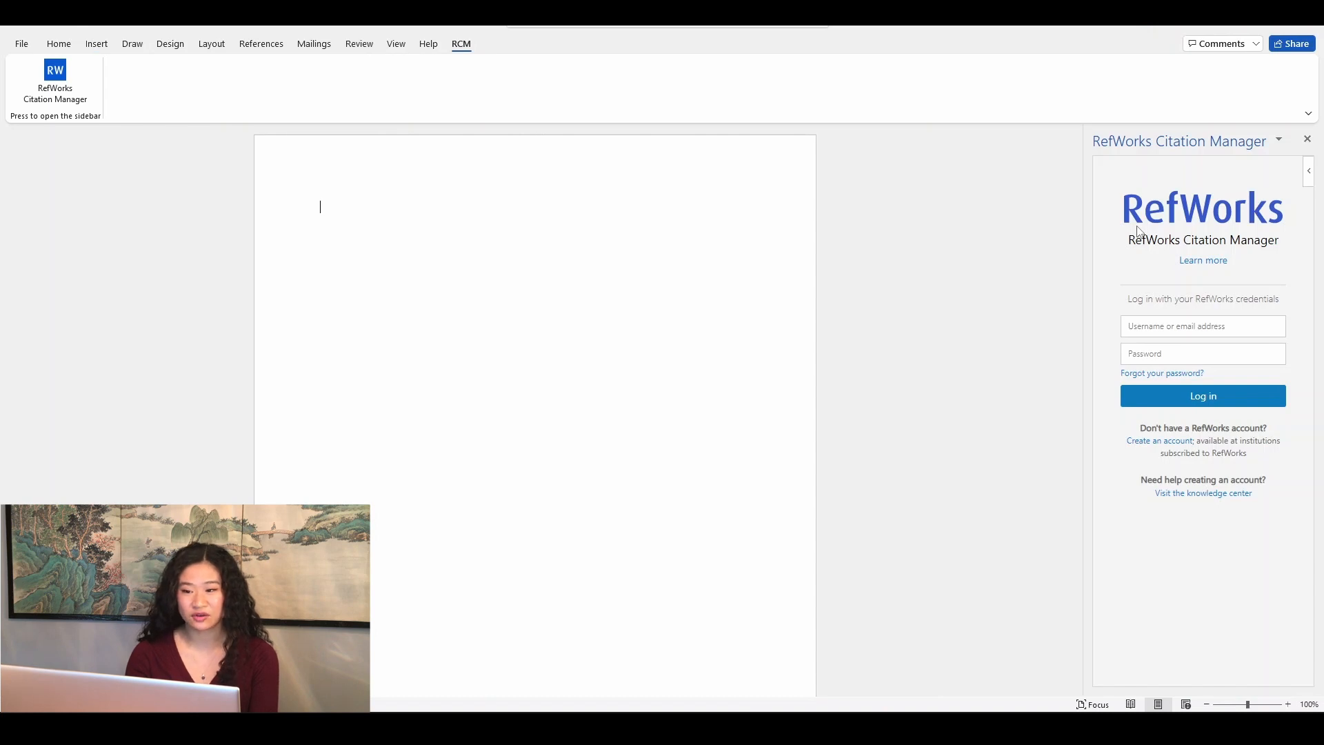
pyautogui.click(1202, 327)
pyautogui.write('While there are many citation styles, my favorite is Chicago style because I enjoy how neat the footnotes are')
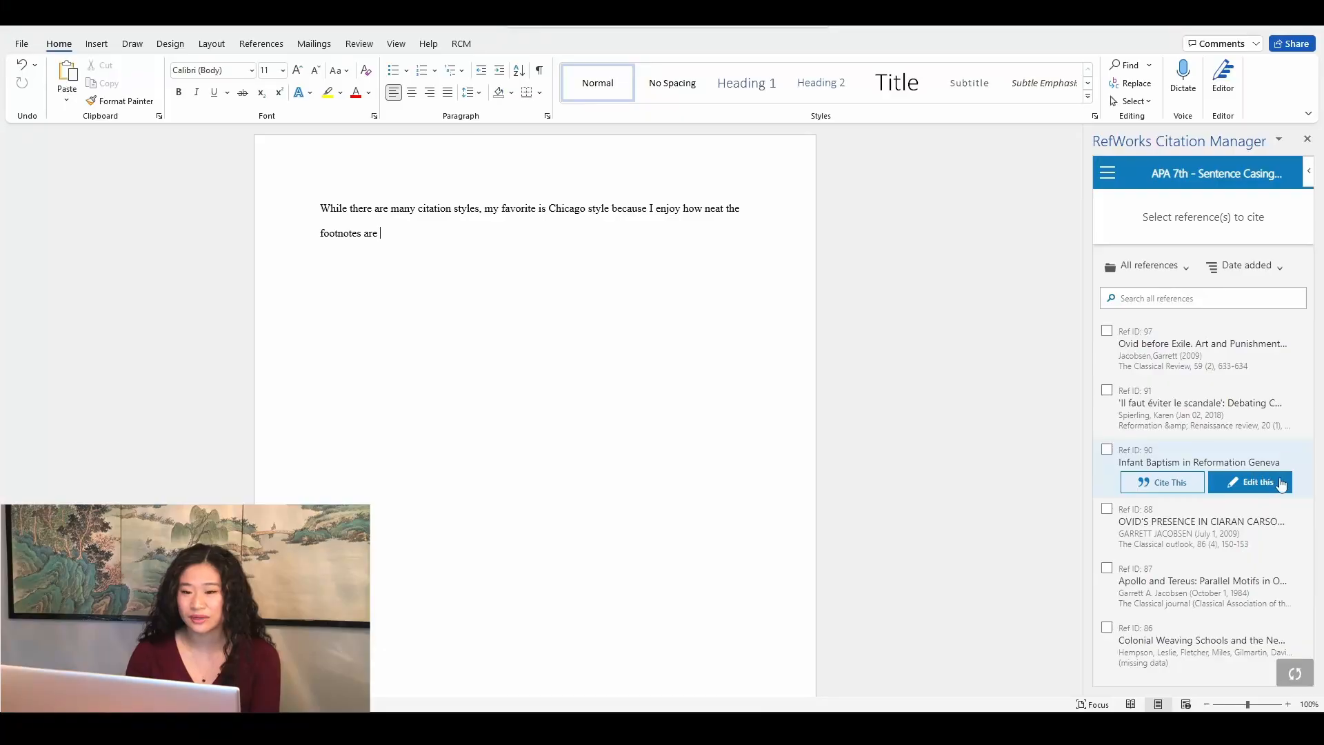
# - Edit the Spierling 2005 citation to add ', pp. 55-57' and end the sentence with a period
pyautogui.click(1257, 482)
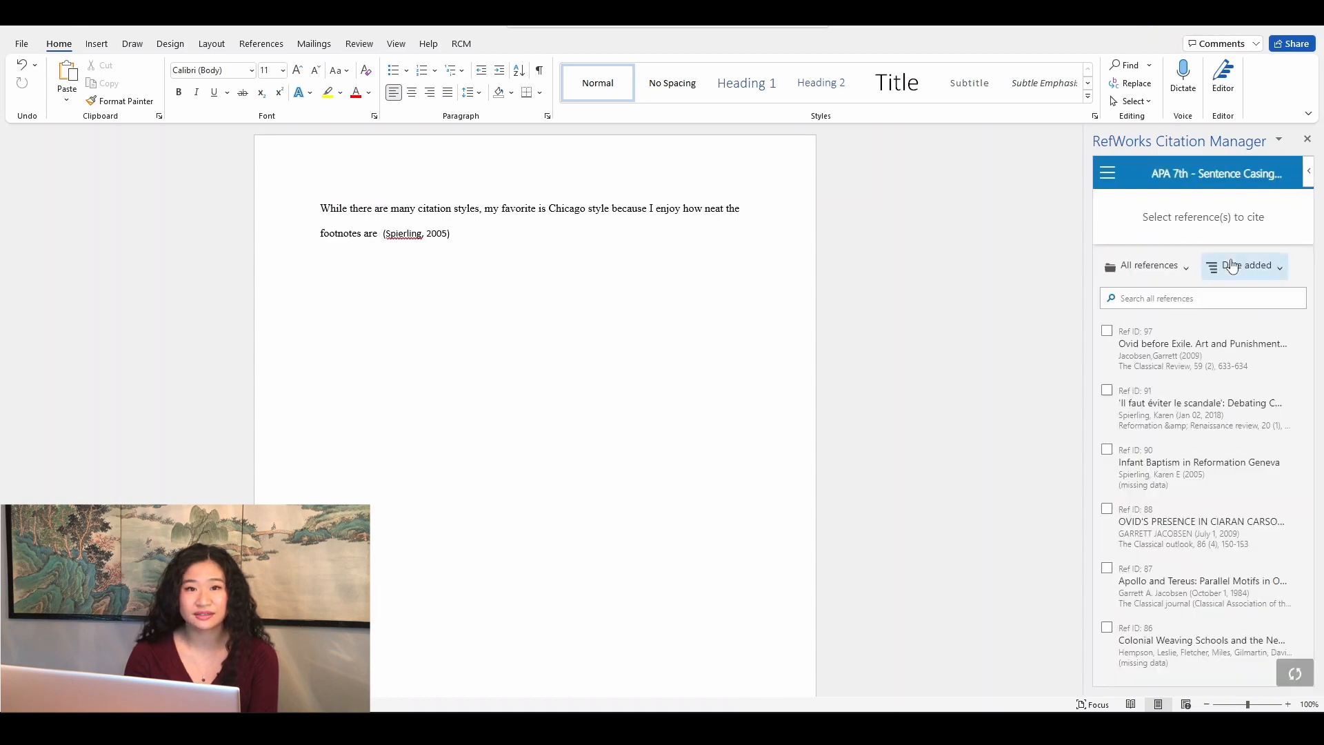
pyautogui.click(415, 233)
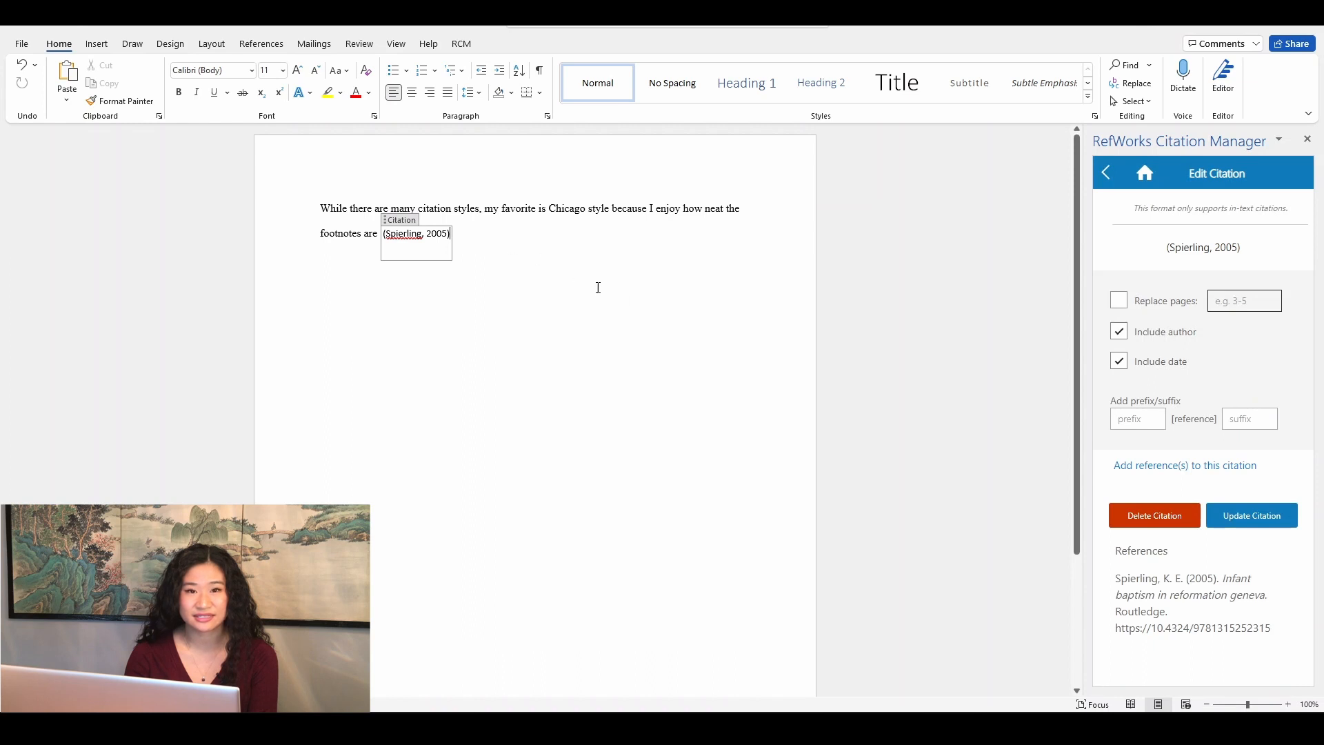
pyautogui.write(',')
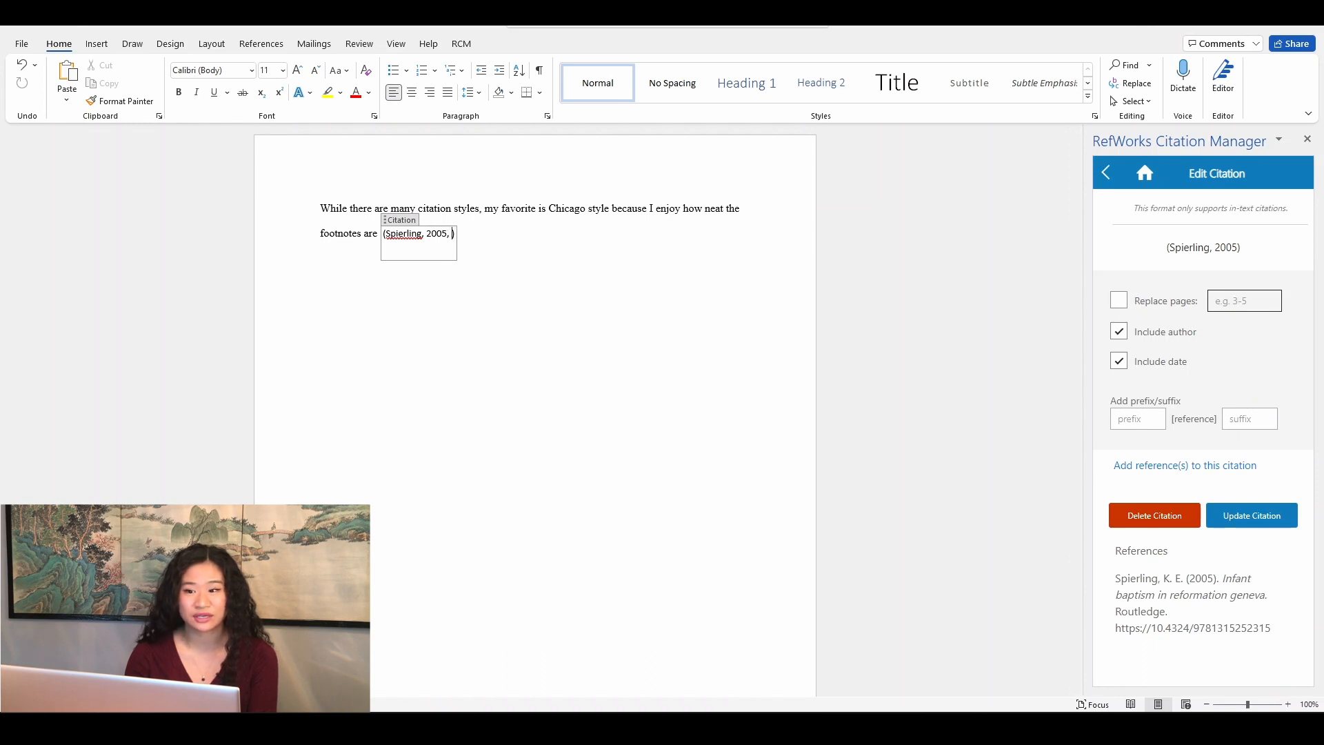
pyautogui.write('pp. 55-')
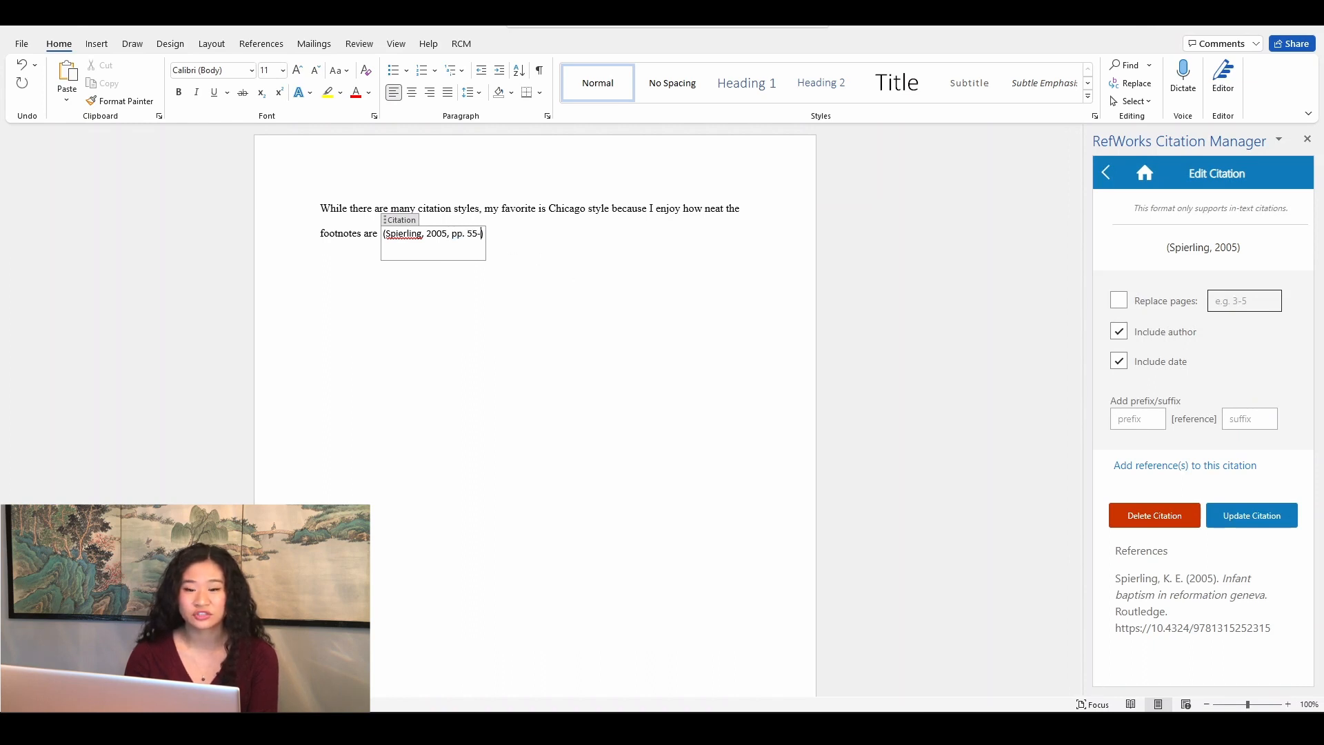
pyautogui.write('57')
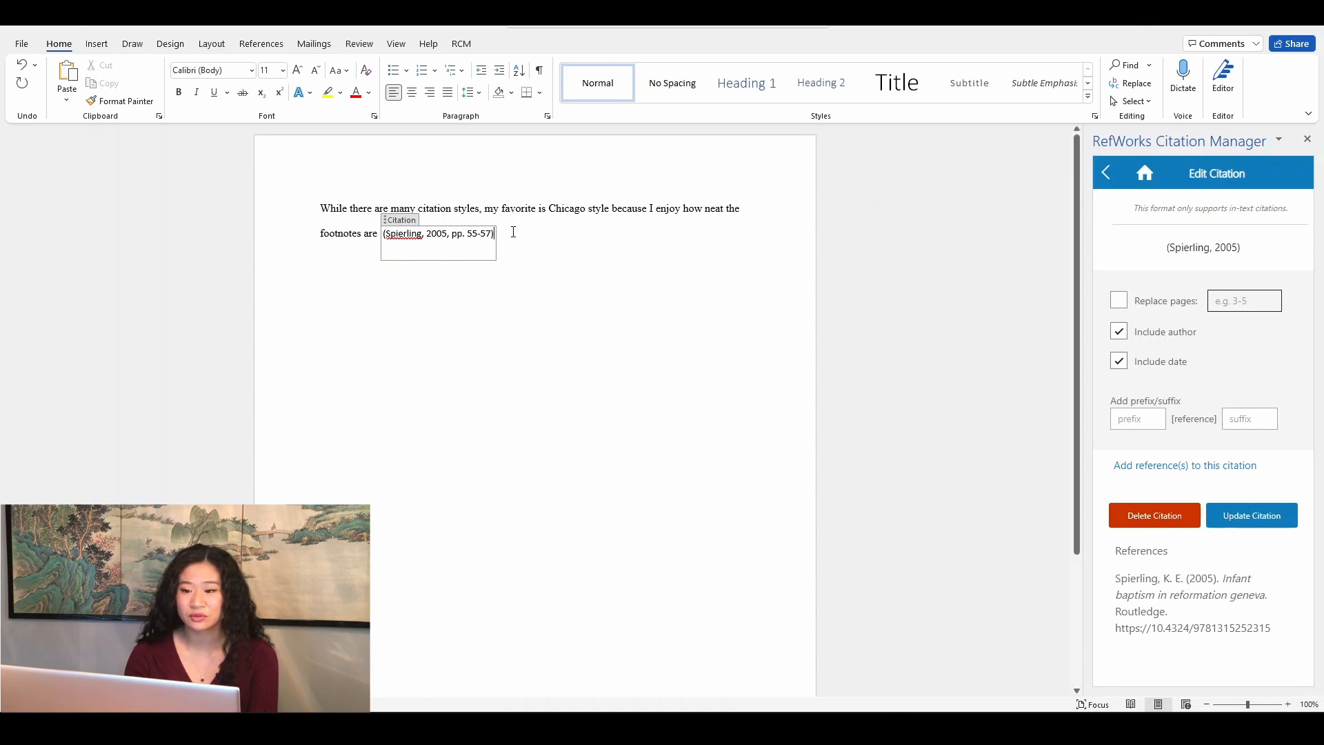
pyautogui.write('.')
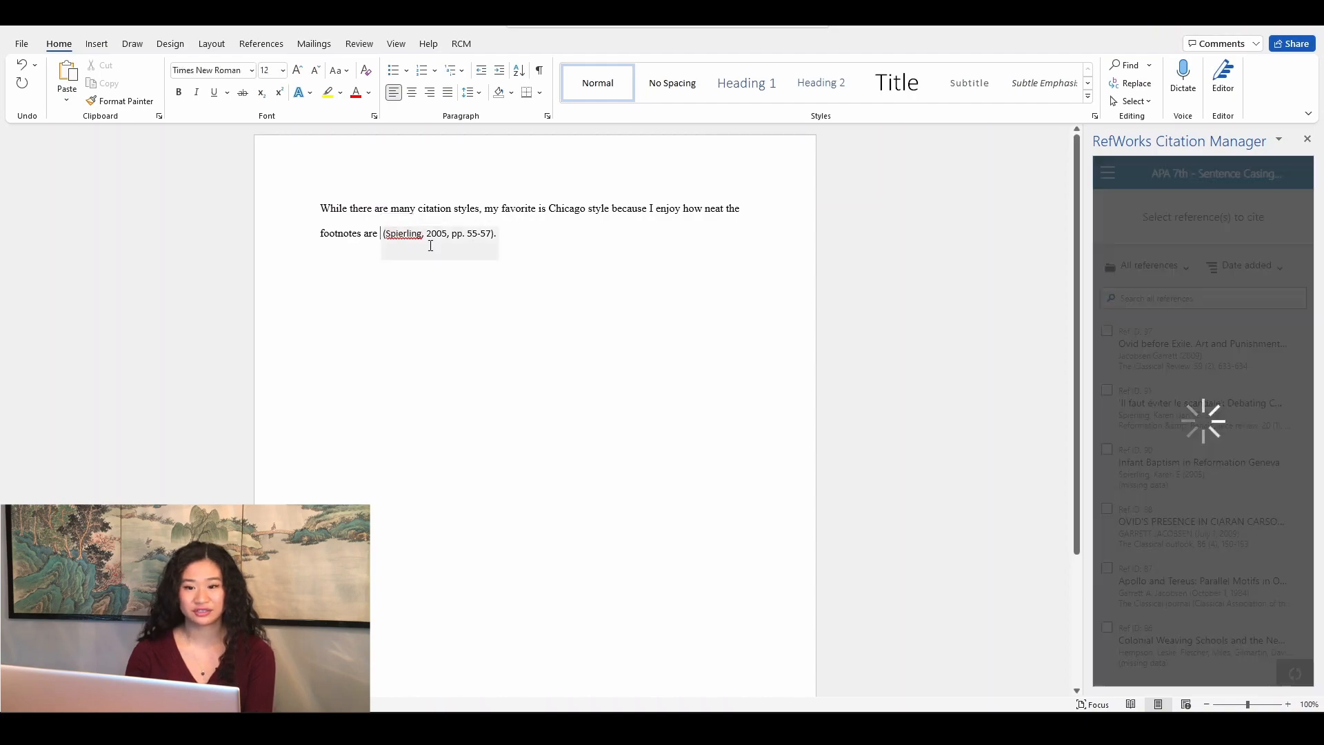
pyautogui.click(436, 233)
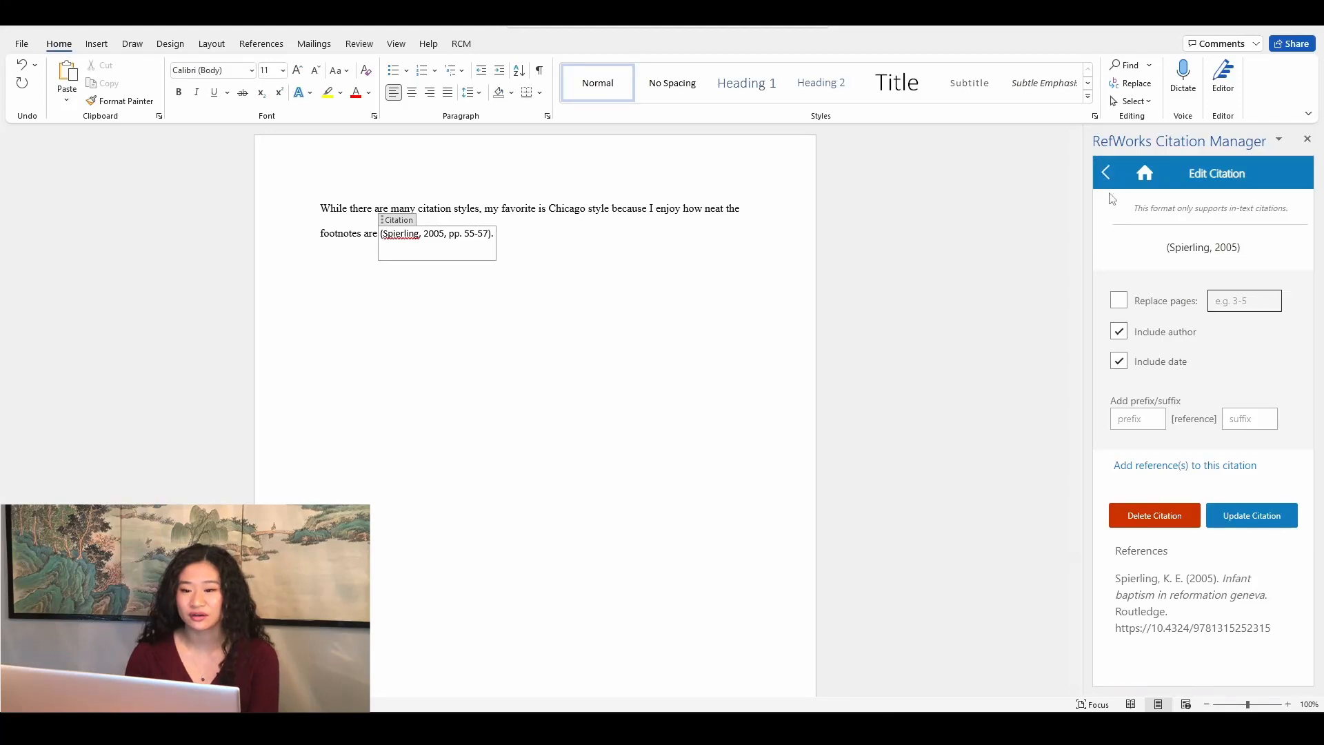
pyautogui.click(1106, 172)
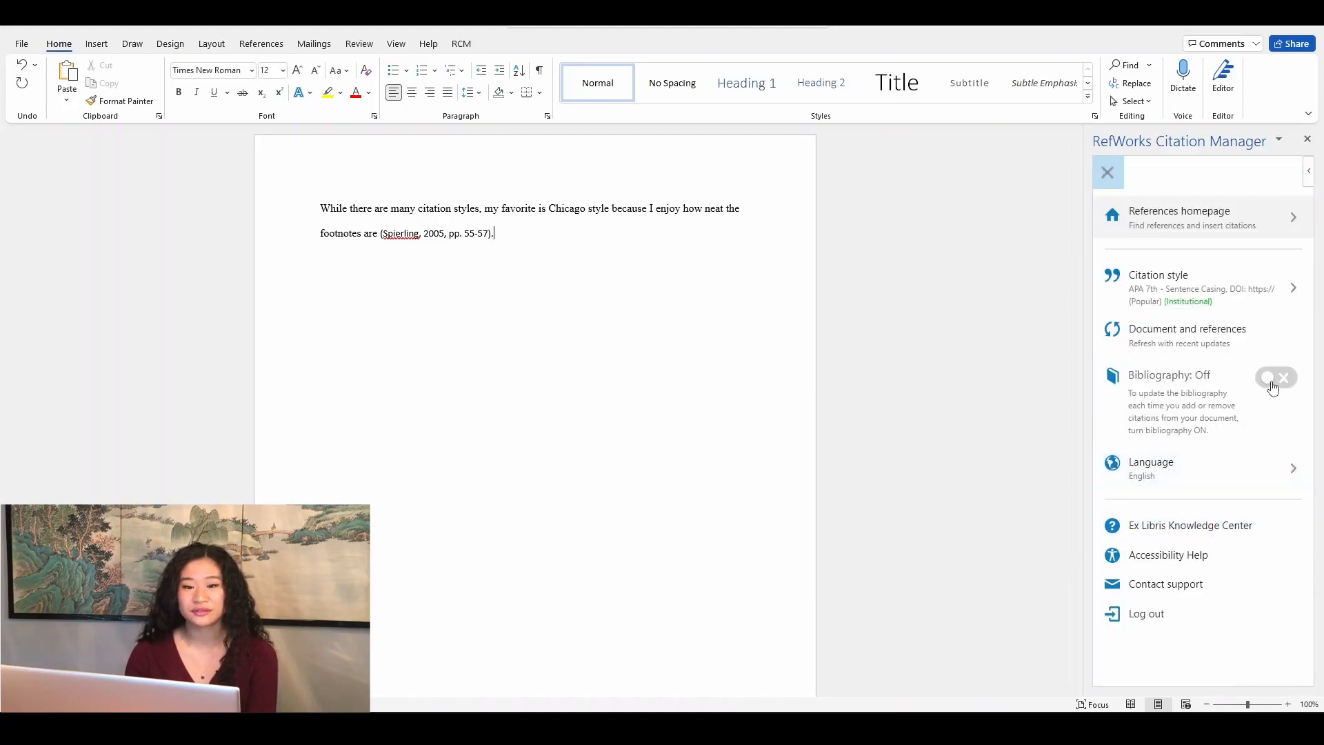
# - Switch Bibliography On to add a References list, then browse the institutional citation styles
pyautogui.click(1277, 377)
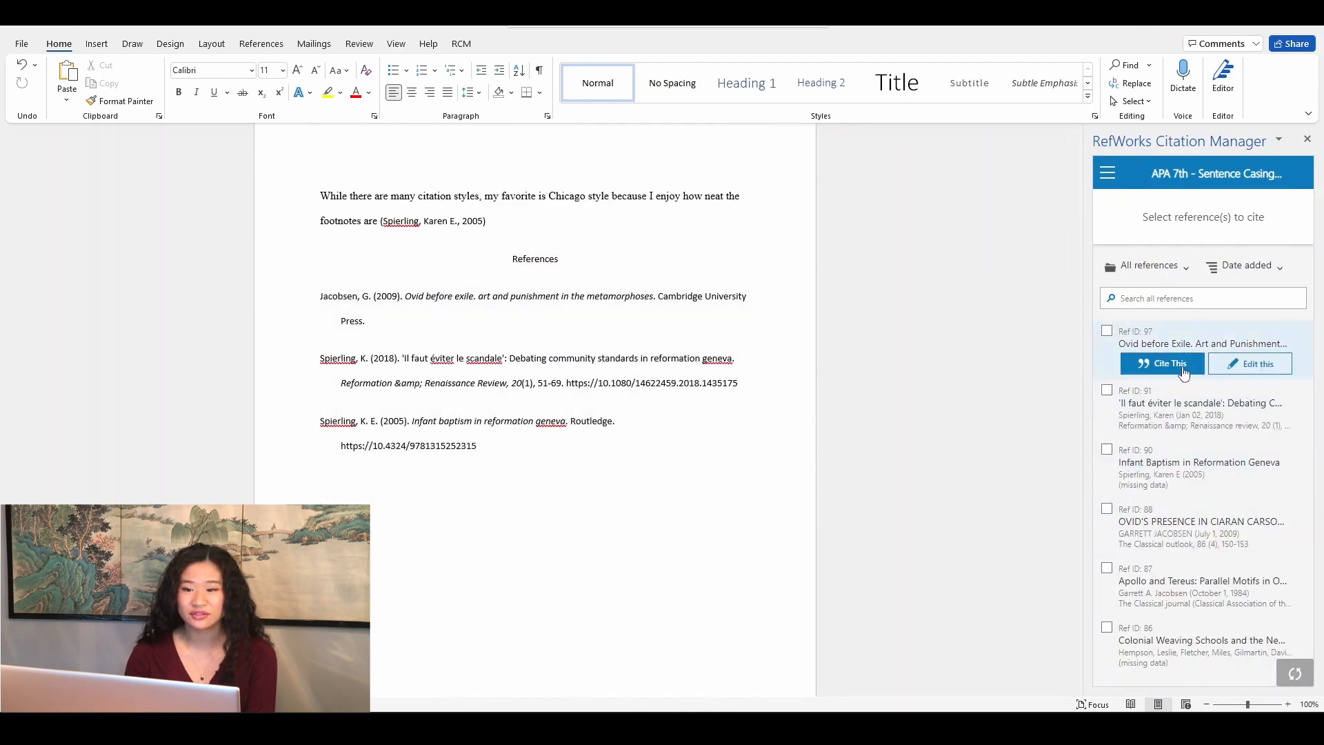
pyautogui.click(1107, 173)
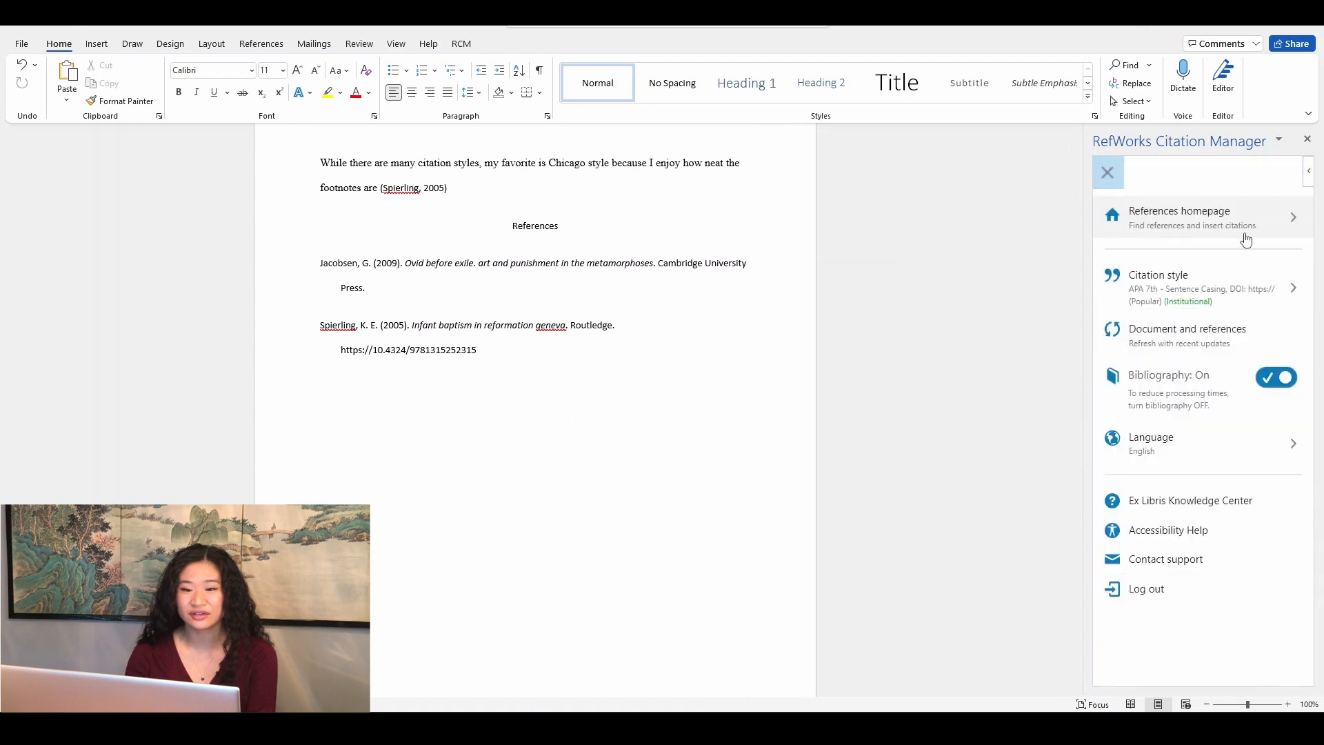
pyautogui.click(1199, 282)
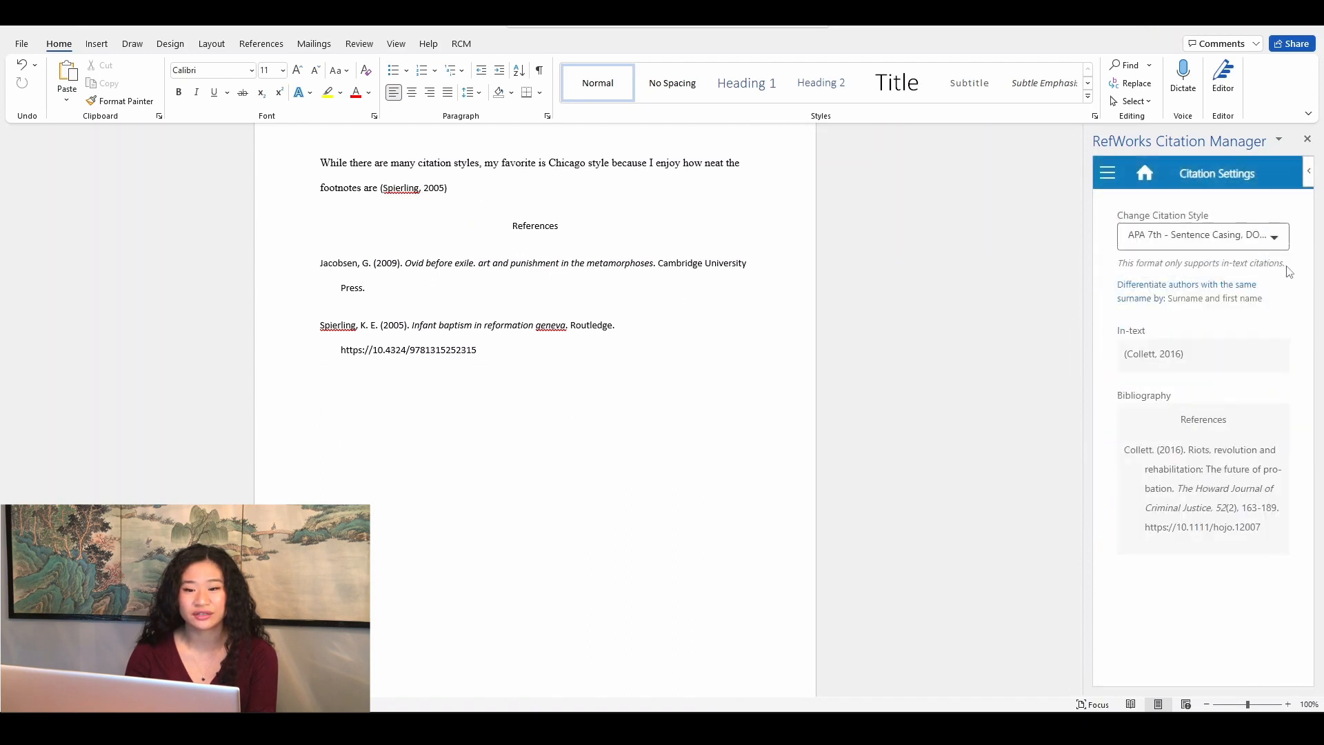
pyautogui.click(1199, 235)
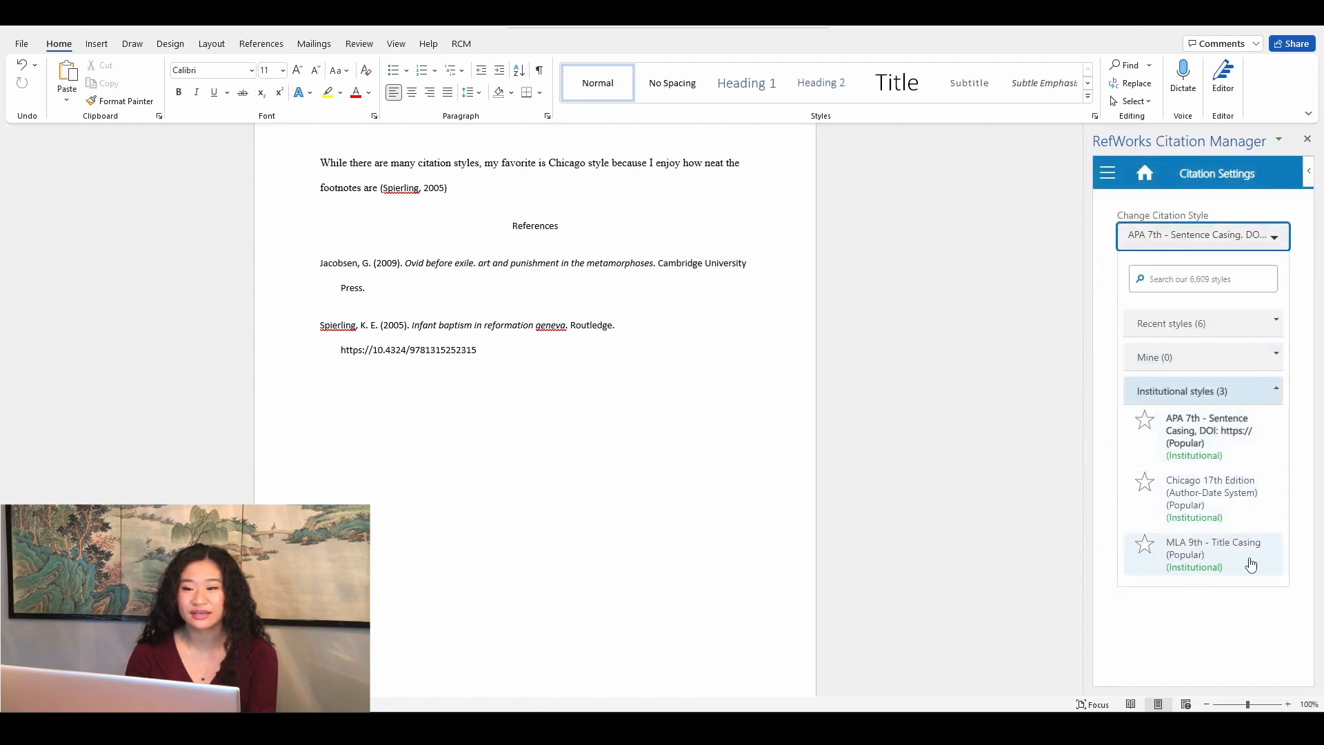
pyautogui.click(1180, 391)
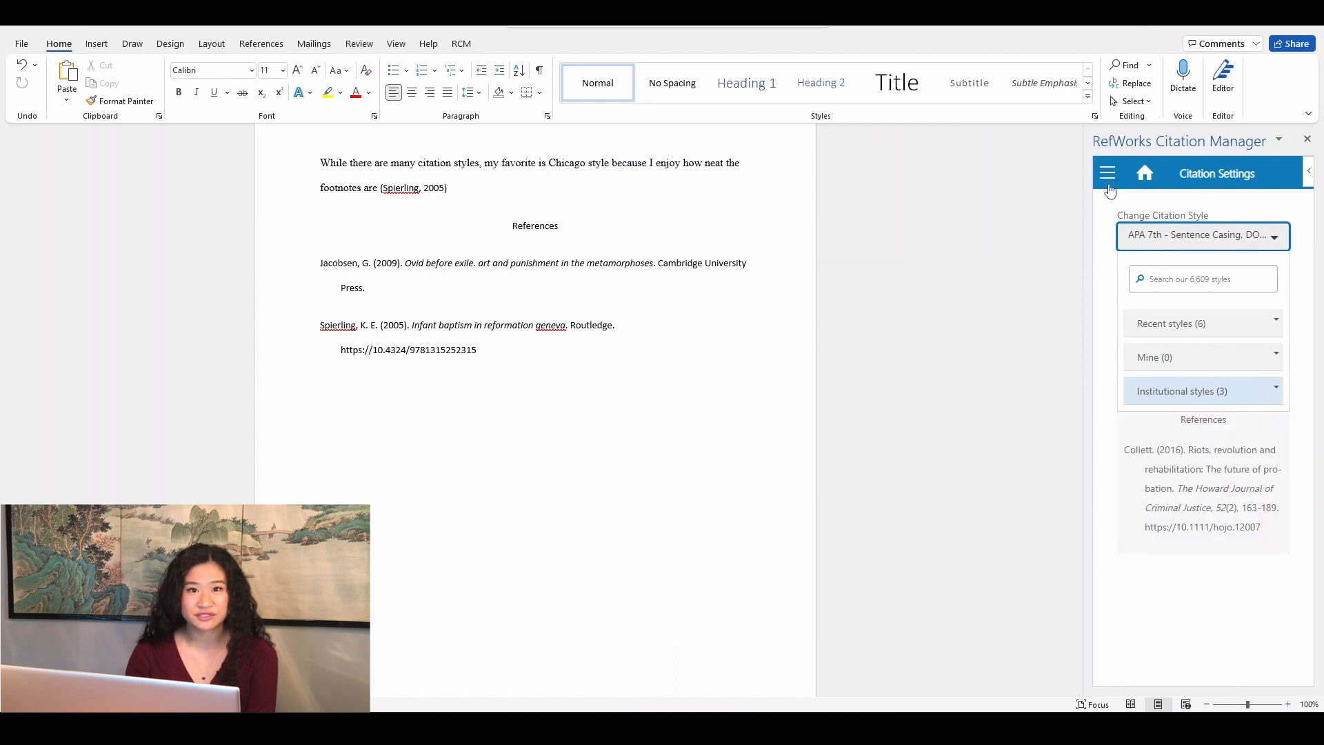
pyautogui.click(1107, 173)
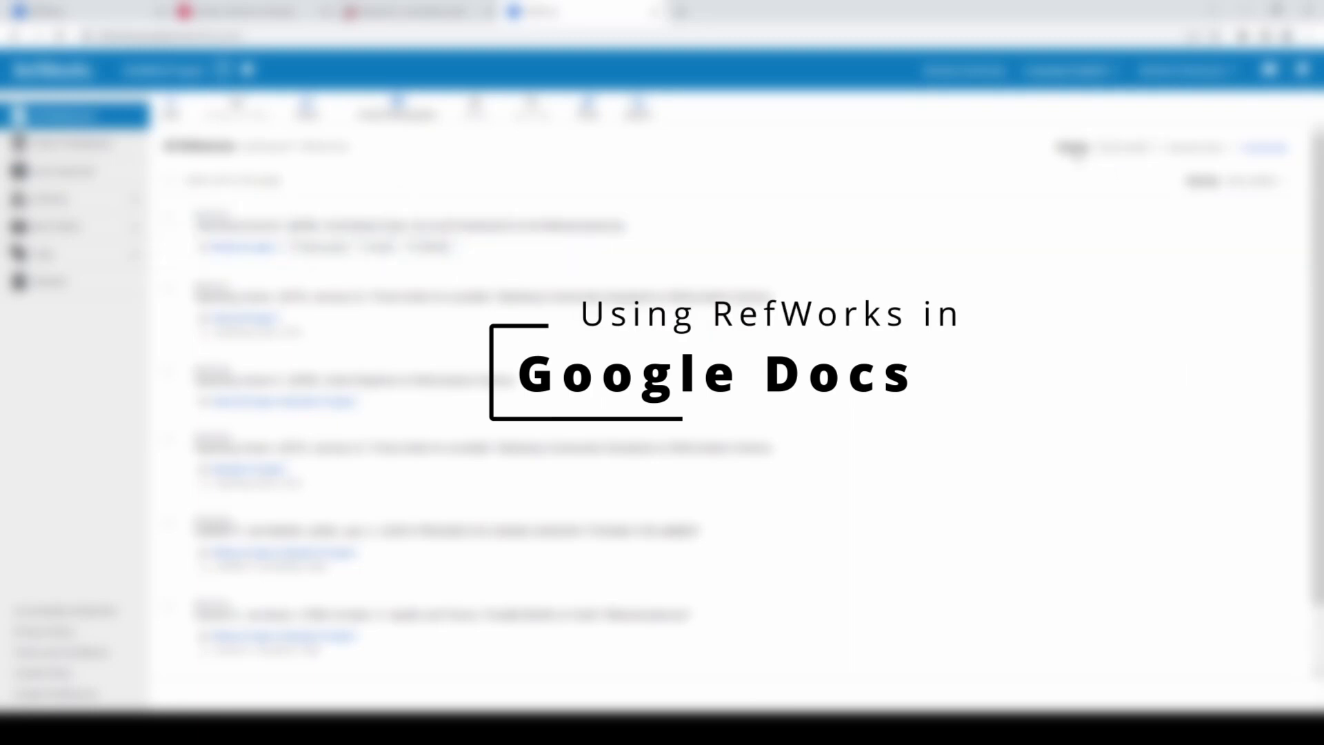
# - Search Get add-ons for RefWorks and install ProQuest RefWorks, granting permission to continue
pyautogui.click(251, 11)
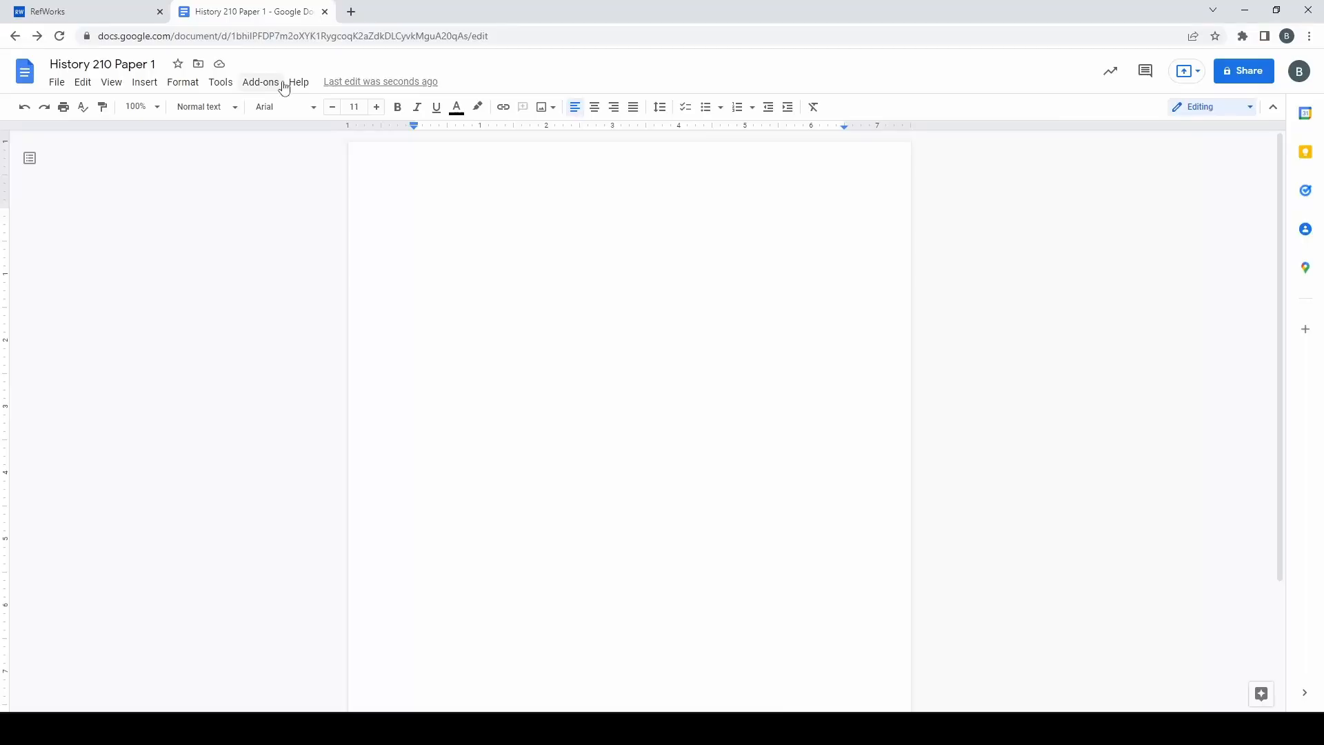
pyautogui.click(261, 81)
pyautogui.write('ref')
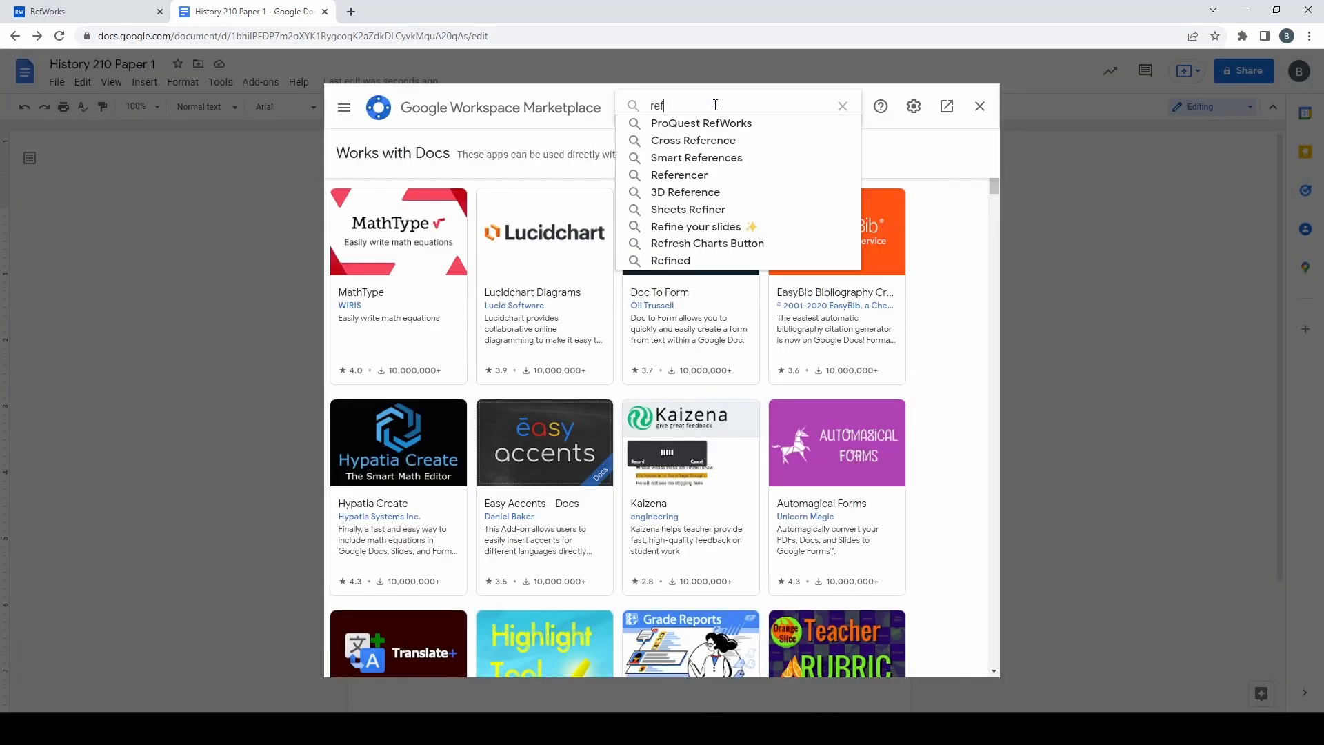
pyautogui.write('works')
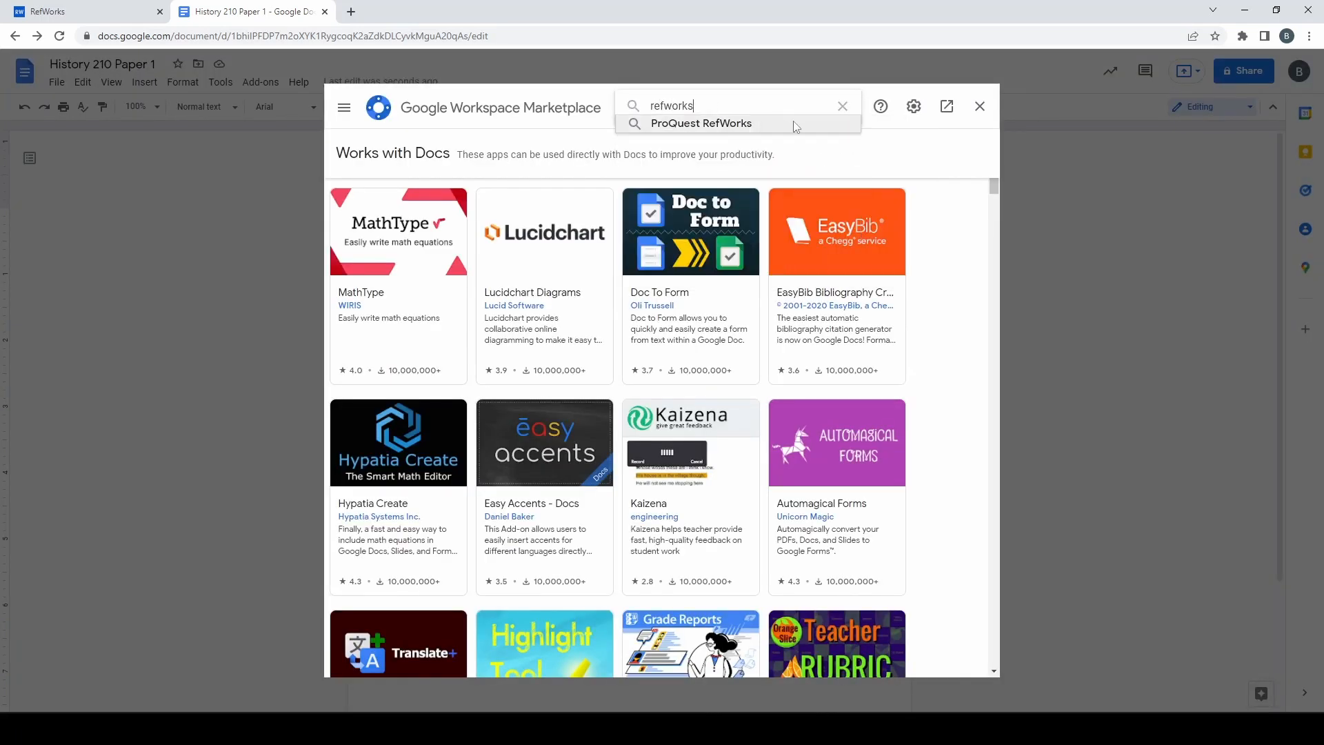
pyautogui.click(699, 124)
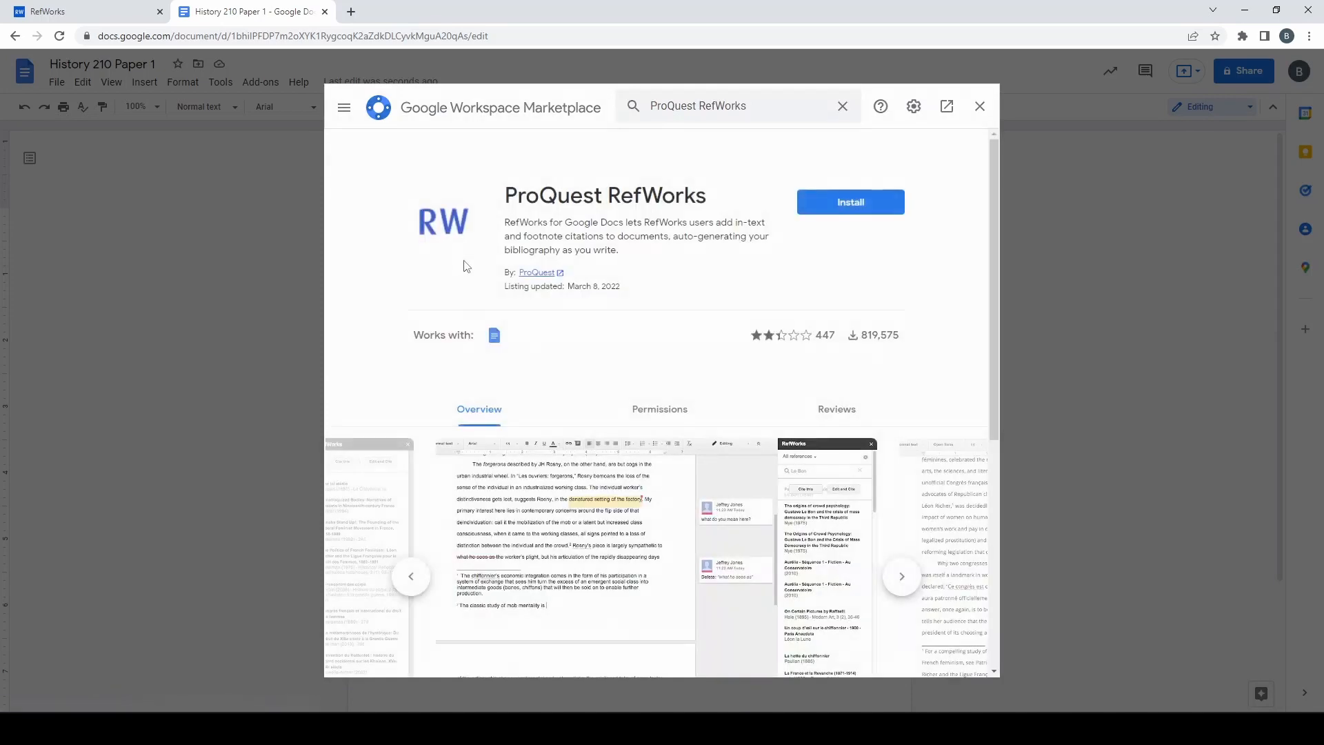
pyautogui.click(850, 202)
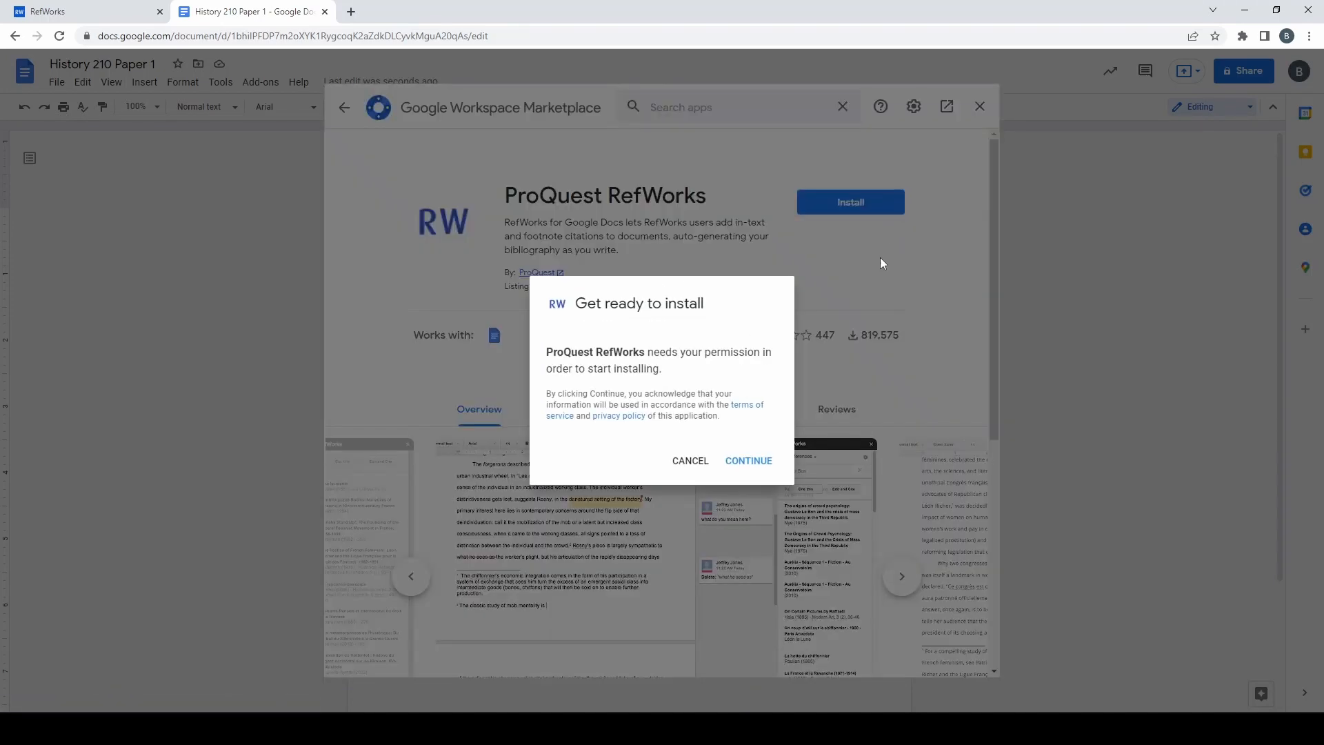
pyautogui.click(746, 460)
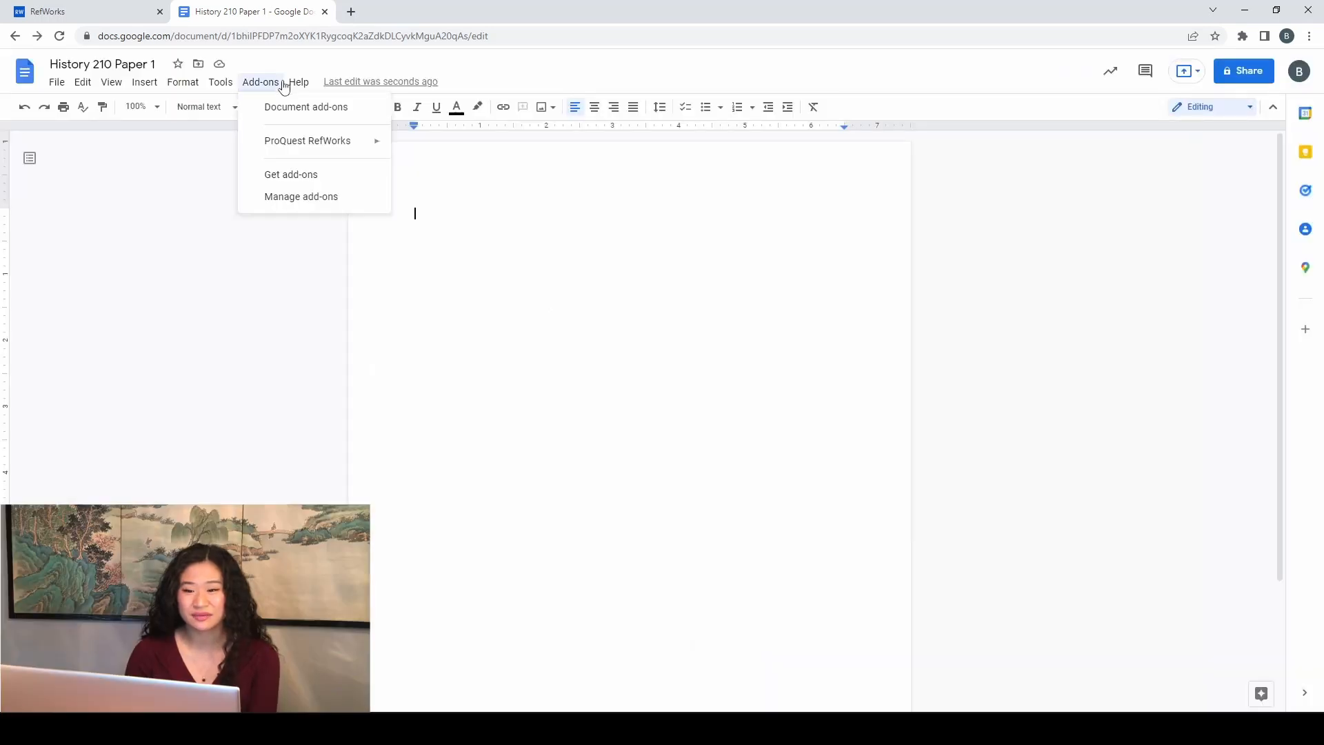
# - Launch ProQuest RefWorks, sign in, filter to 'Writing 101 paper 2', and open citation style settings
pyautogui.click(501, 150)
pyautogui.write('lastna')
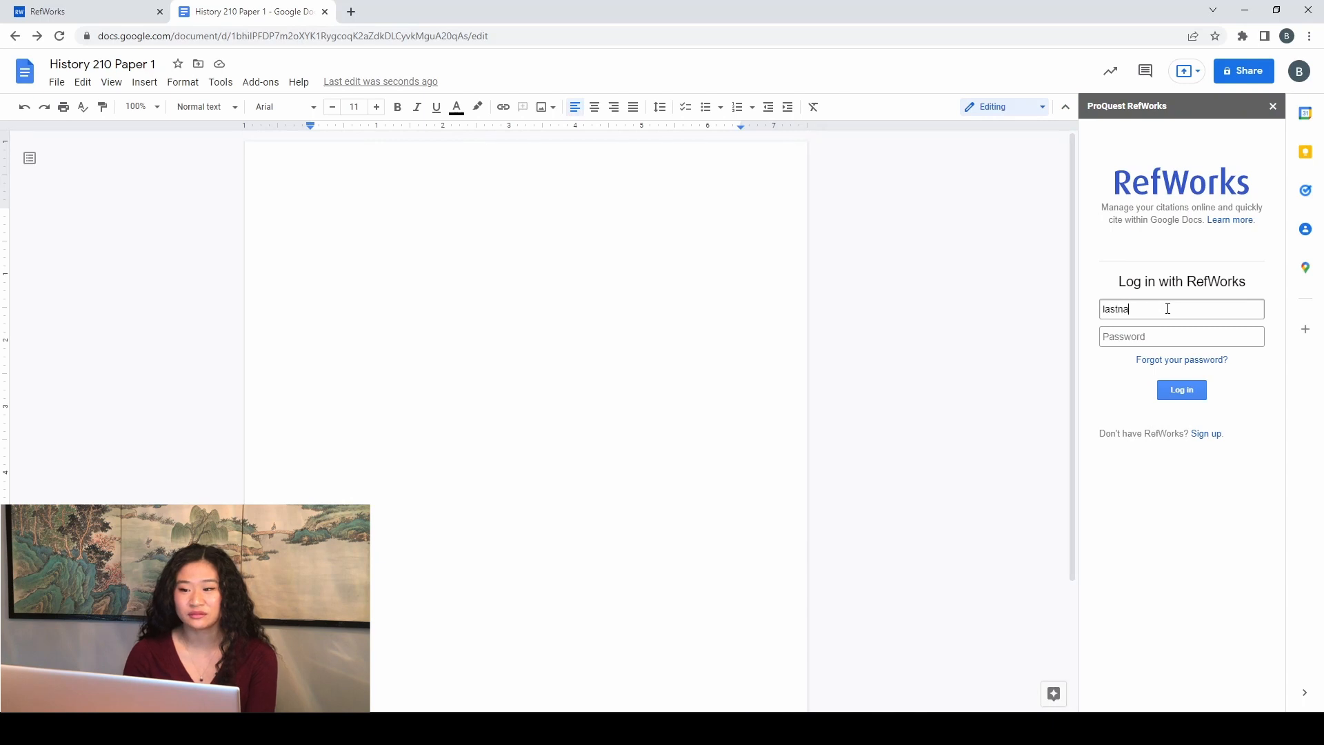
pyautogui.click(1181, 389)
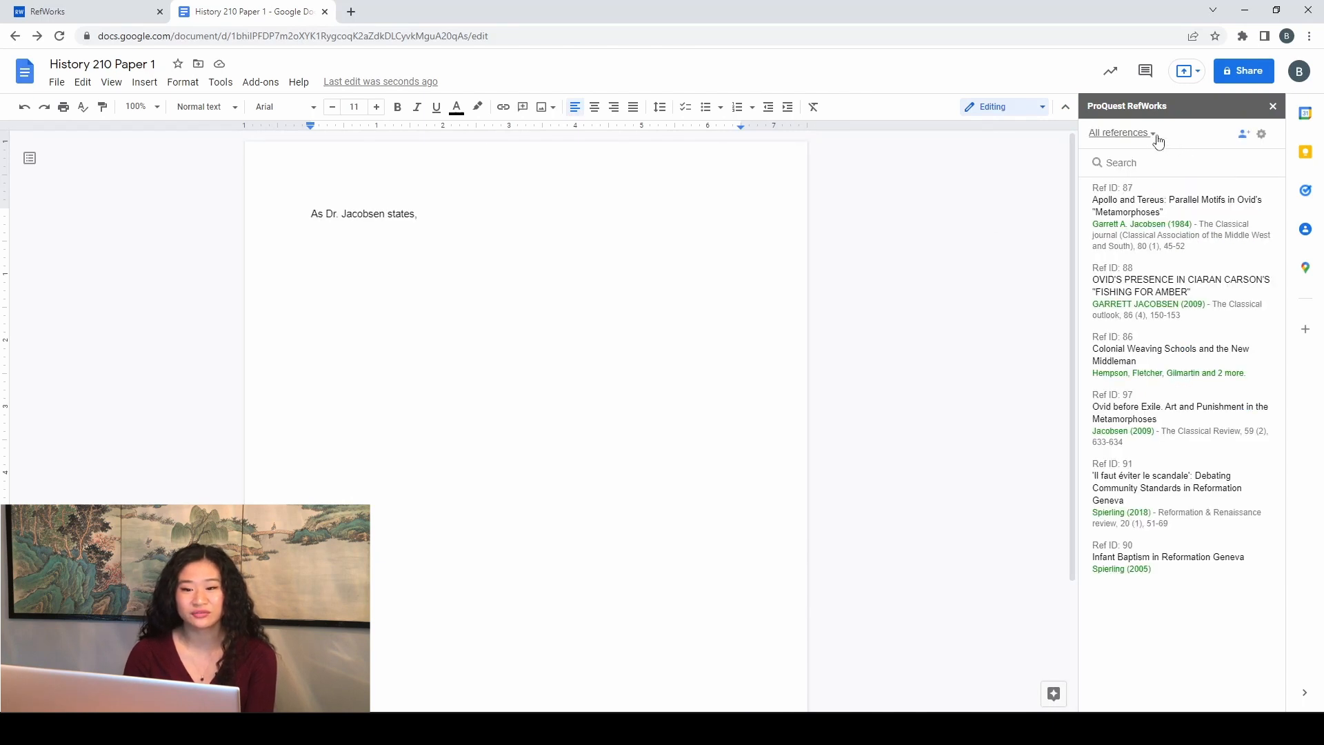
pyautogui.click(1120, 132)
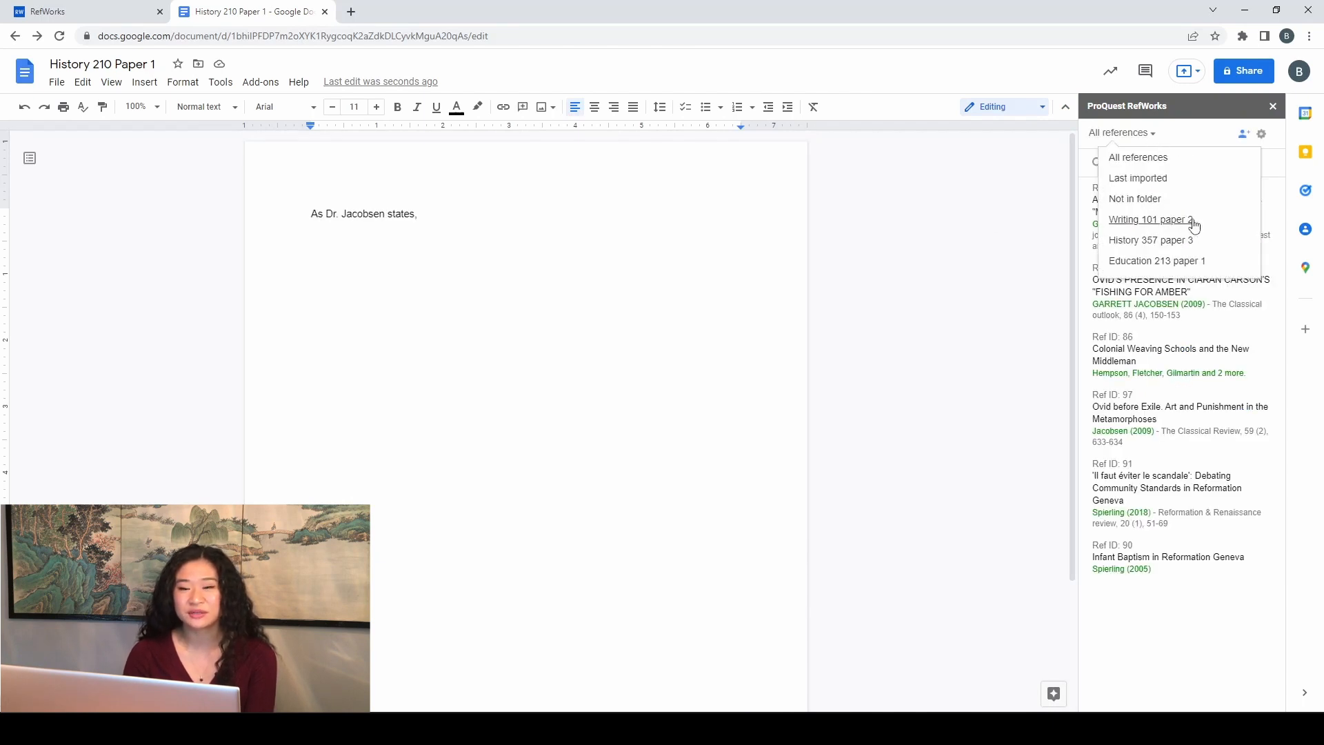
pyautogui.click(1151, 218)
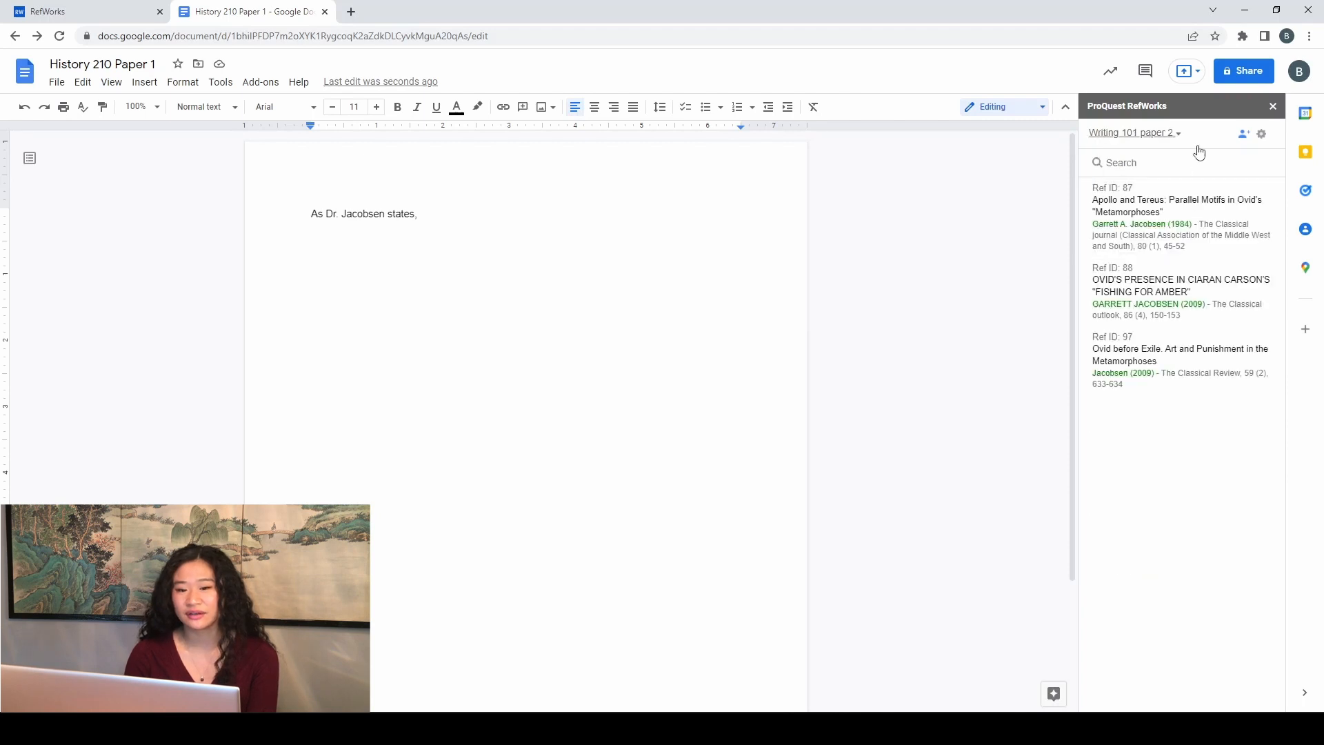
pyautogui.moveTo(1140, 162)
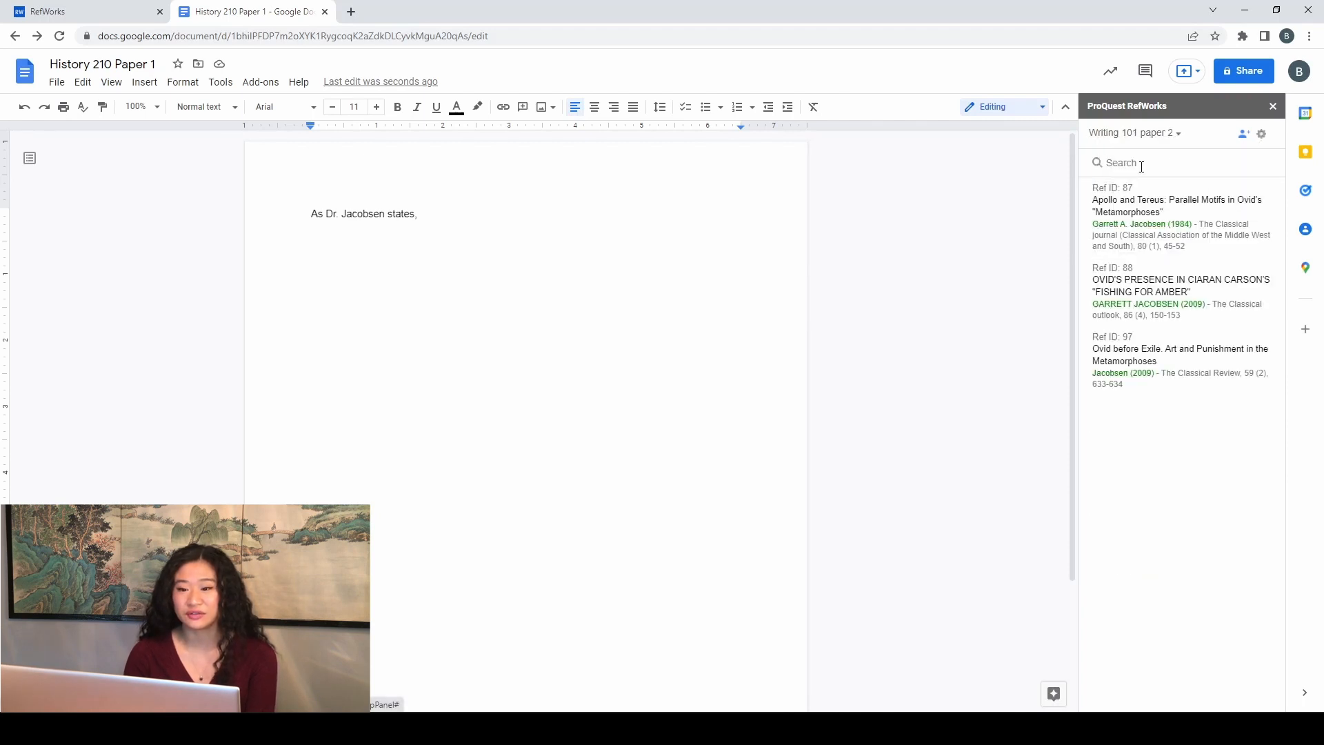
pyautogui.click(1261, 133)
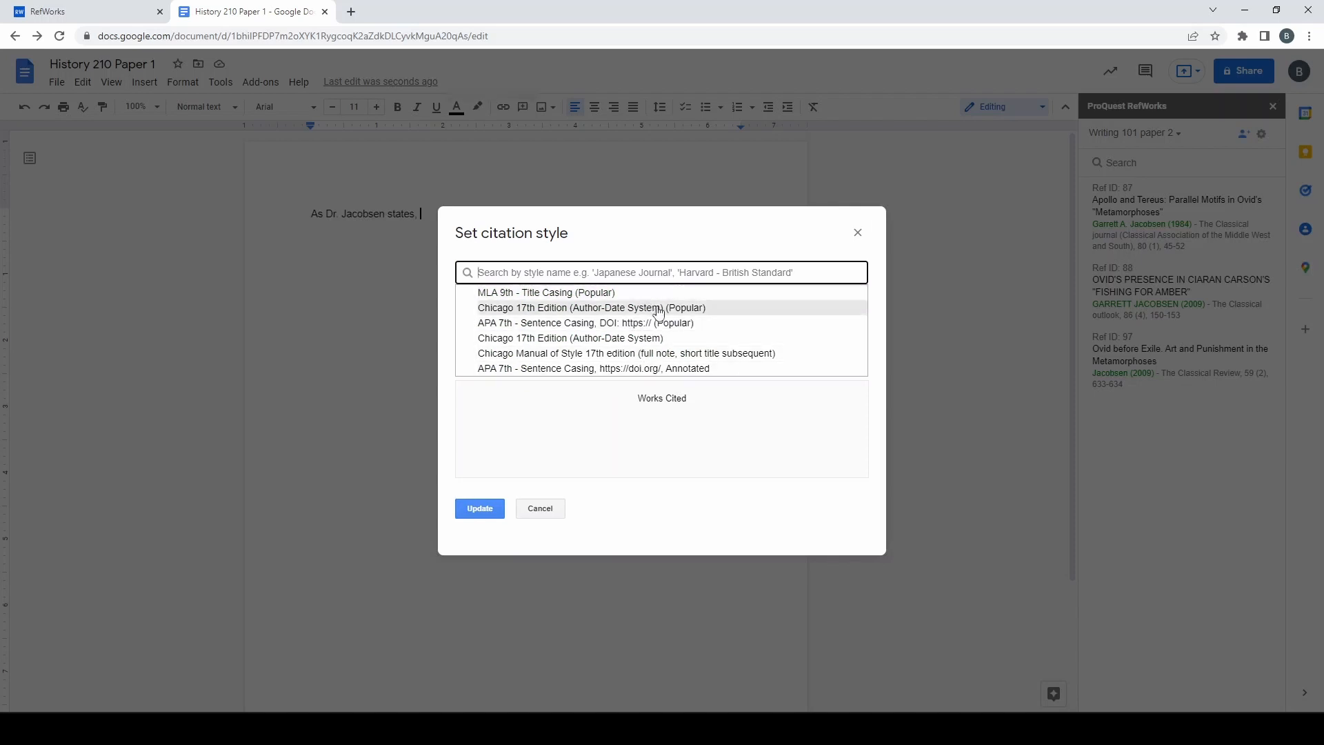
# - Choose Chicago 17th author-date and insert the Jacobsen 1984 citation, author suppressed, pages 45-46
pyautogui.click(576, 323)
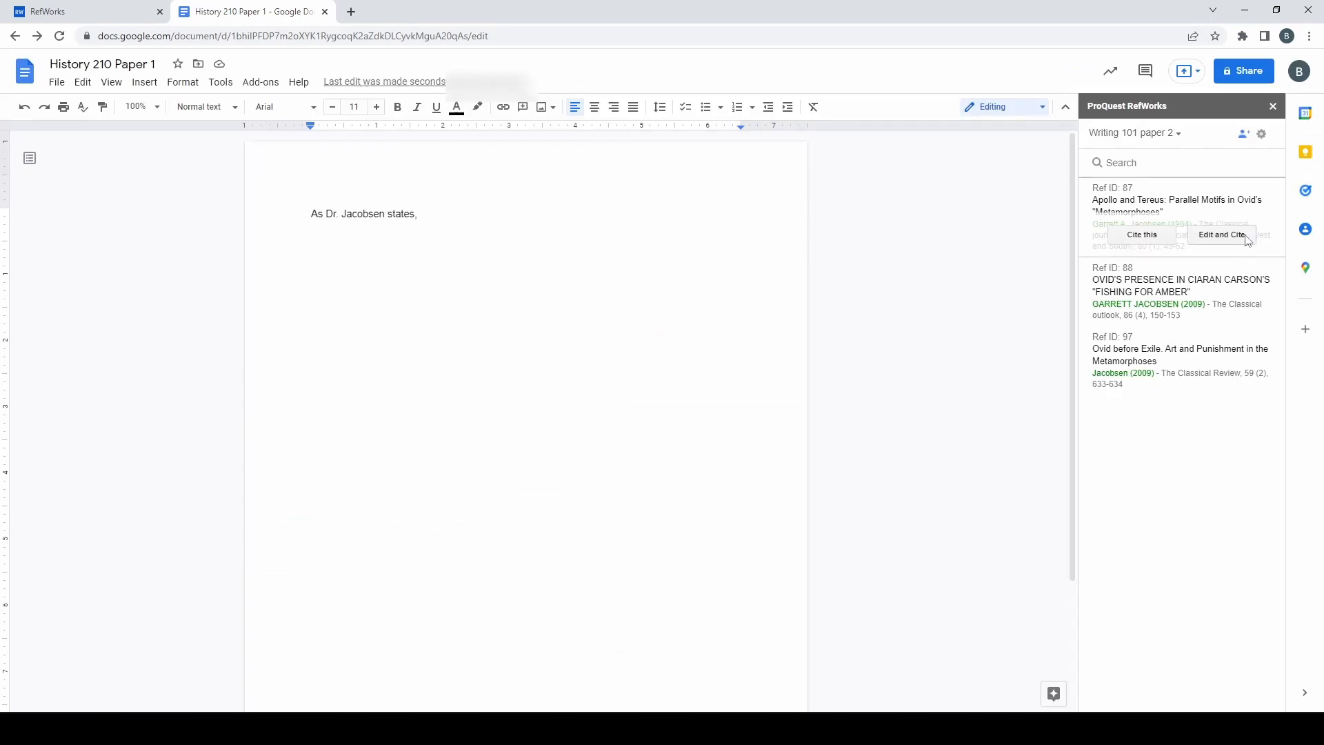
pyautogui.click(1223, 234)
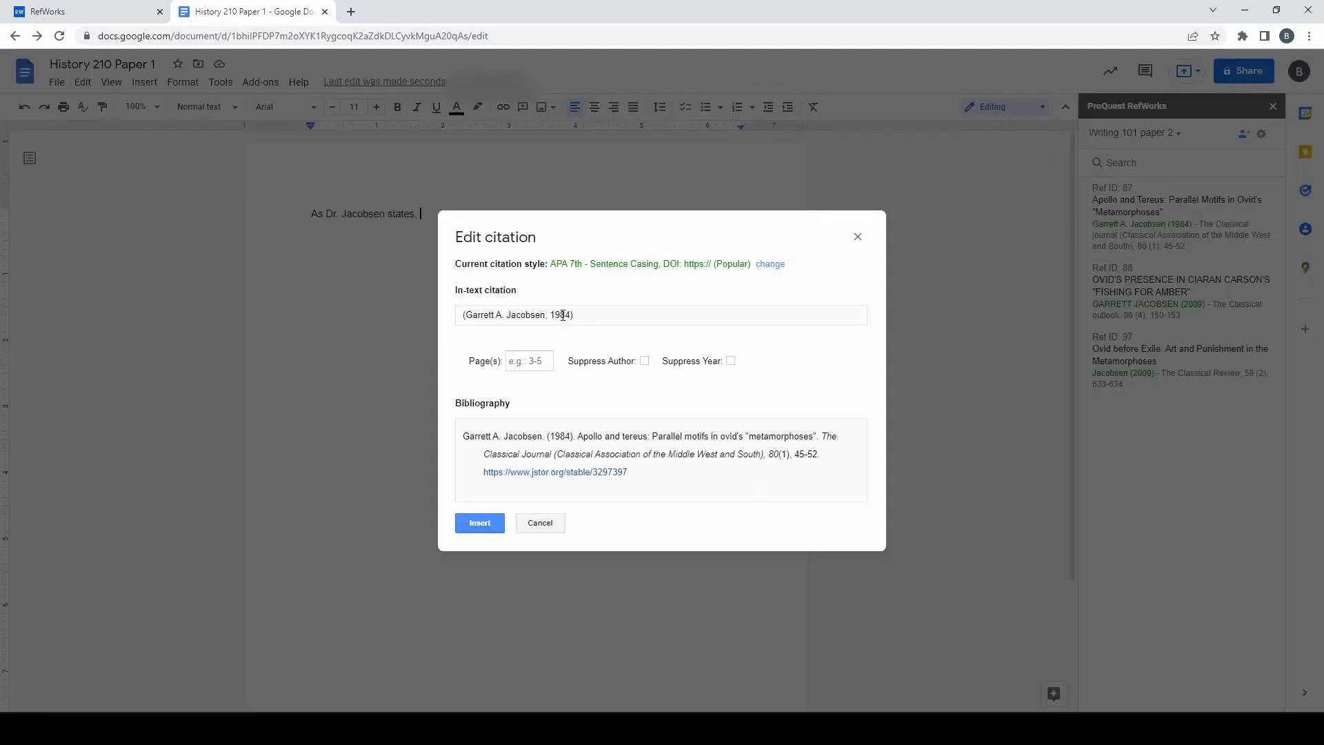
pyautogui.moveTo(644, 361)
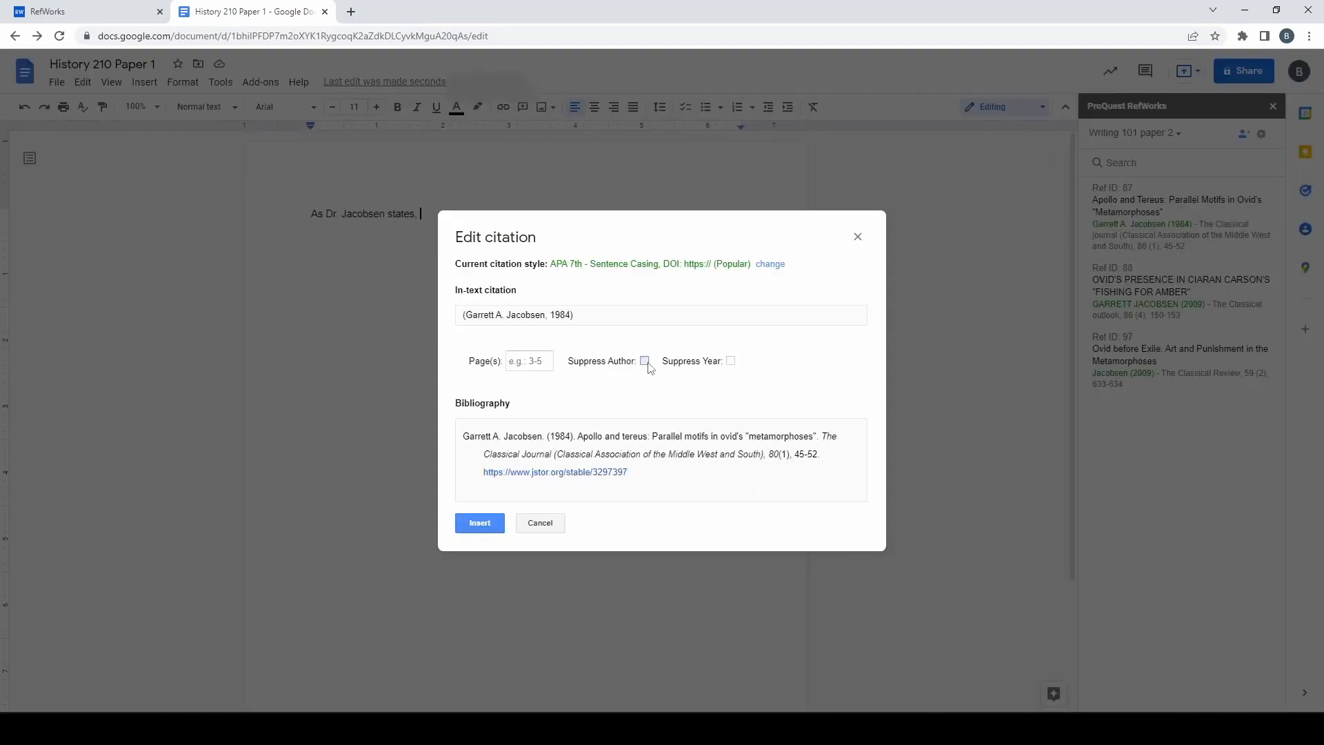
pyautogui.click(644, 361)
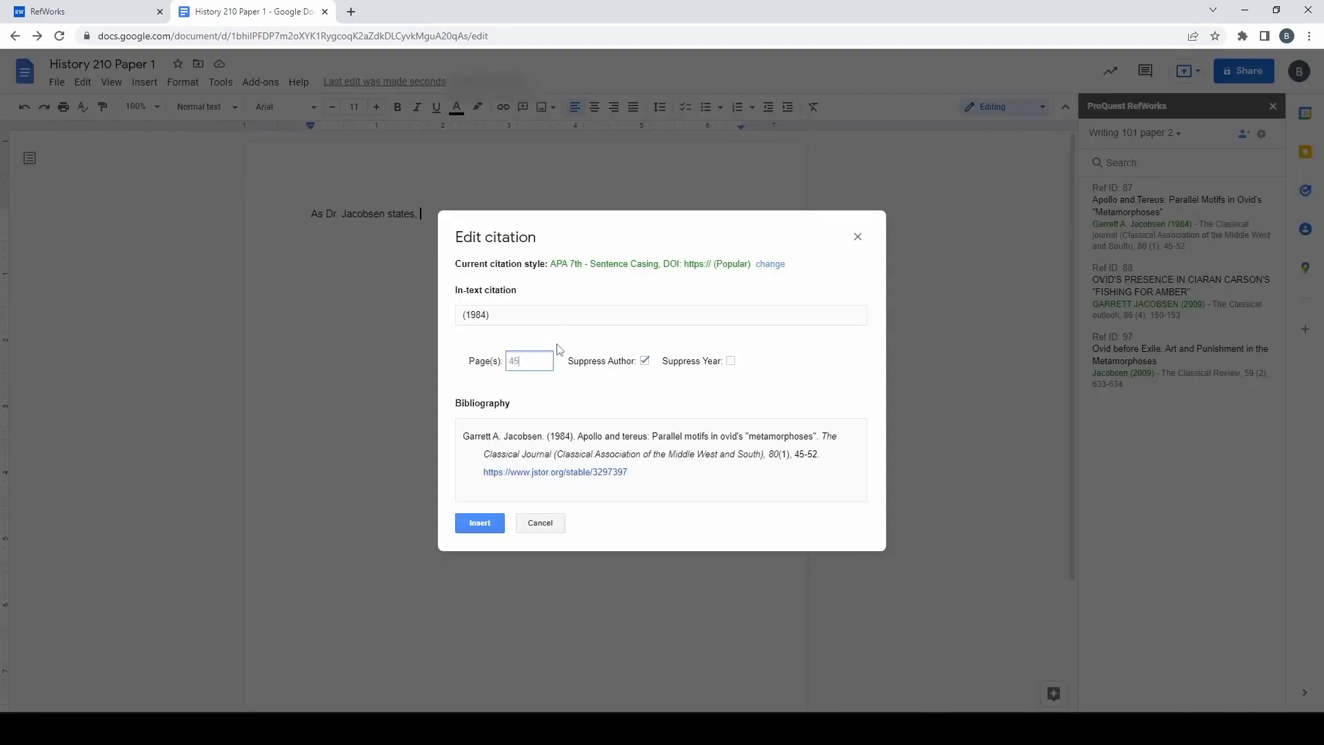
pyautogui.write('-46')
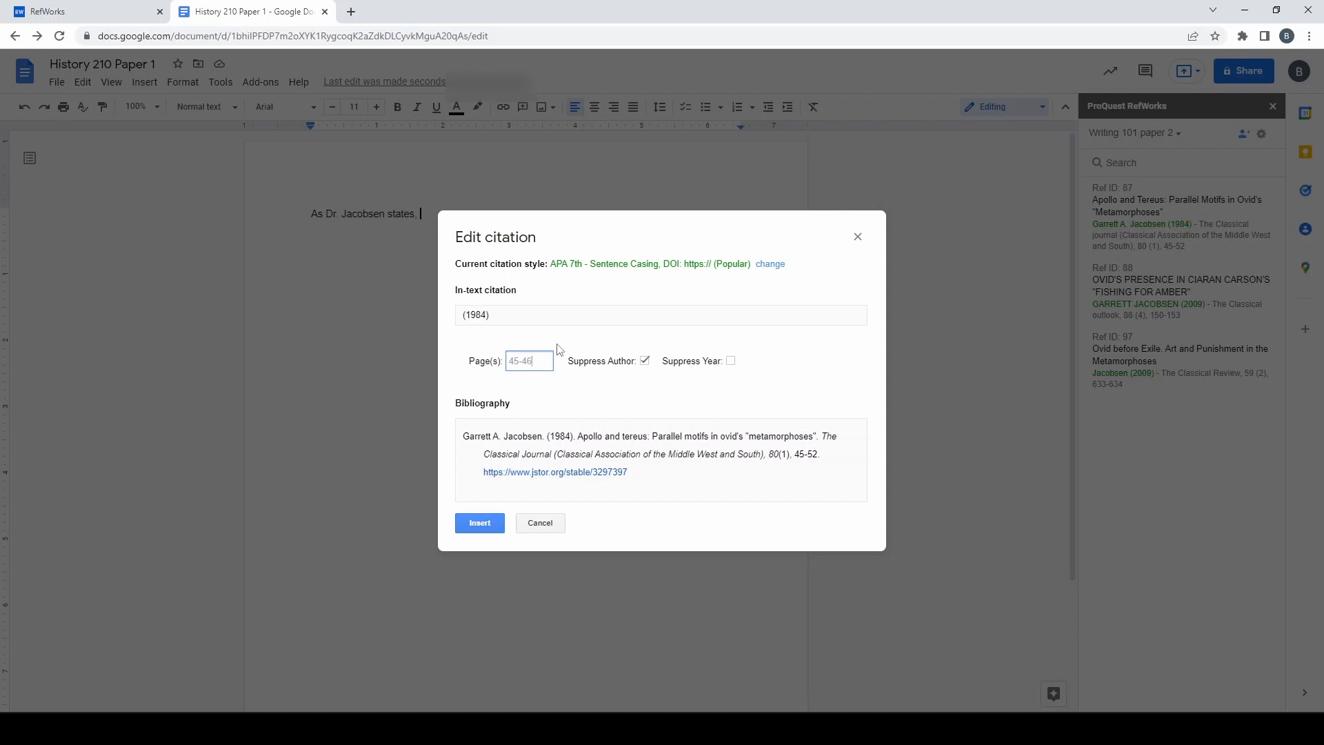
pyautogui.click(478, 523)
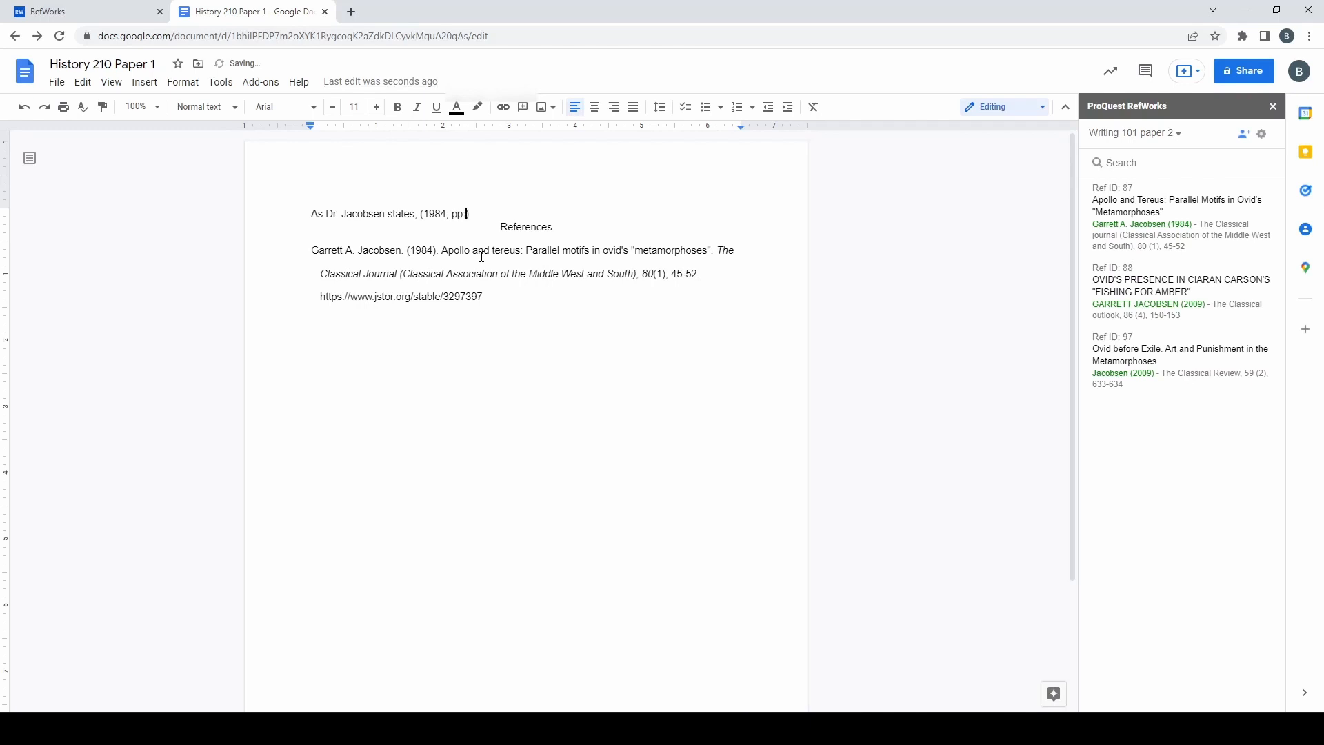
pyautogui.write('45')
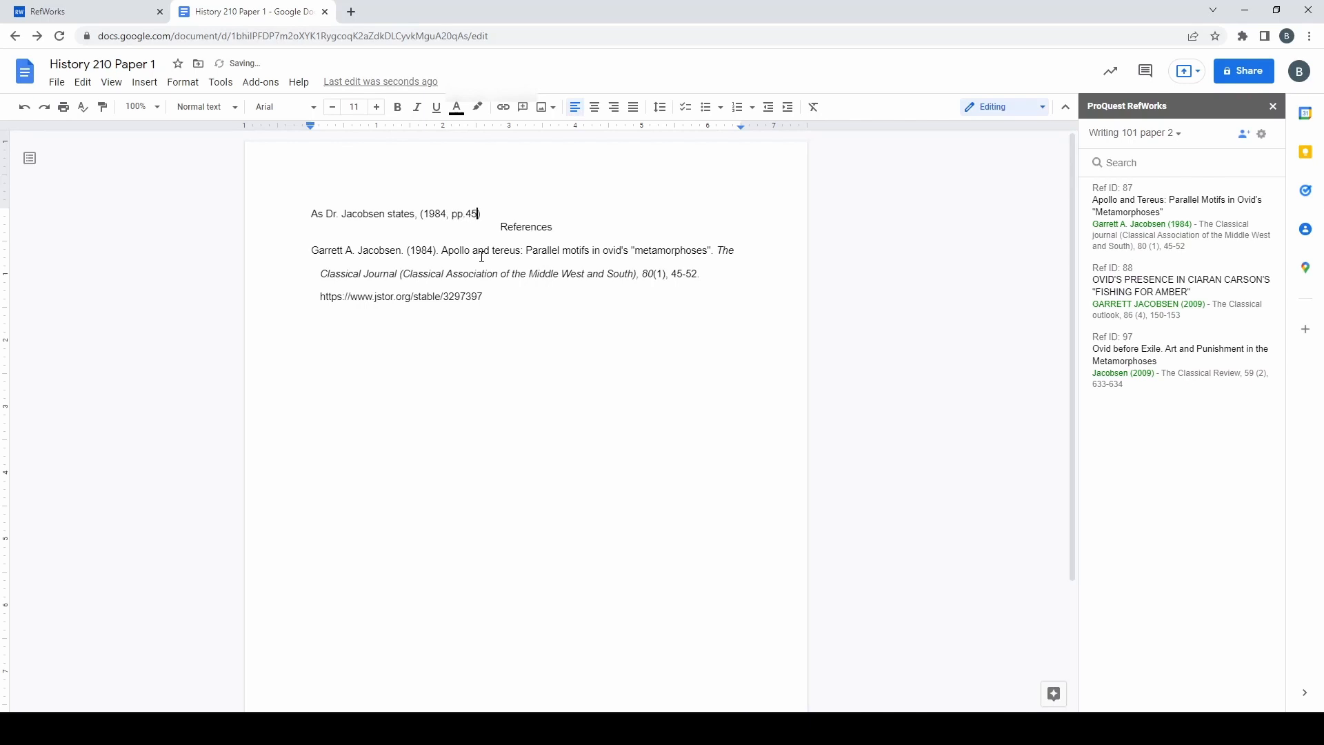
pyautogui.write('-46)')
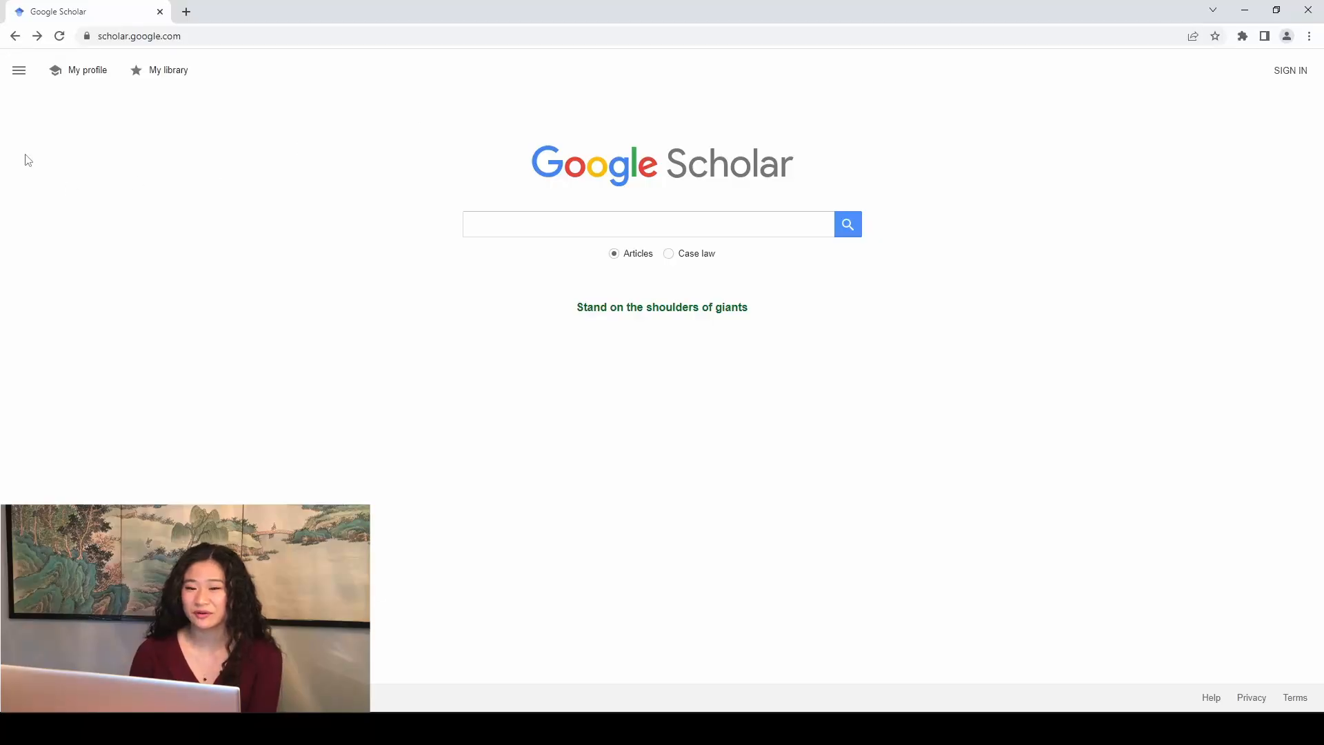
# - Add 'Denison University - Full-text @ DU Libraries' to Google Scholar's library links and save
pyautogui.click(19, 70)
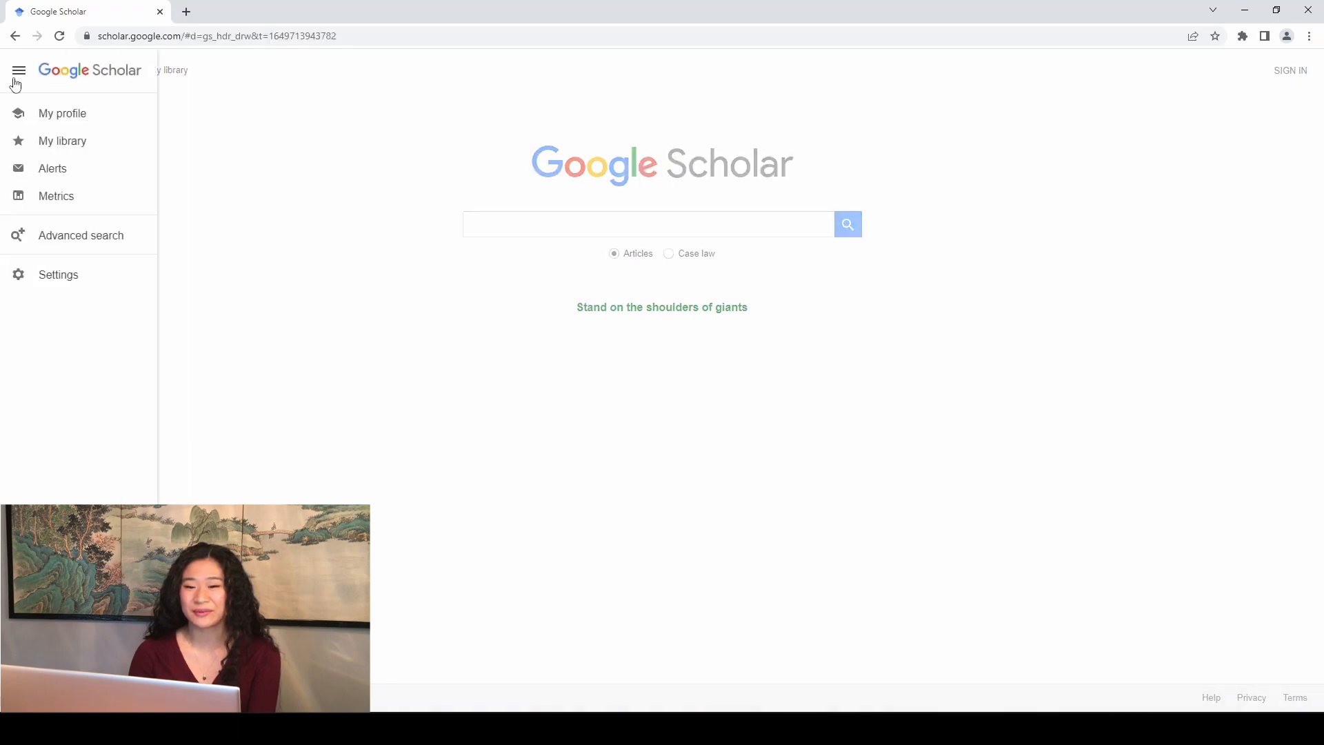
pyautogui.moveTo(131, 285)
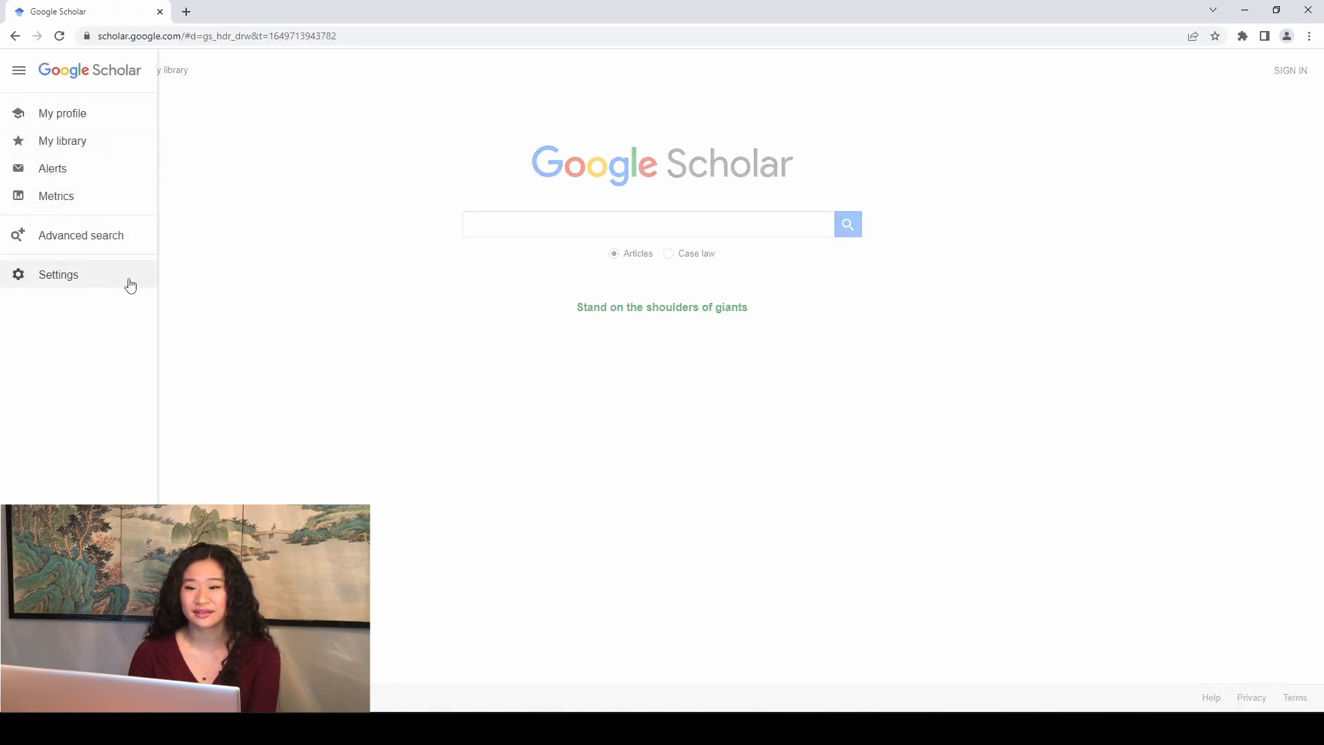
pyautogui.click(57, 274)
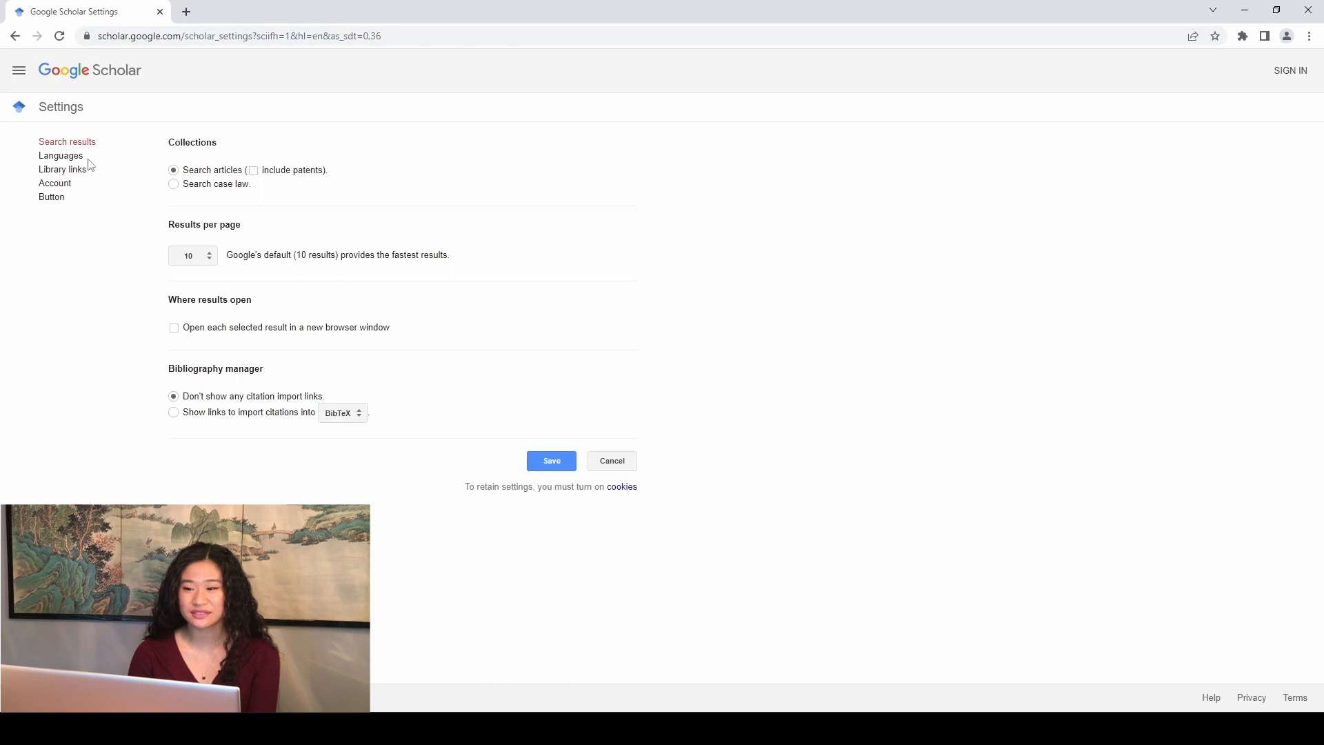
pyautogui.click(62, 169)
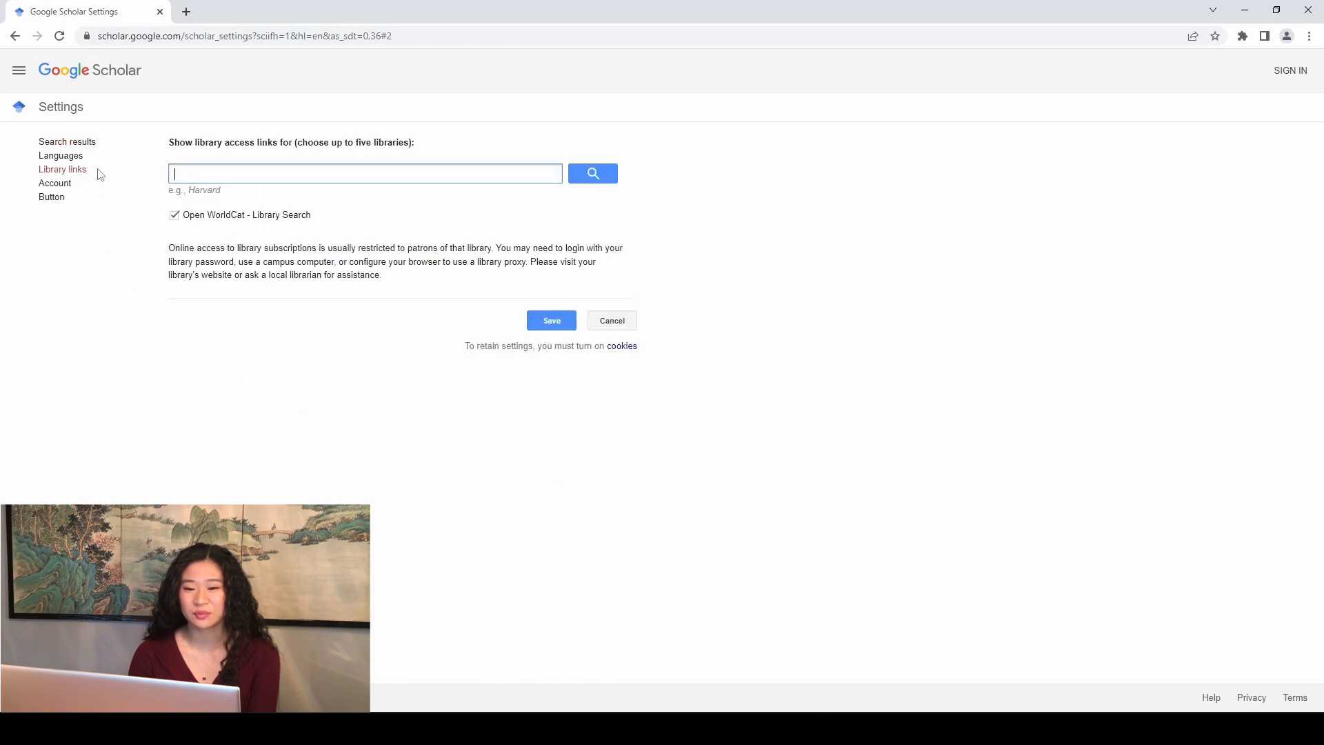
pyautogui.write('denison')
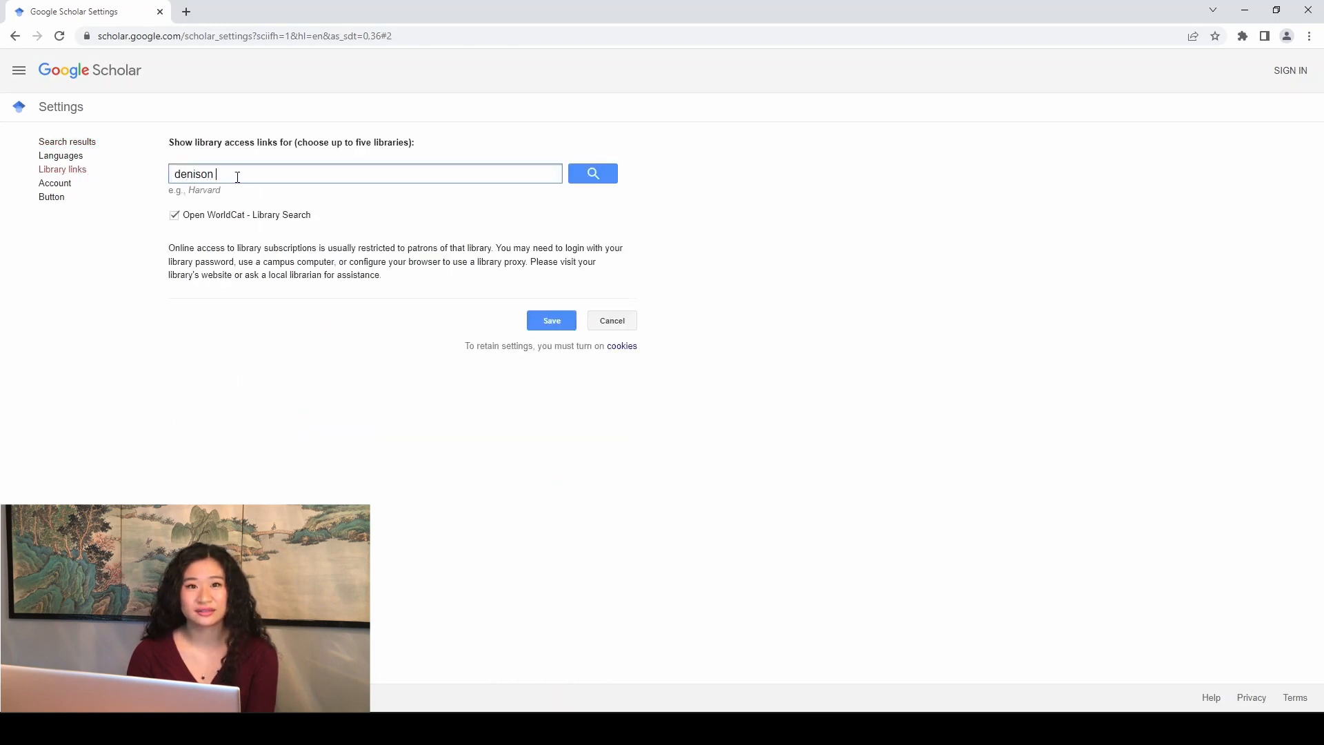
pyautogui.write('university')
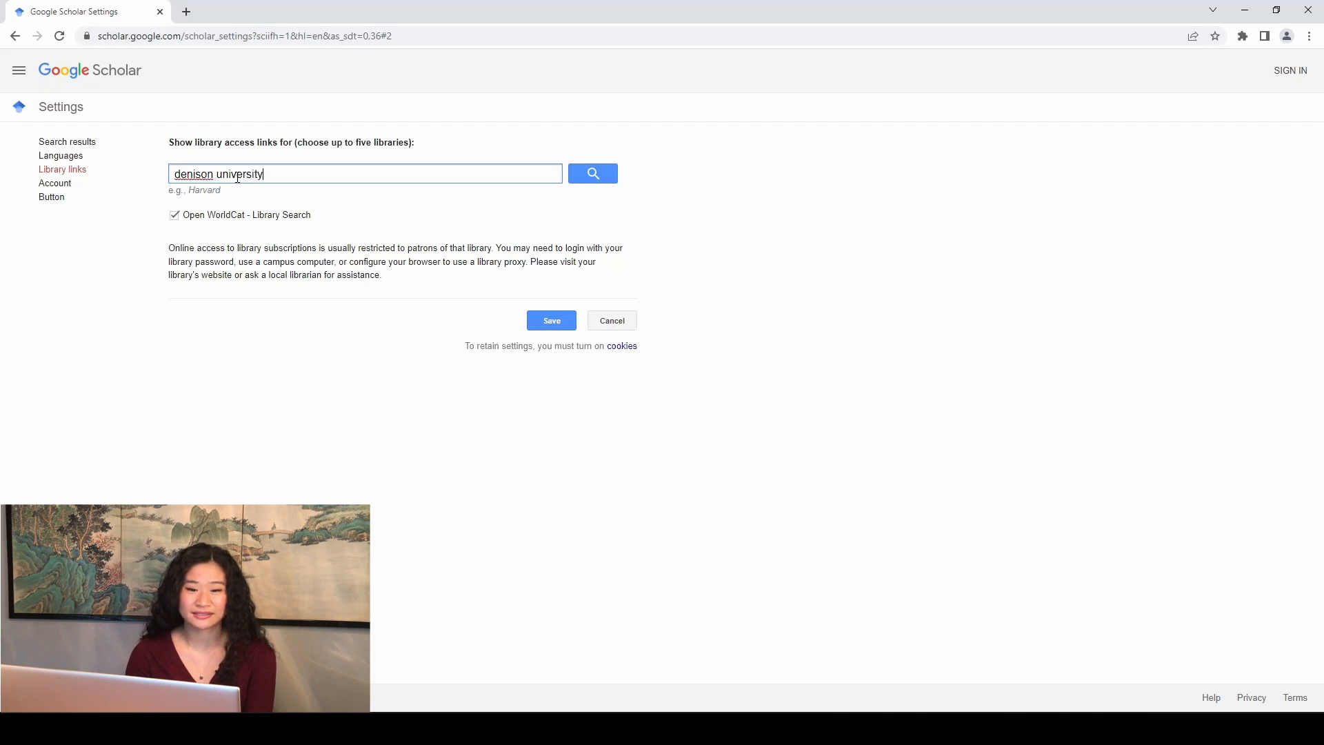
pyautogui.click(593, 173)
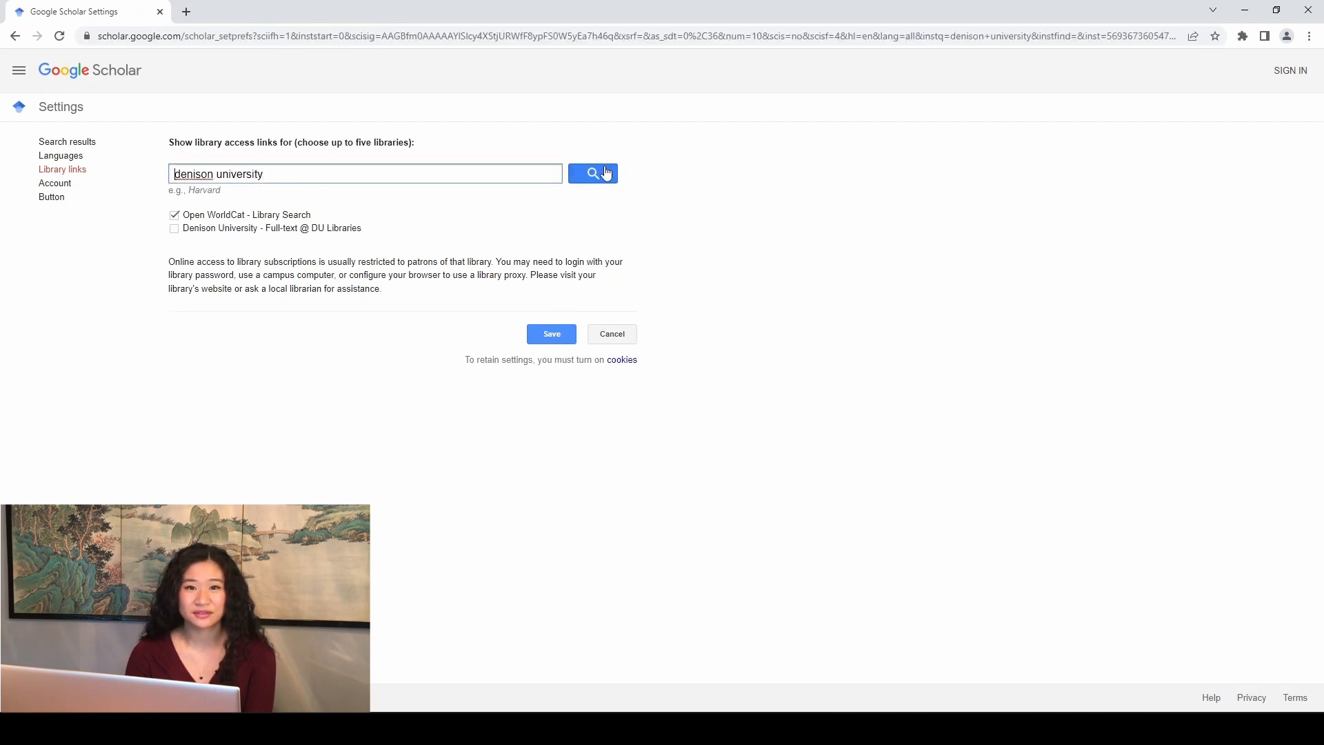
pyautogui.click(174, 229)
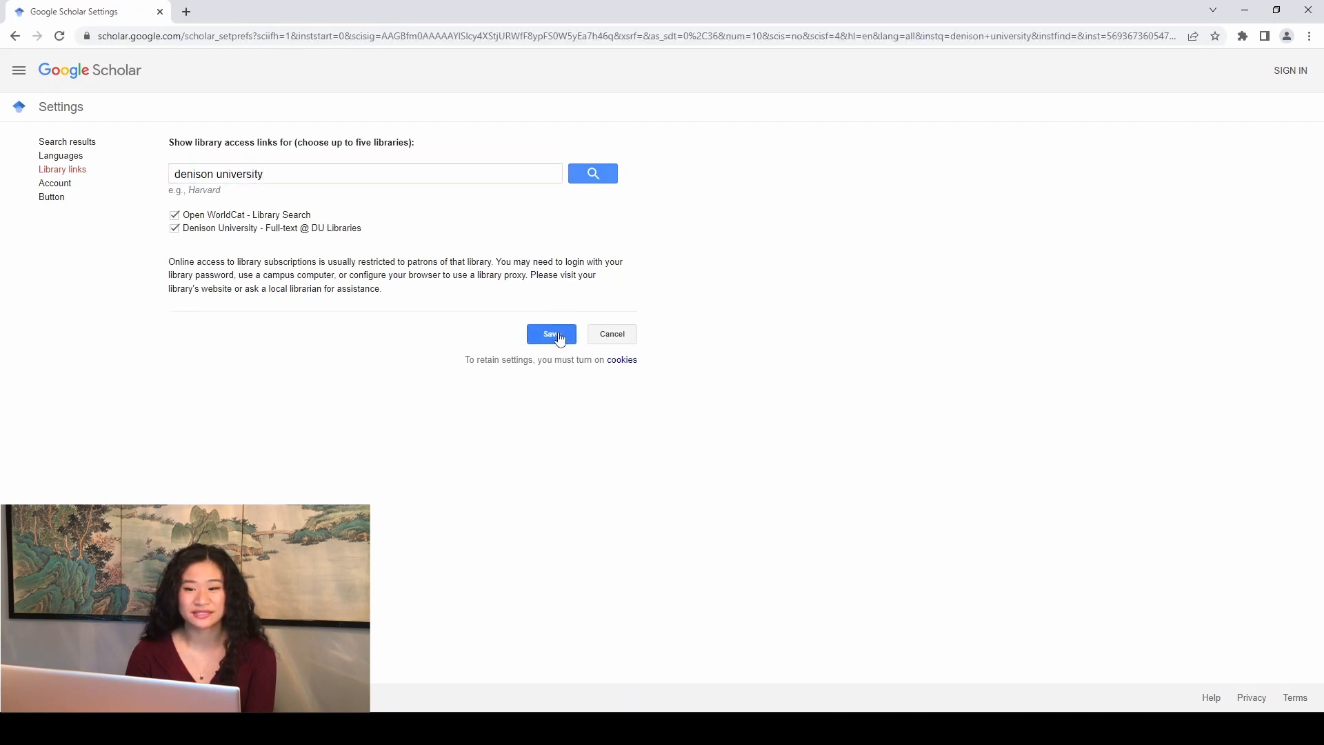
pyautogui.click(550, 333)
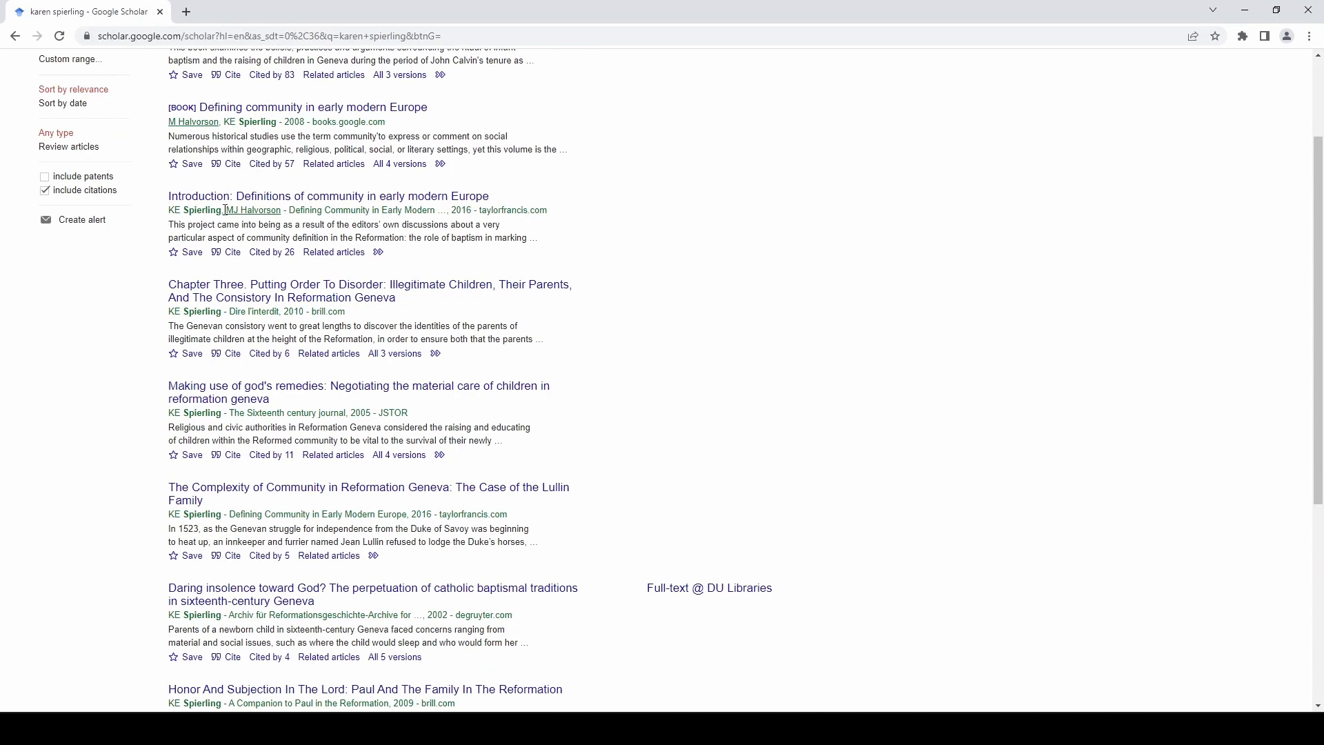
# - Export the 2016 Spierling 'Definitions of community' citation to the newest RefWorks version
pyautogui.click(232, 253)
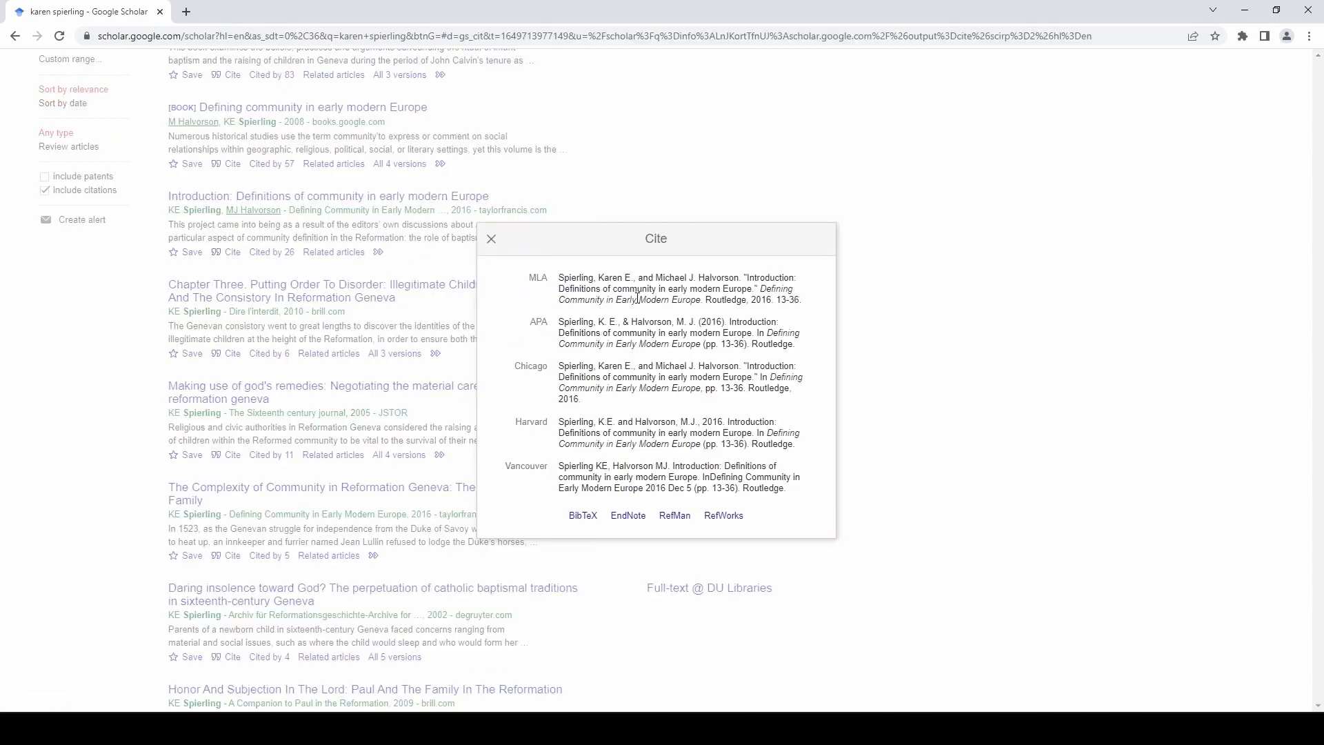
pyautogui.moveTo(723, 515)
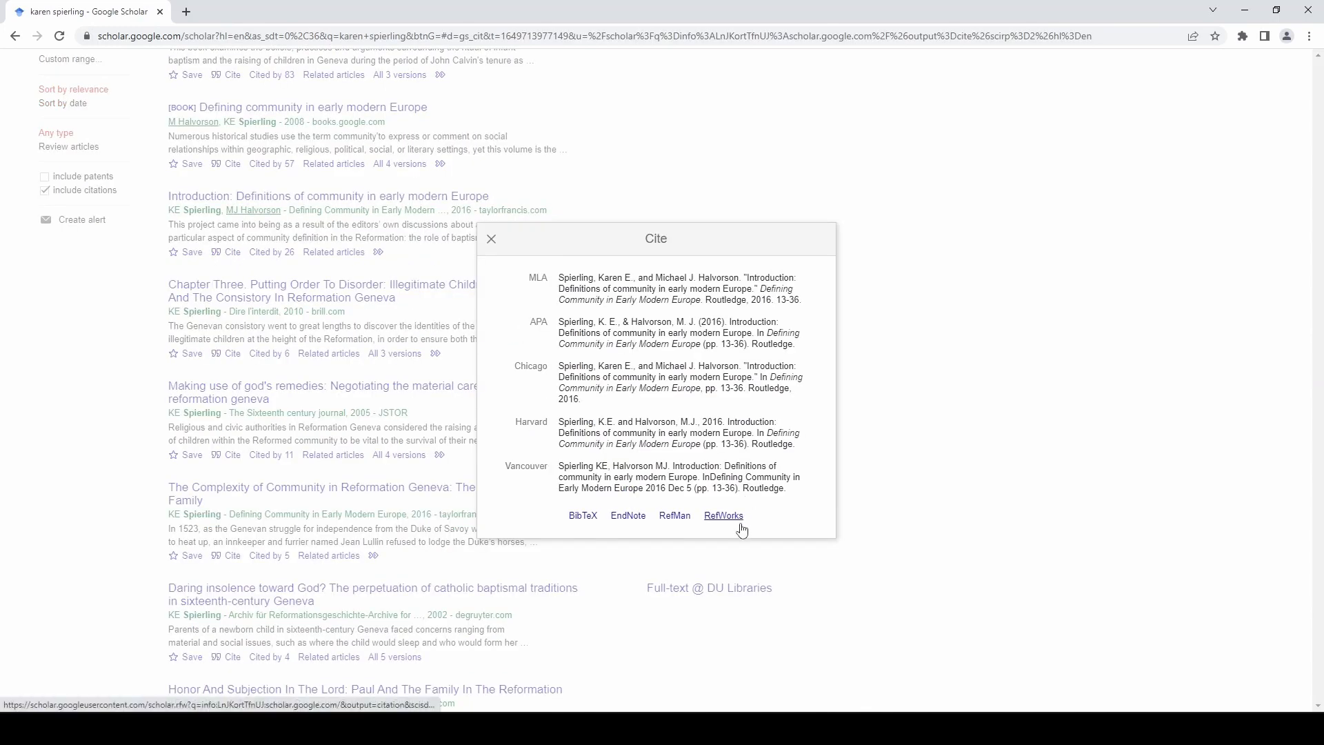
pyautogui.click(723, 515)
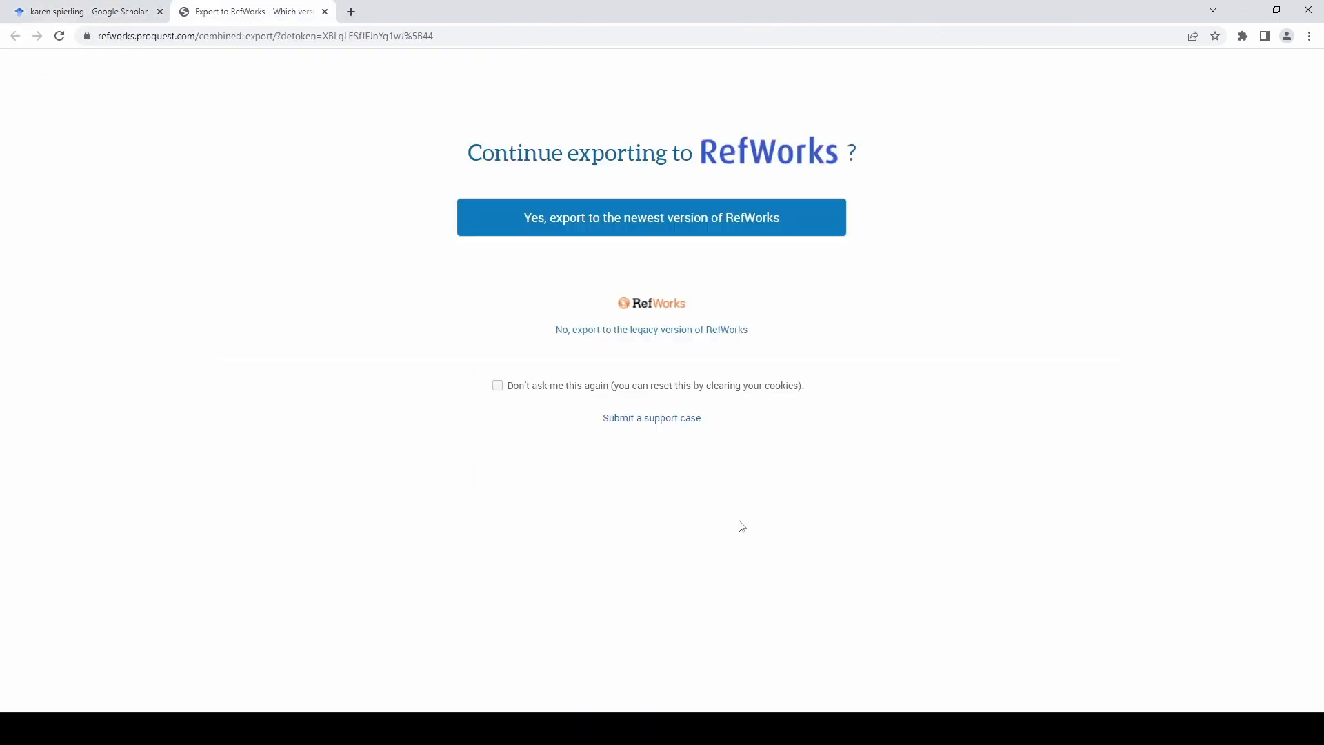
pyautogui.click(650, 217)
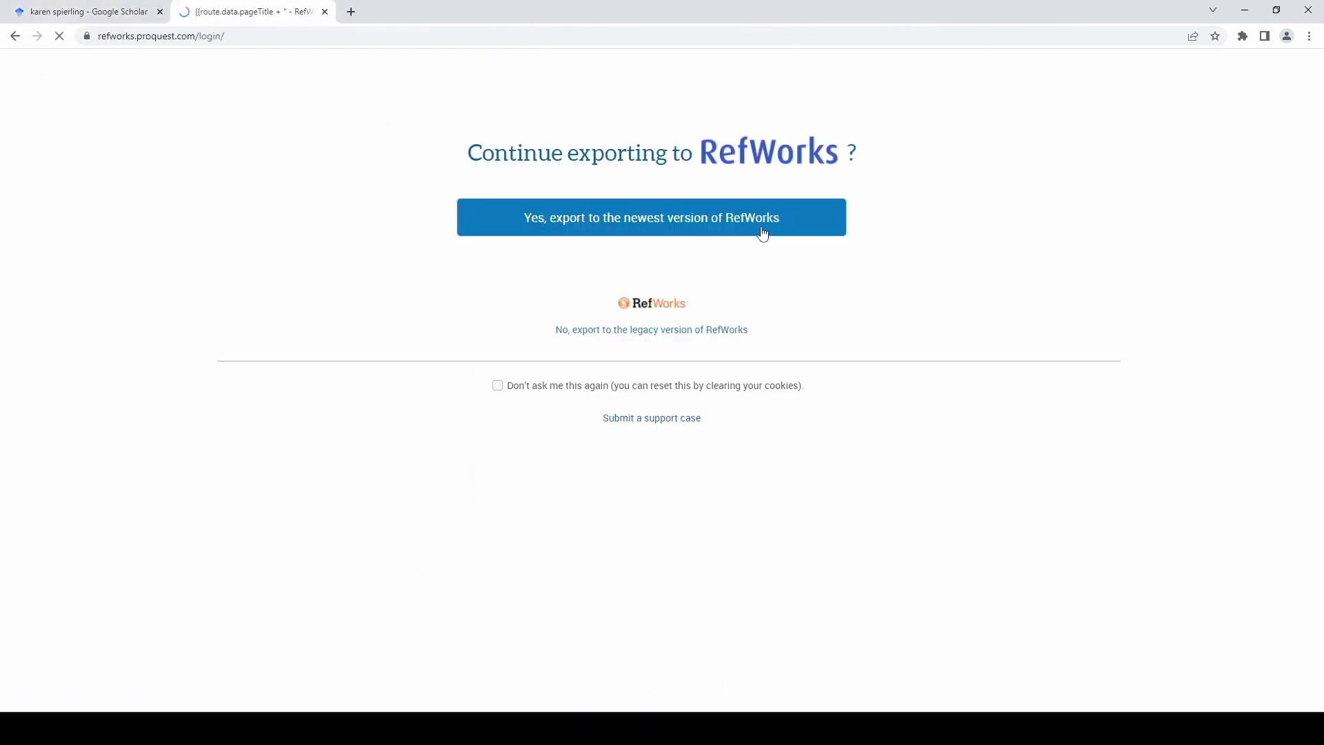
pyautogui.click(650, 218)
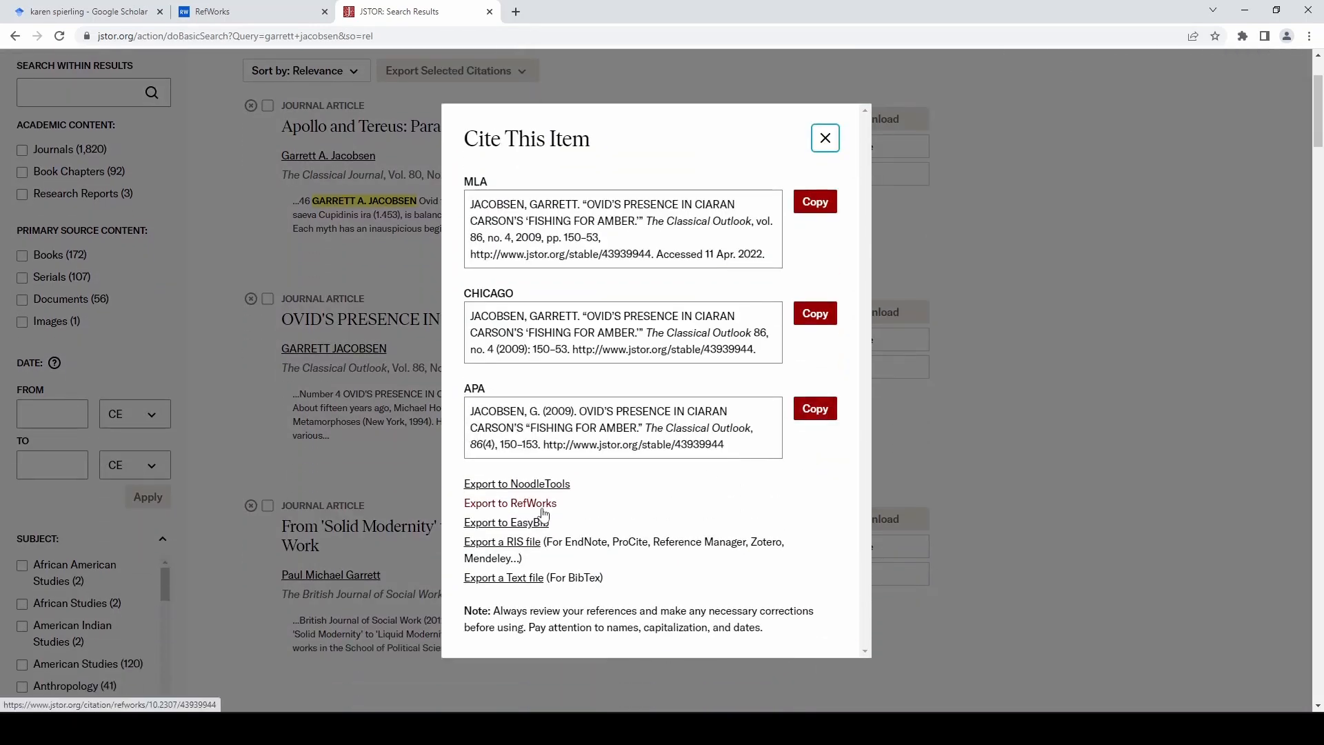
# - Export Jacobsen's 'Ovid's Presence in Ciaran Carson' citation from JSTOR to RefWorks
pyautogui.click(509, 503)
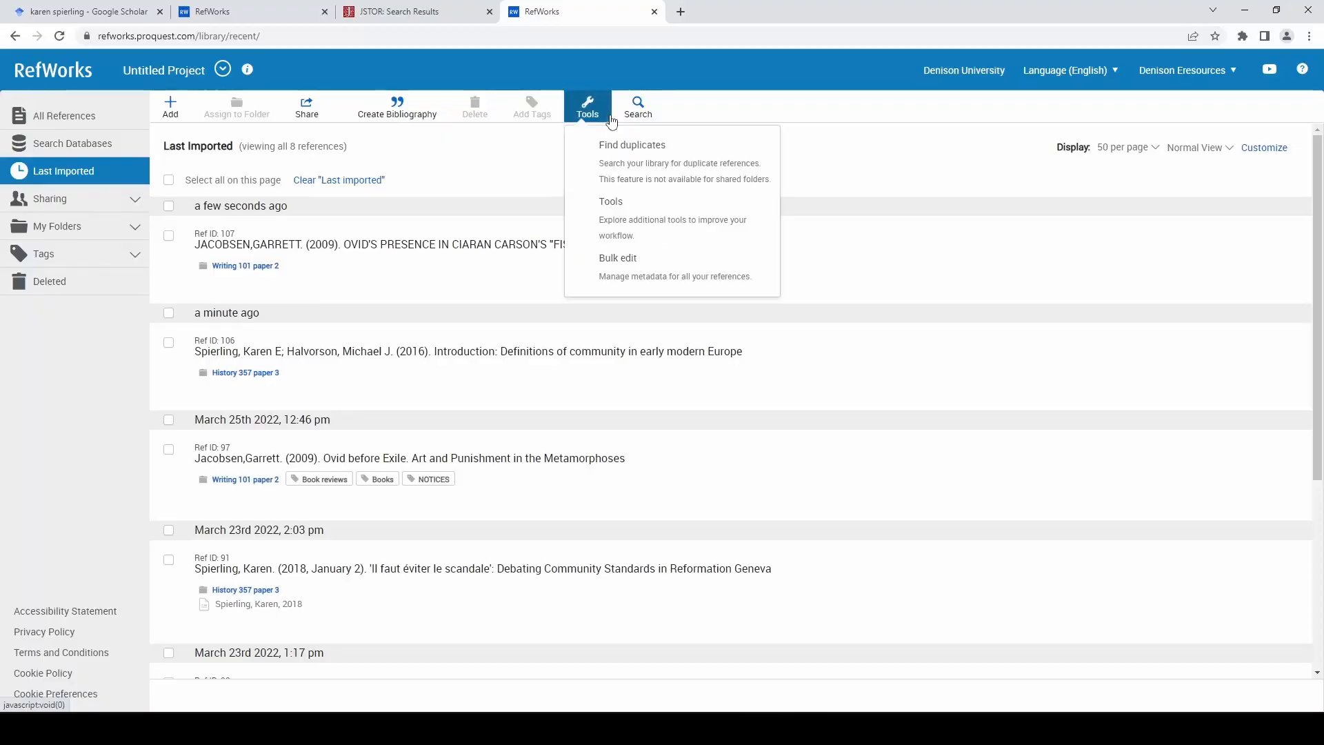
# - Open the RefWorks Tools page listing Save to RefWorks and the word processor plugins
pyautogui.click(609, 201)
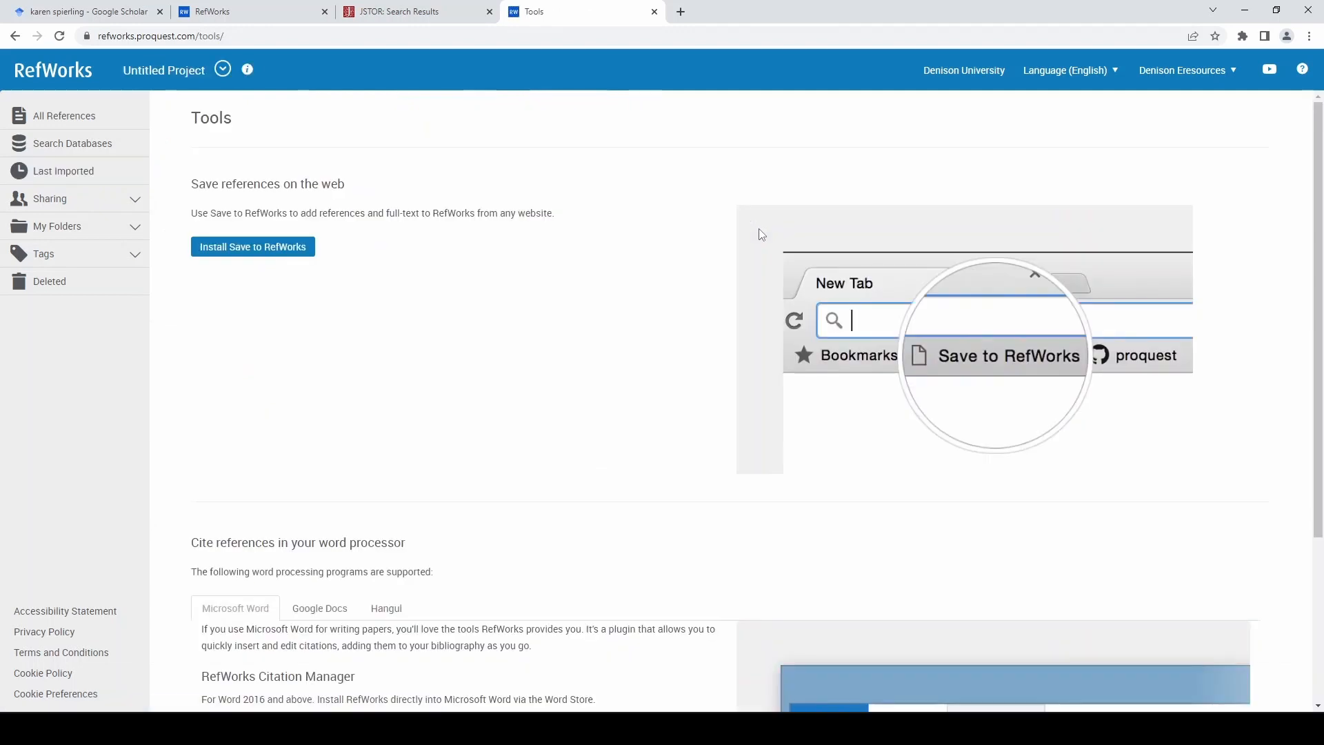
pyautogui.click(252, 245)
pyautogui.write('RE')
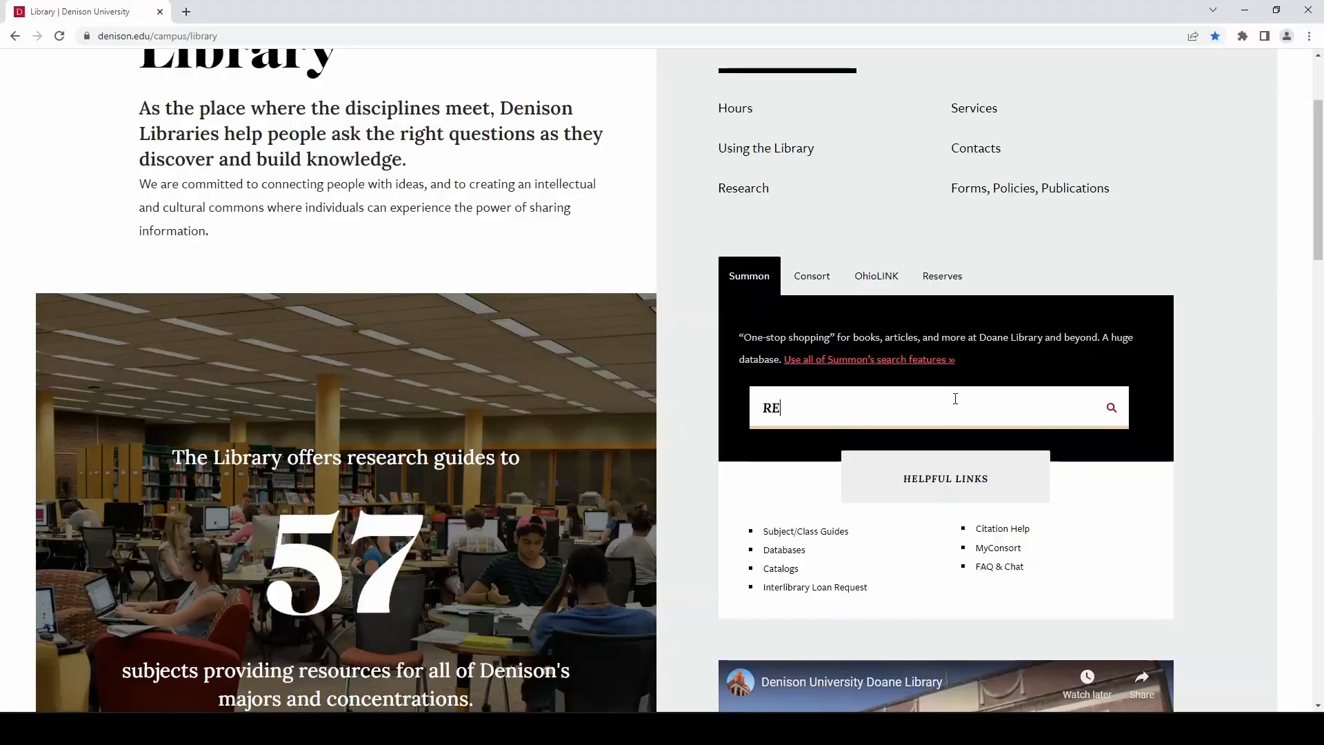
# - Search the library for research help and open the 'Meet with a Librarian' answer
pyautogui.write('SEARCH HEL')
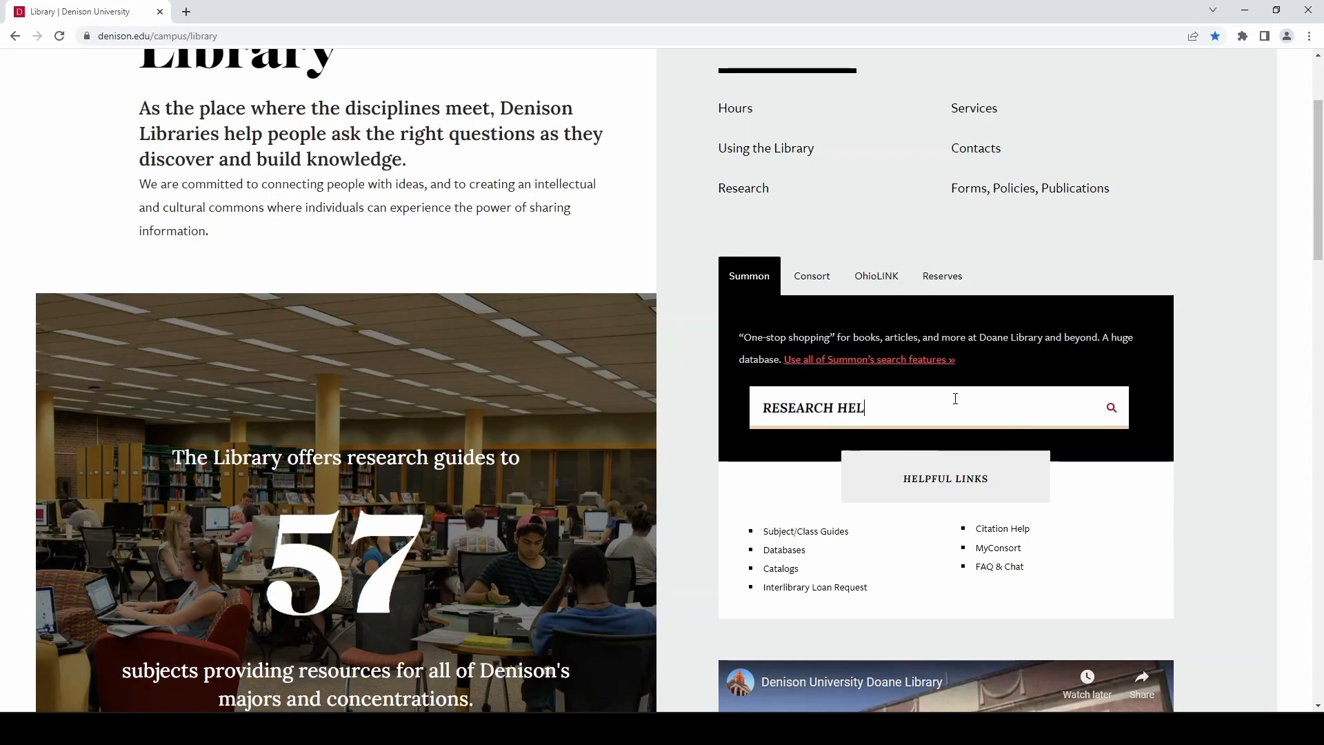
pyautogui.click(1111, 407)
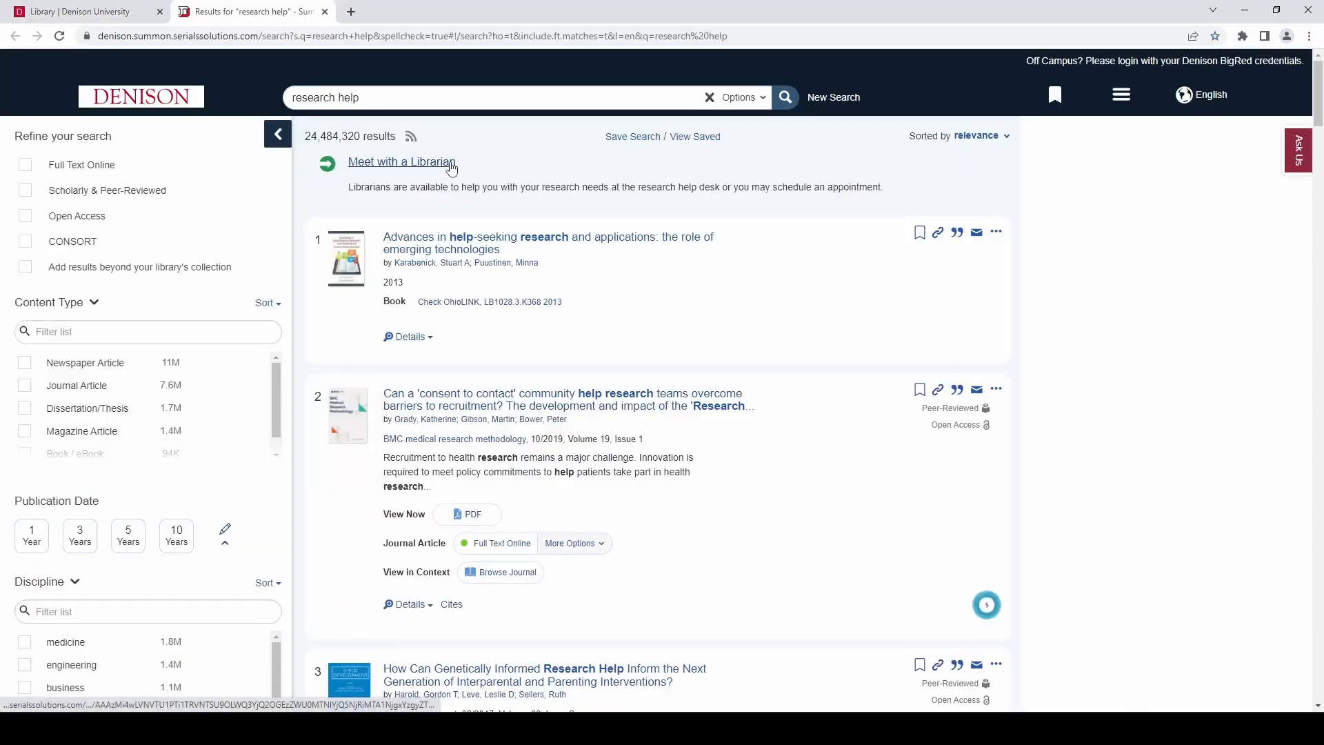
pyautogui.click(403, 161)
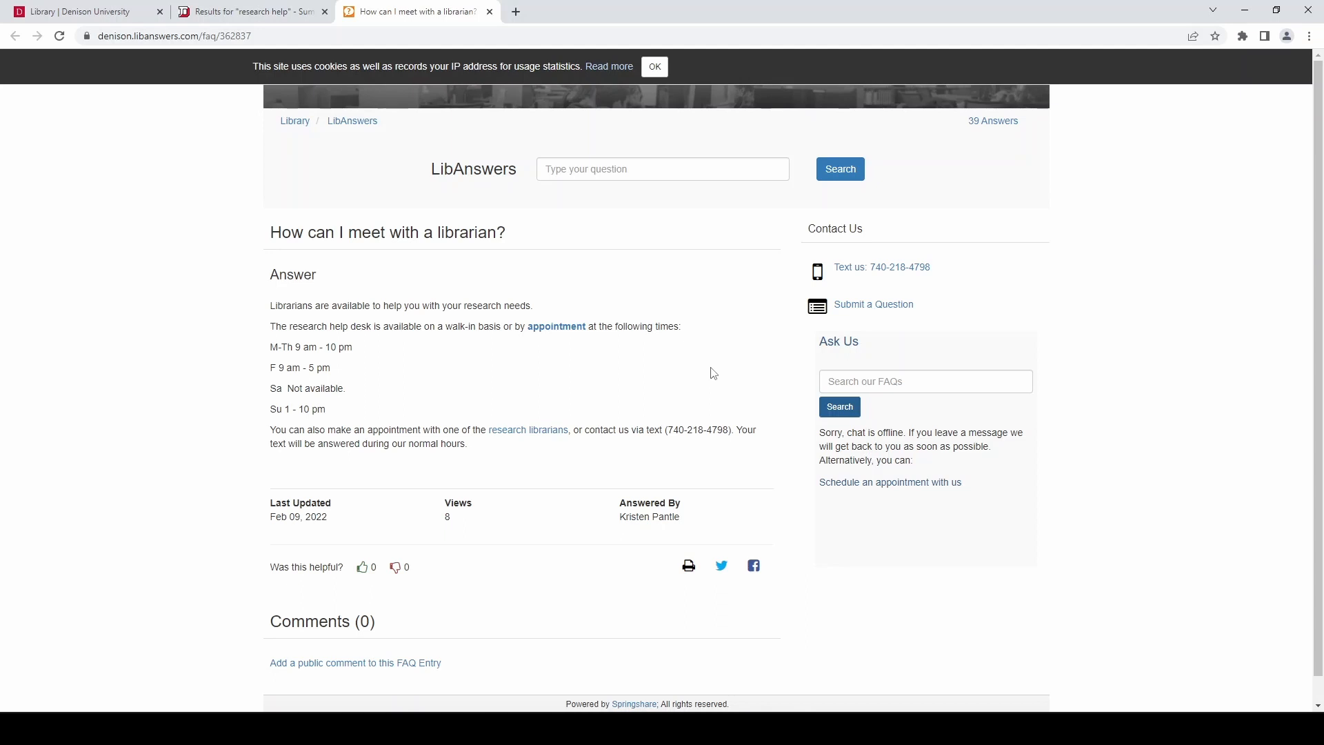